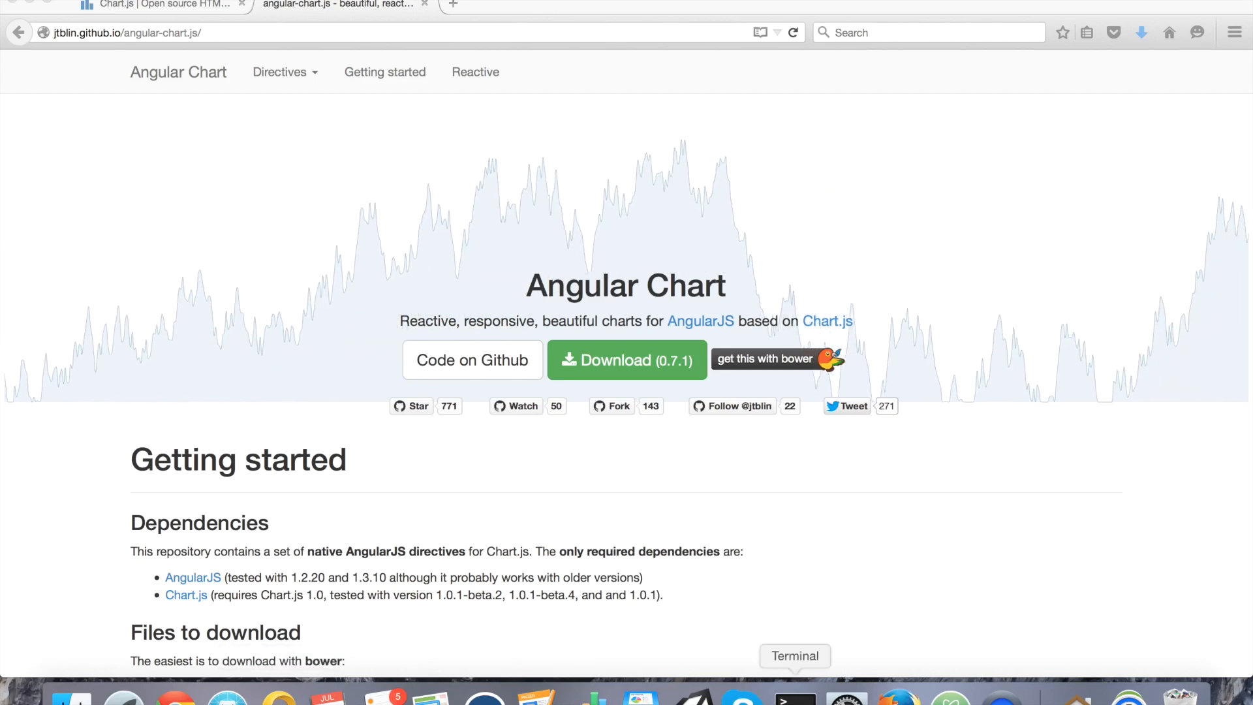
Run 'ionic start IonicProject blank' in Terminal to generate the blank project.
left_click(793, 697)
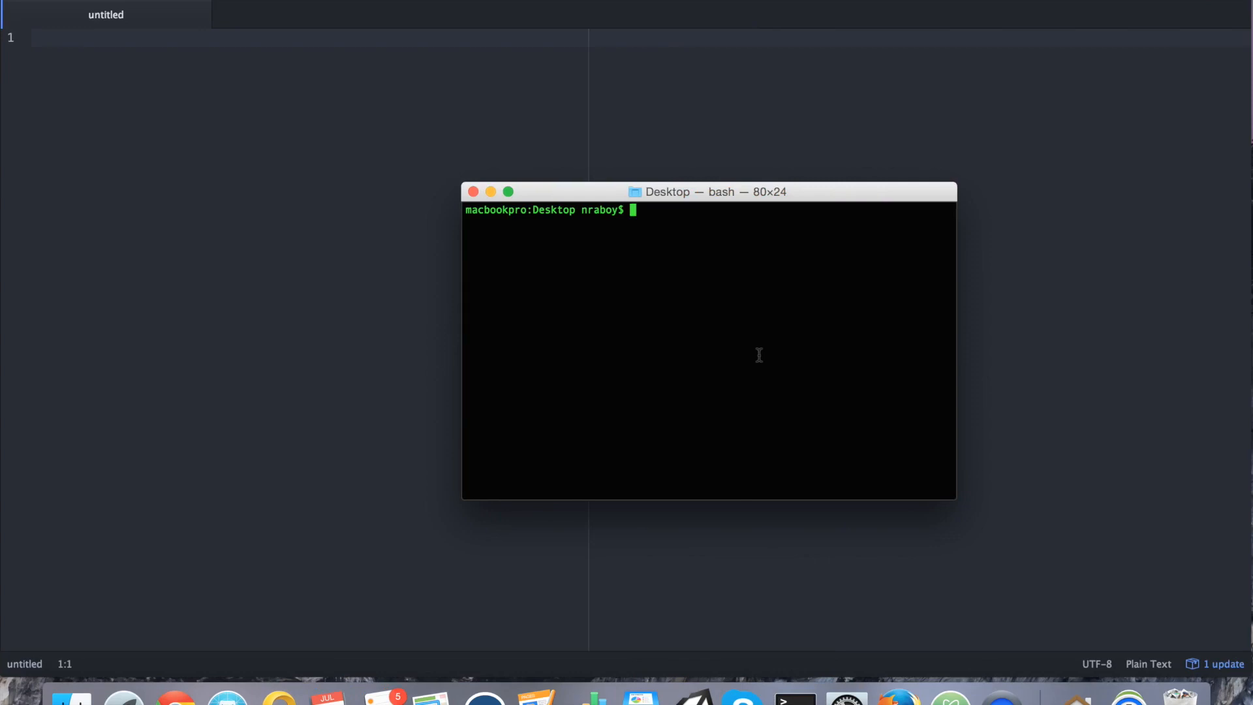
type("ionic st")
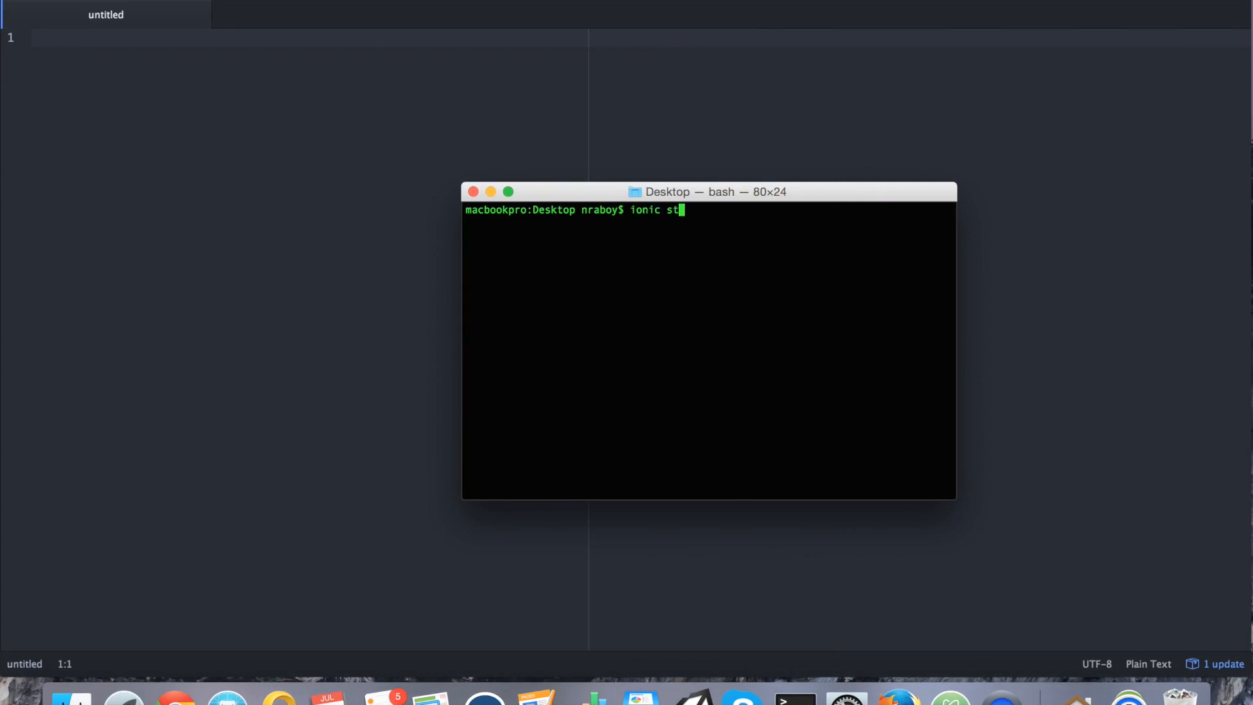
type("art IonicProject")
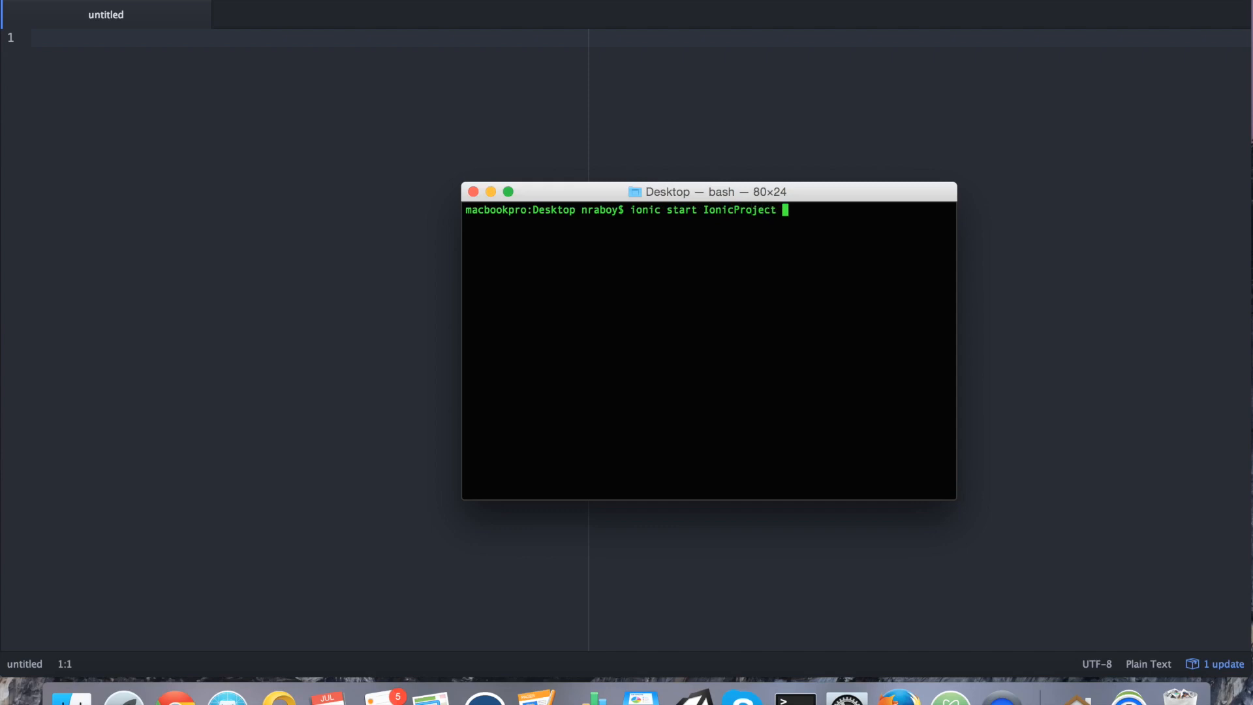
type("blank")
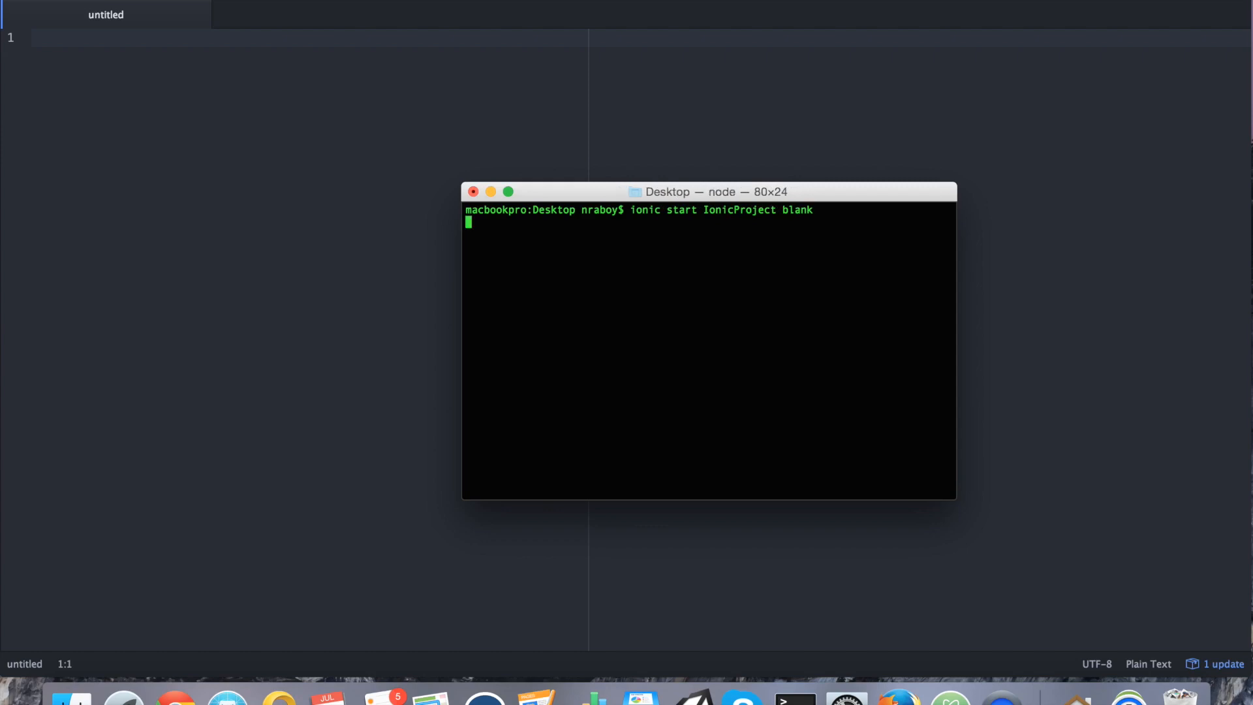
key("Return")
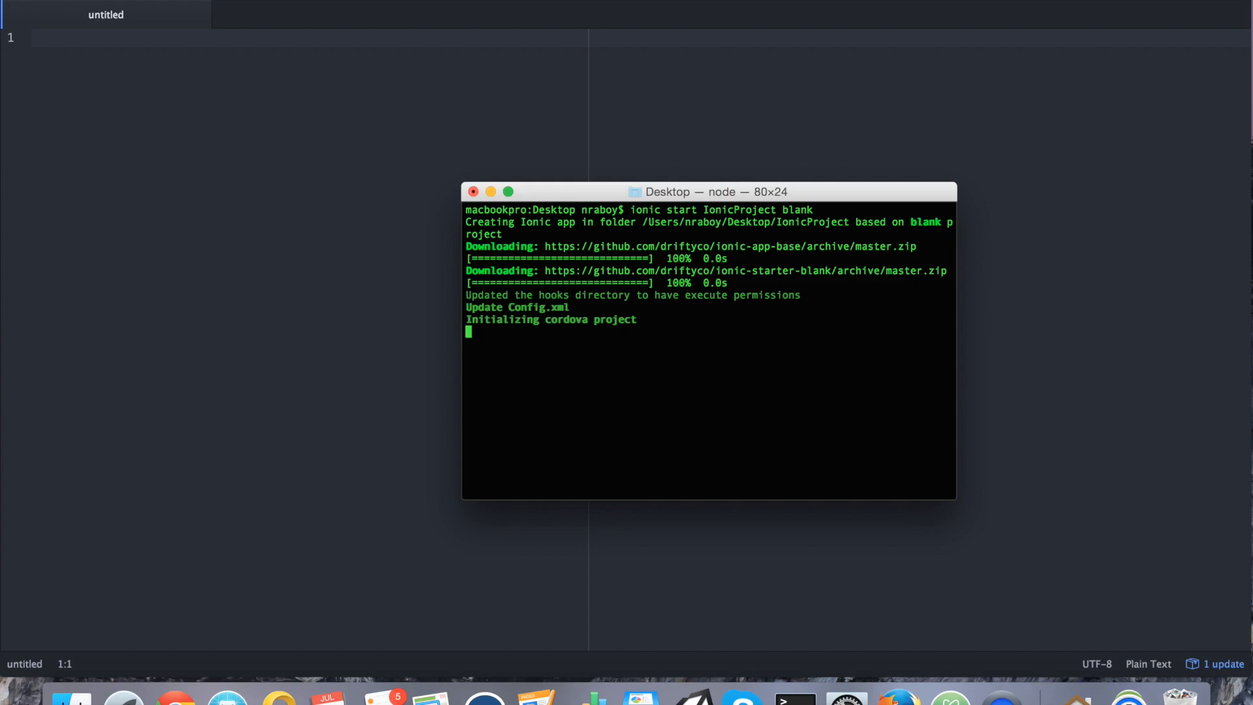
mouse_move(632, 78)
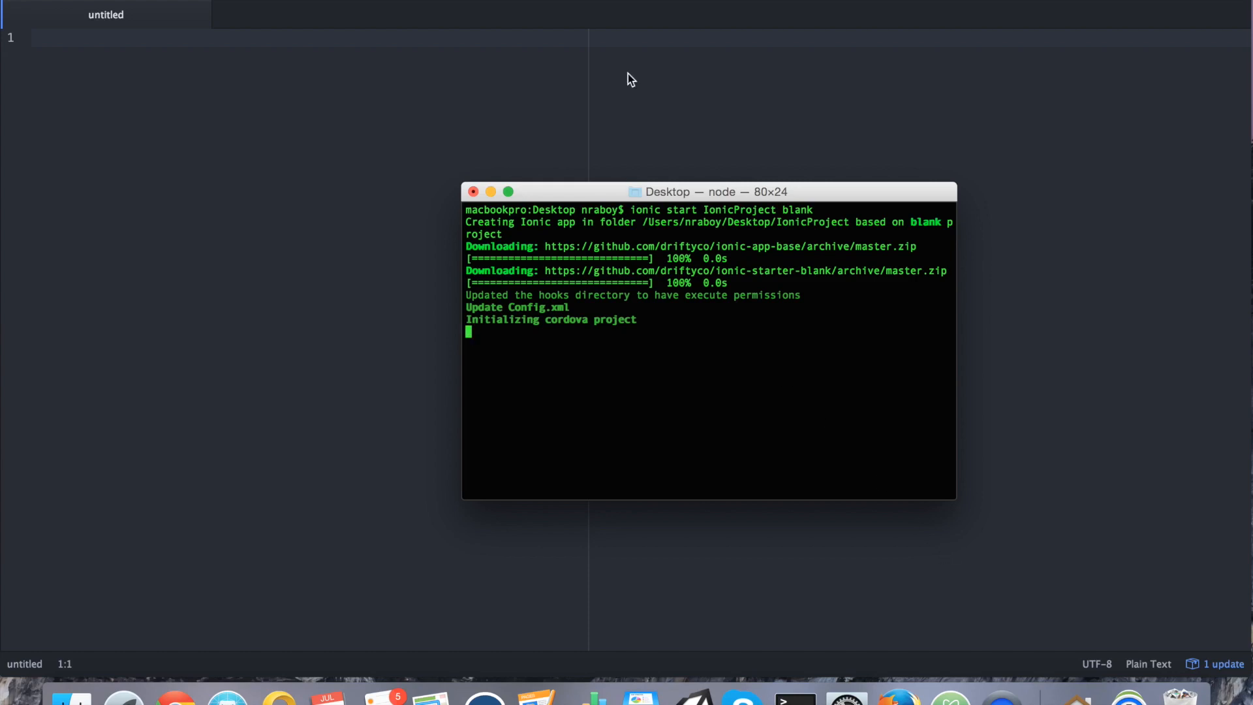
mouse_move(570, 157)
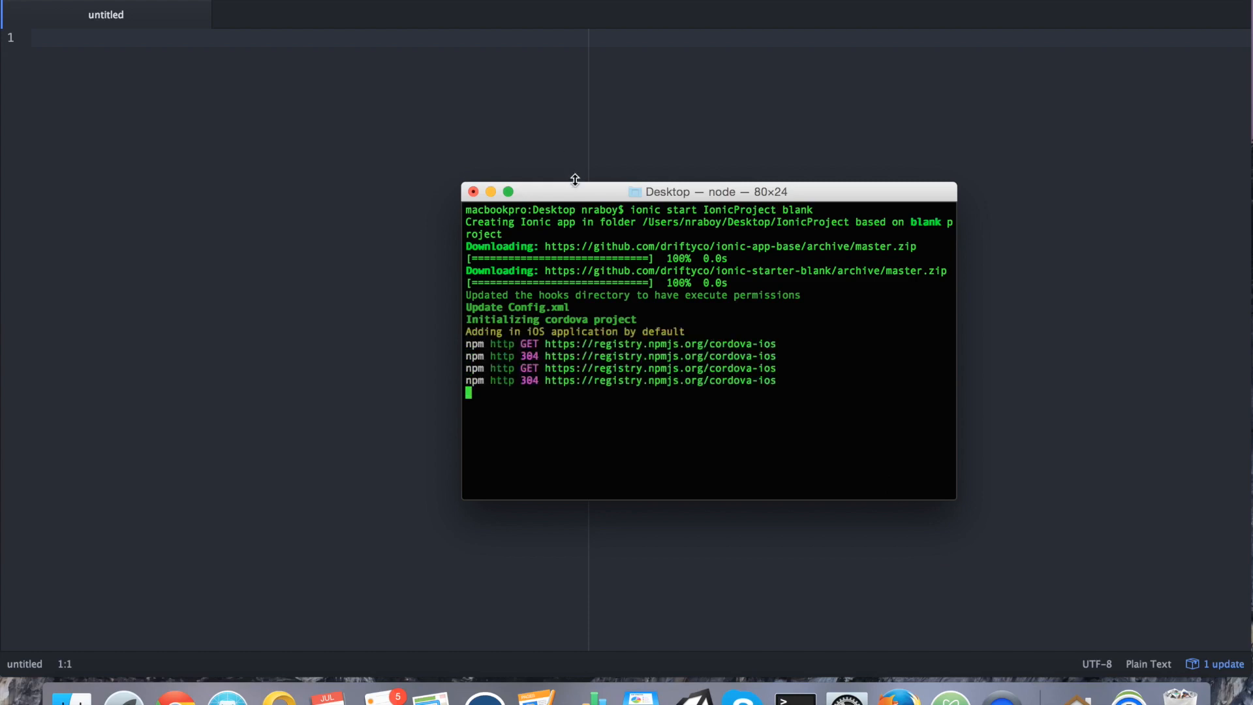
mouse_move(575, 196)
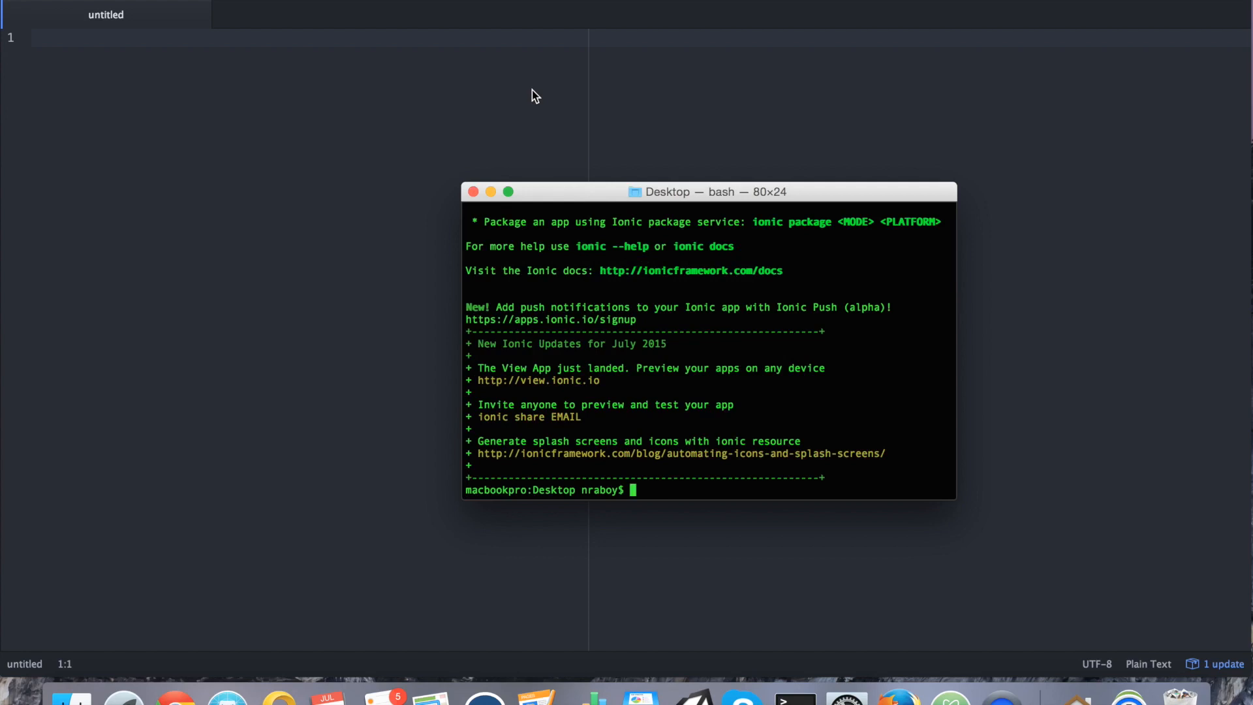
Change into IonicProject/ and run 'ionic platform add ios', then clear the screen.
type("cd IonicProject/")
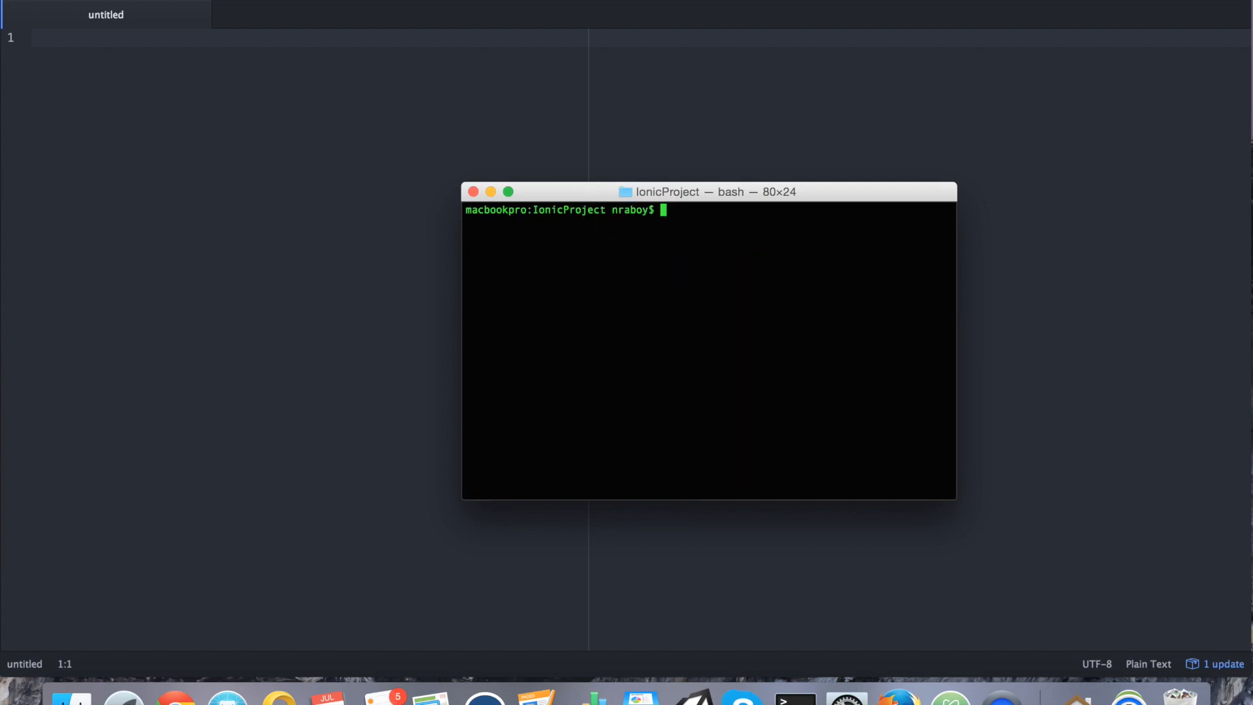
type("ionic p")
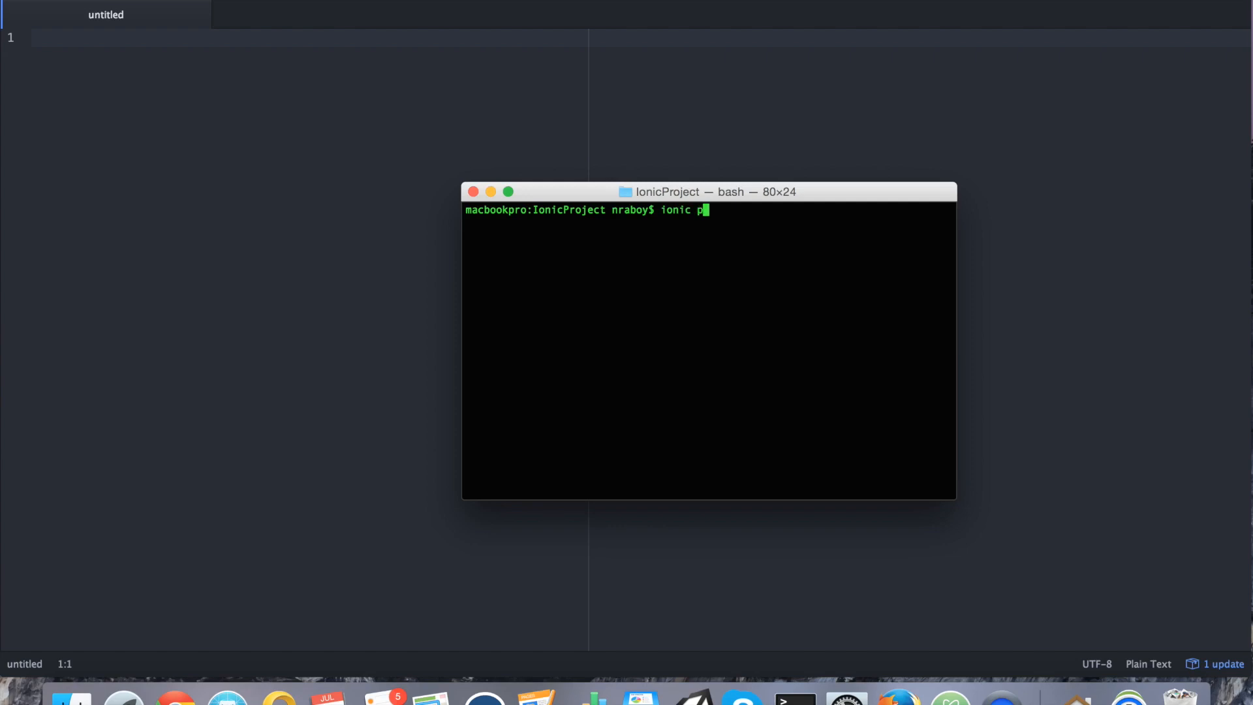
type("latform add ios")
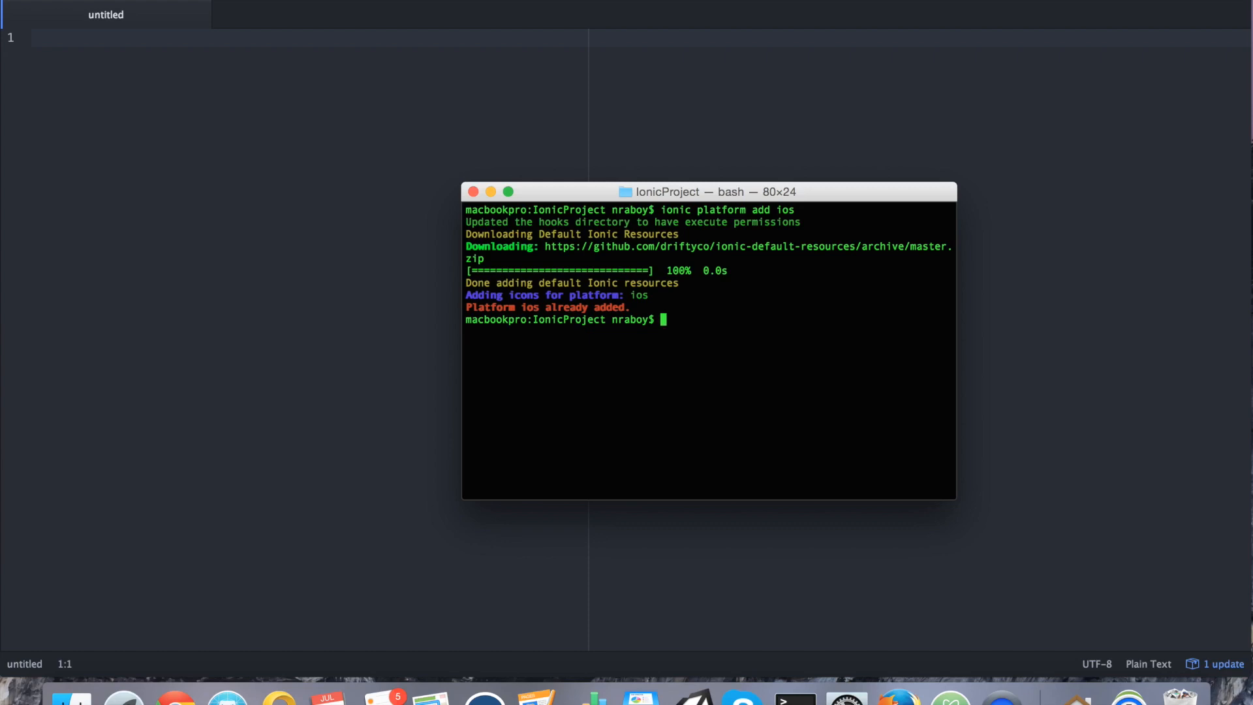
mouse_move(553, 171)
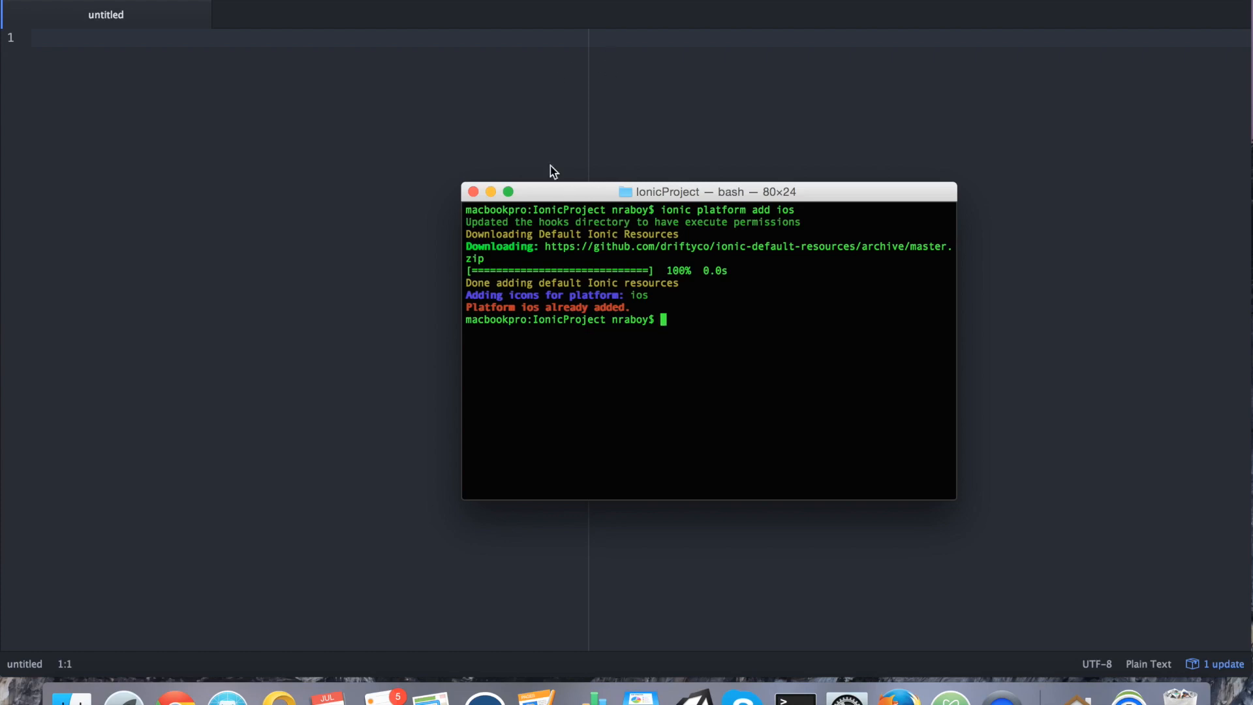
type("cle")
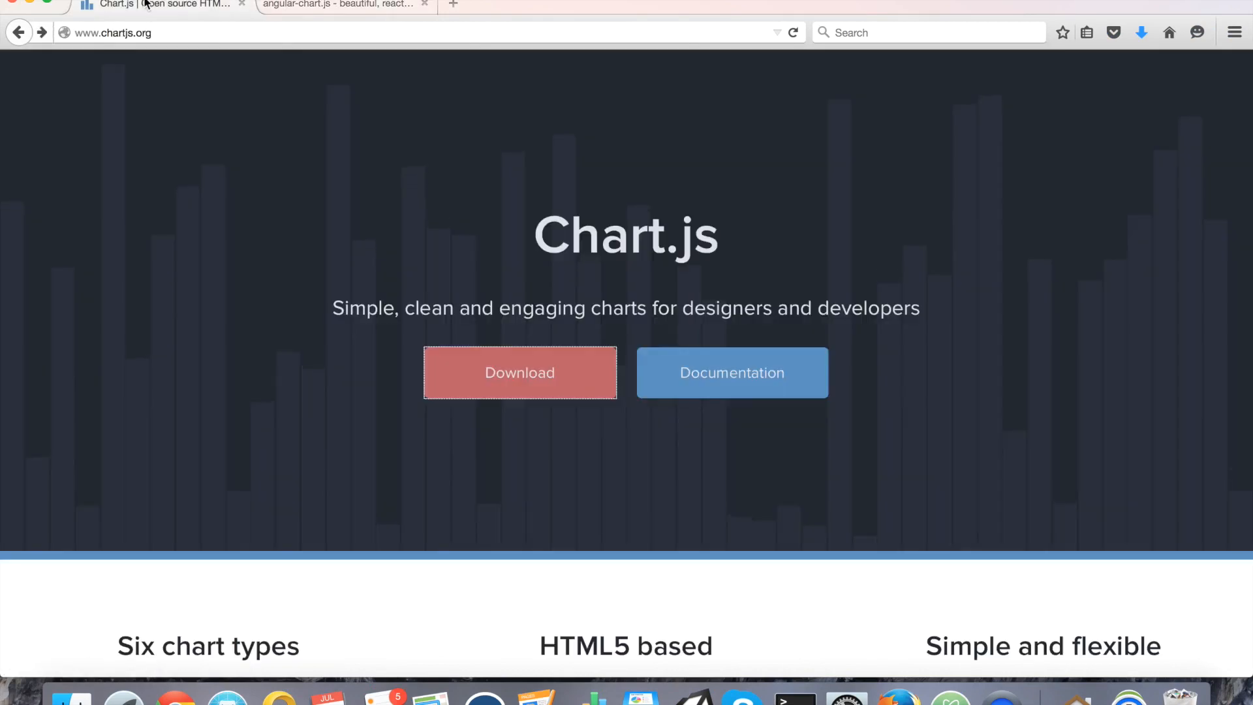
mouse_move(288, 187)
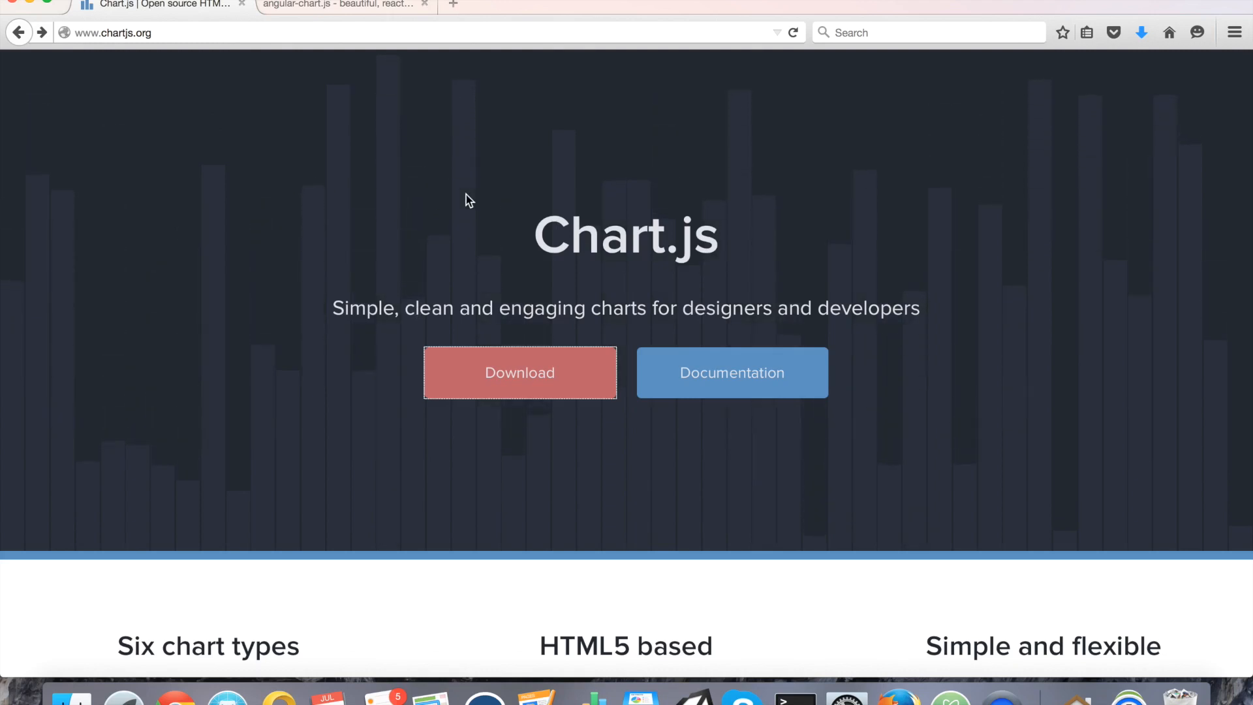
mouse_move(745, 226)
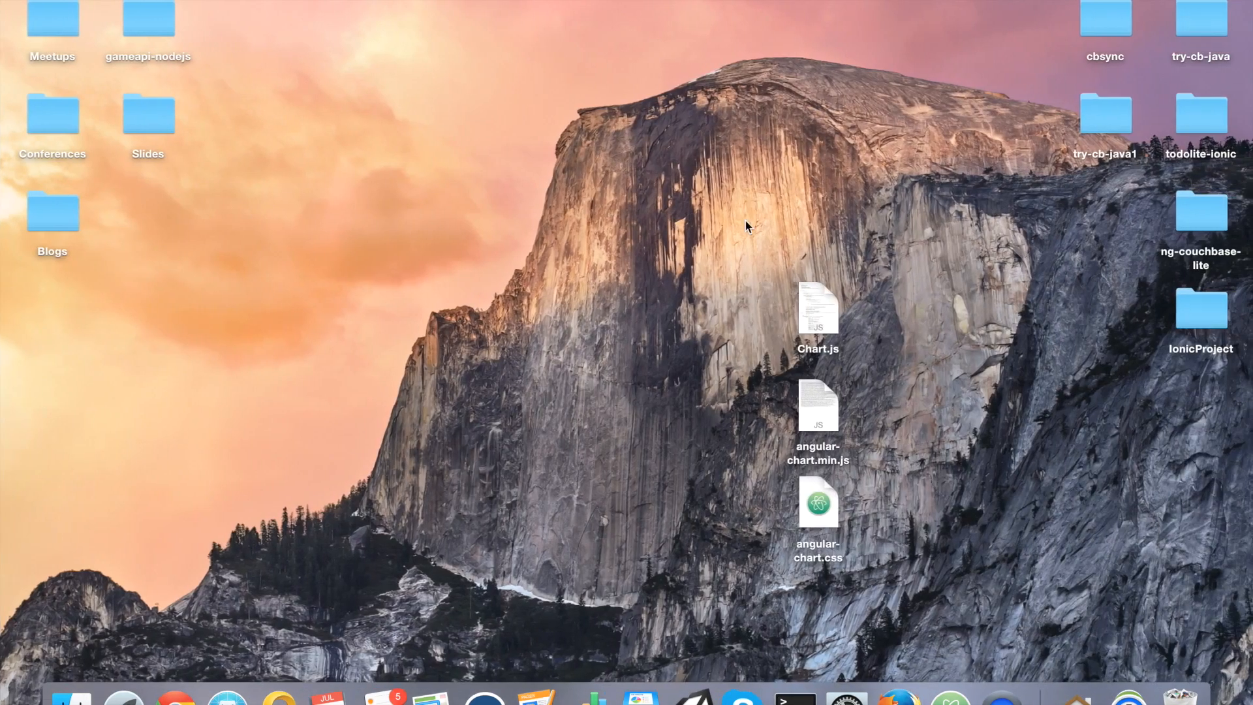
Move Chart.js and angular-chart.min.js from the Desktop into IonicProject/www/js.
left_click(1200, 310)
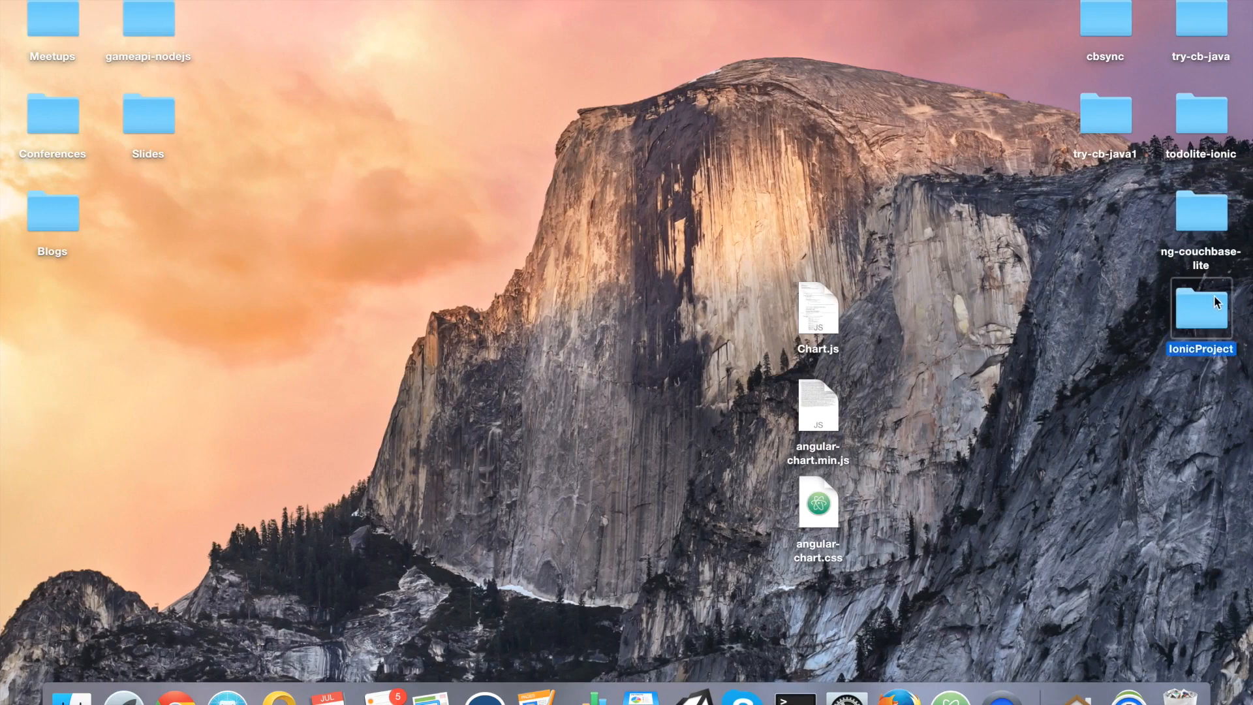
double_click(1200, 309)
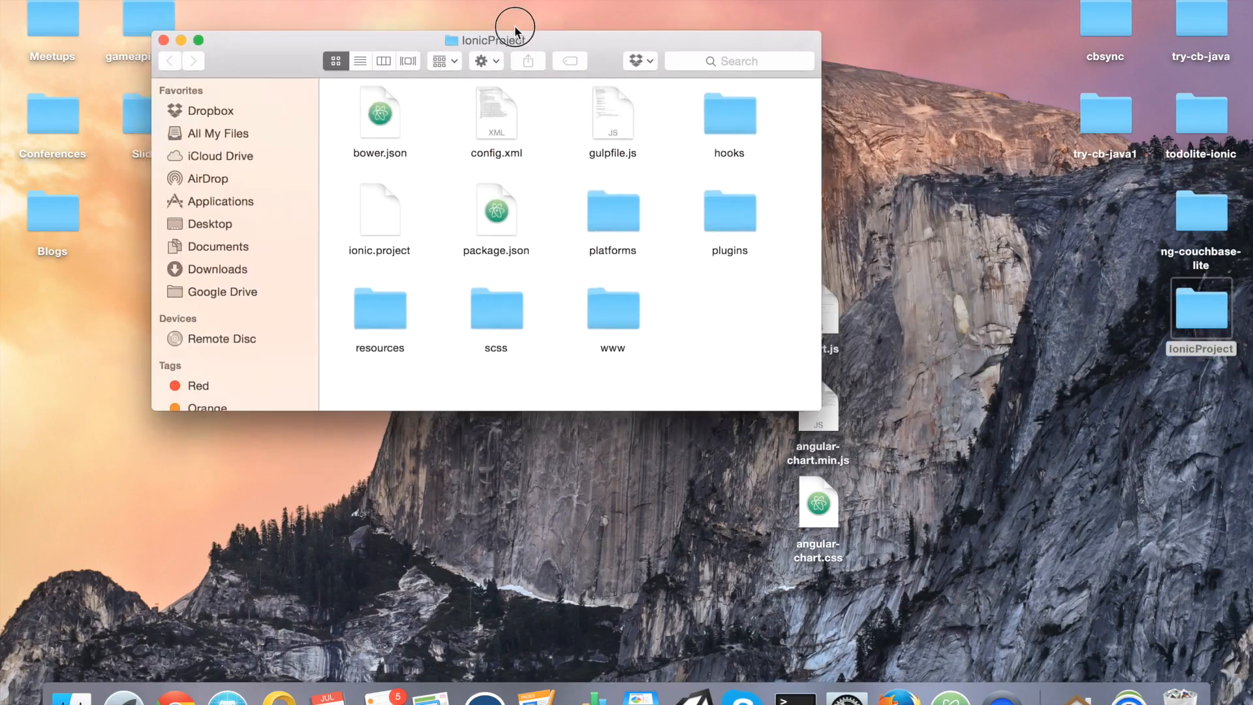
left_click_drag(515, 26, 392, 38)
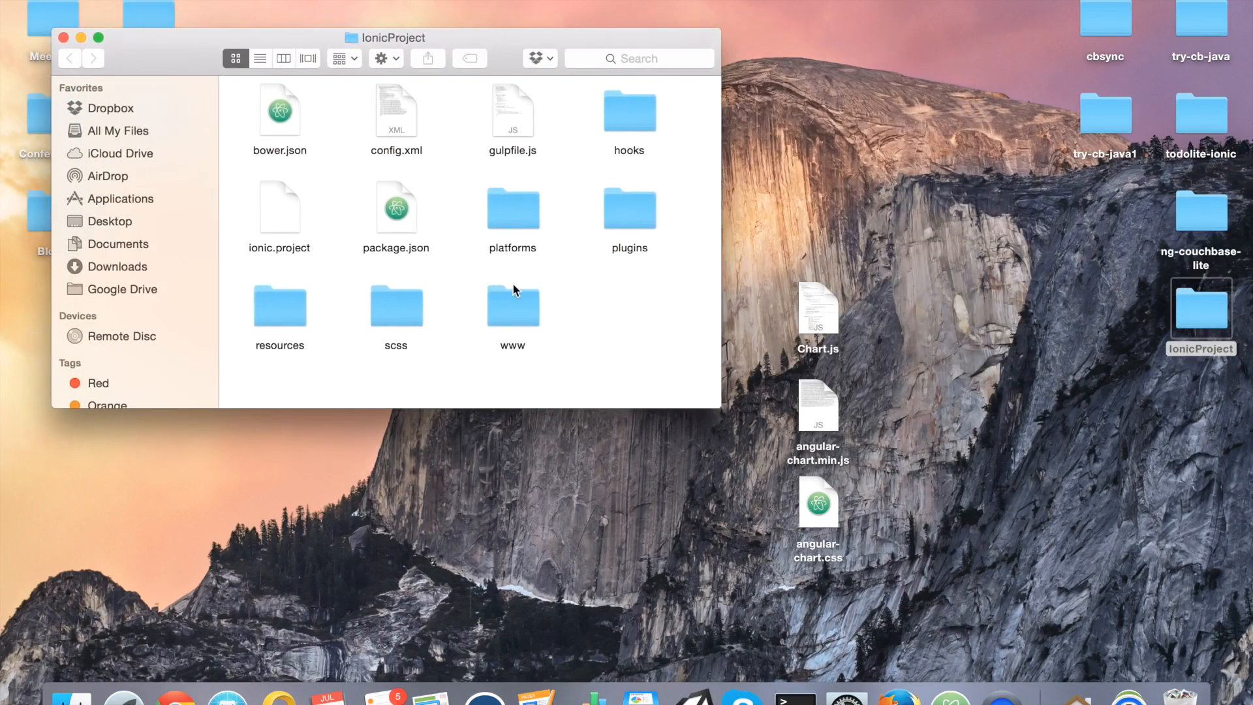
double_click(512, 305)
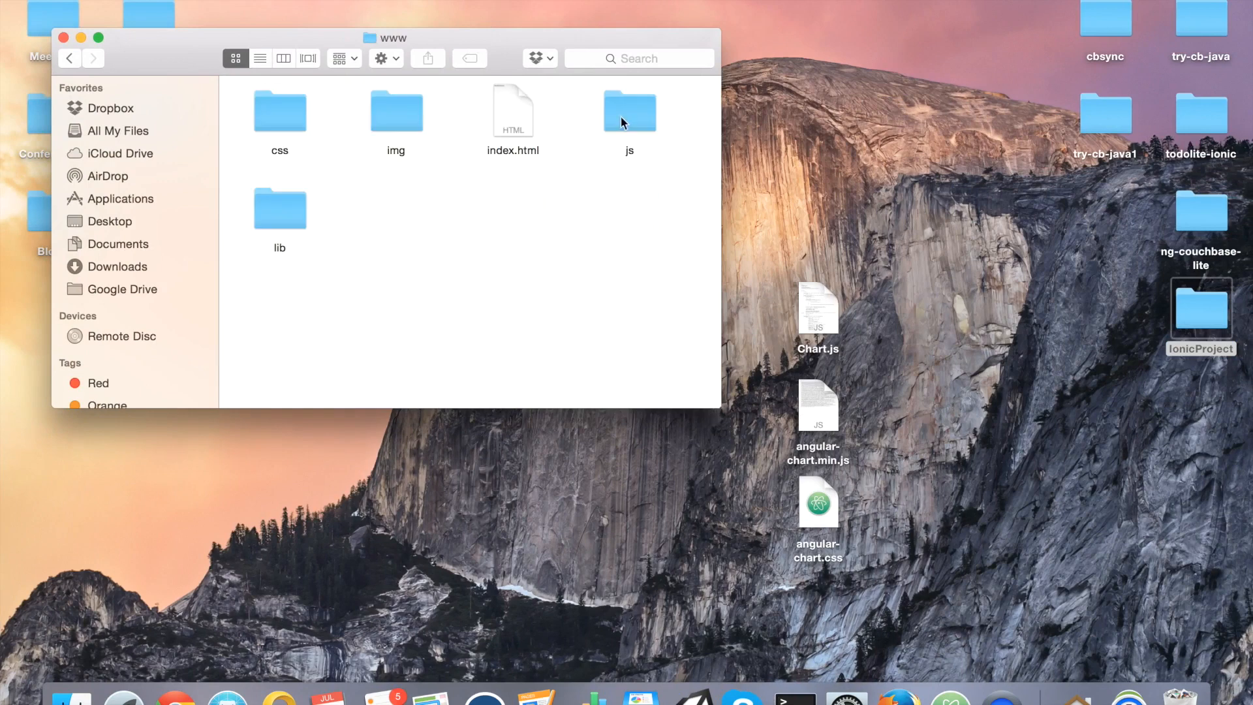
double_click(629, 112)
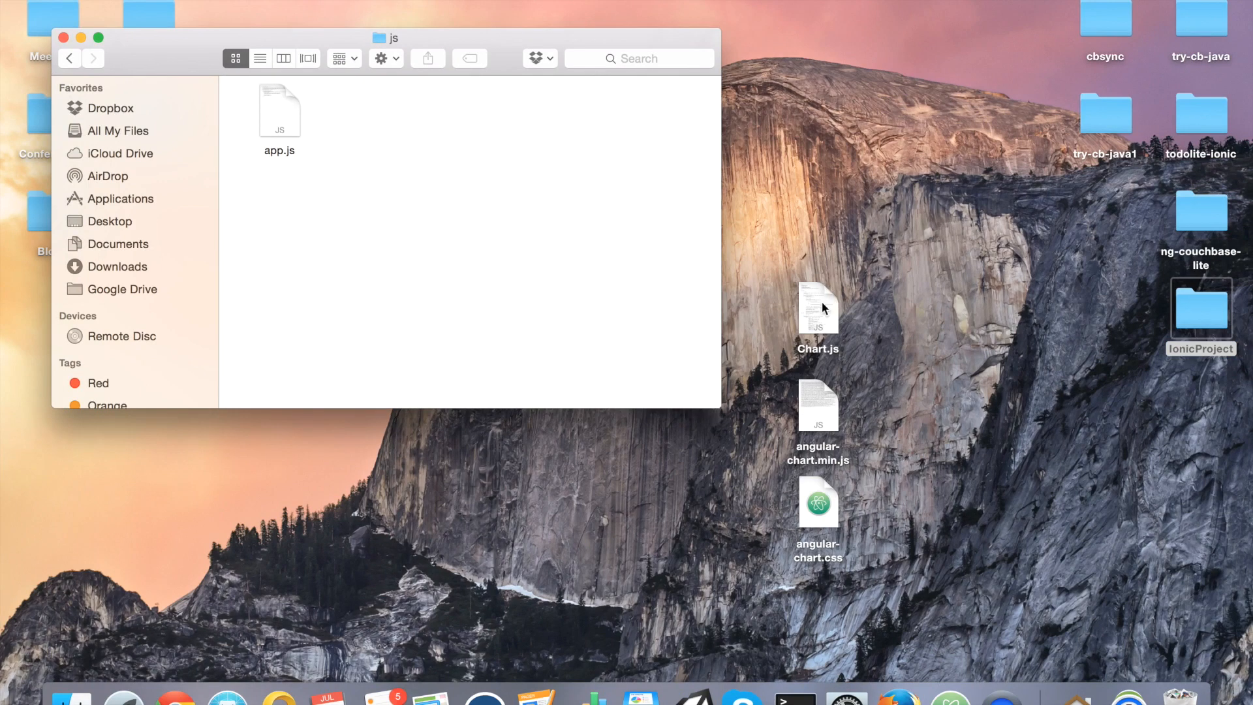
left_click_drag(817, 312, 561, 184)
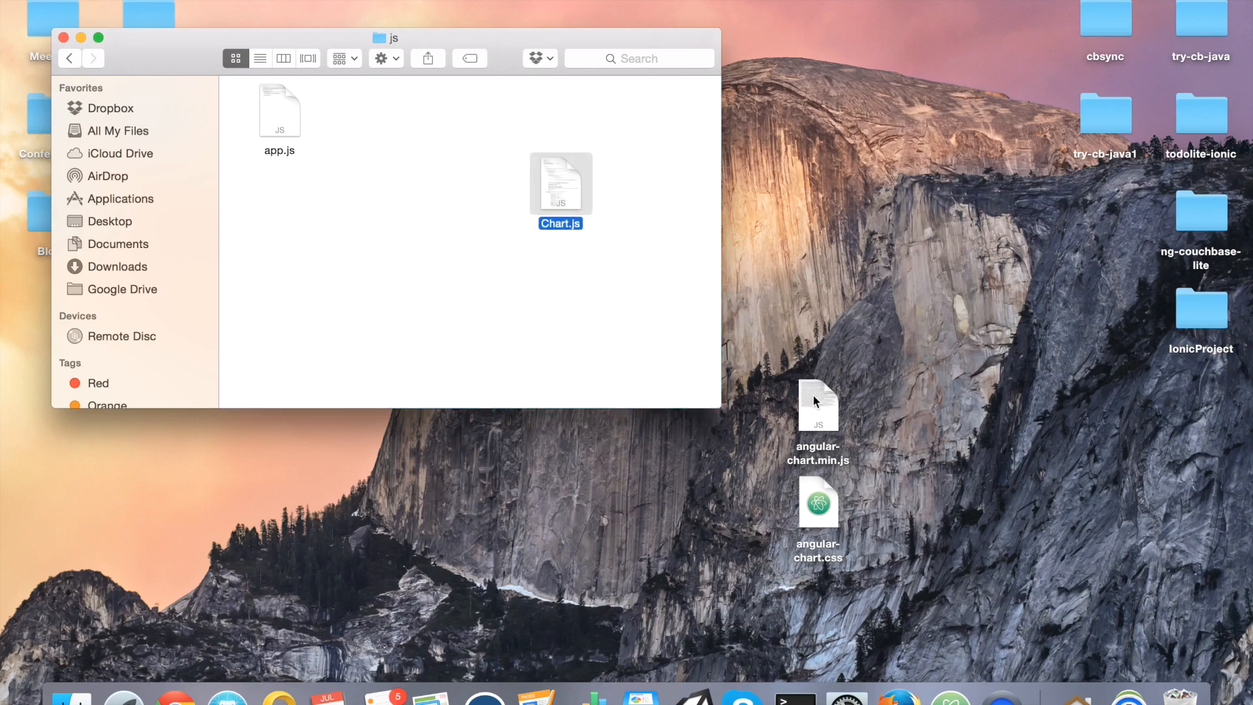
left_click_drag(818, 402, 427, 259)
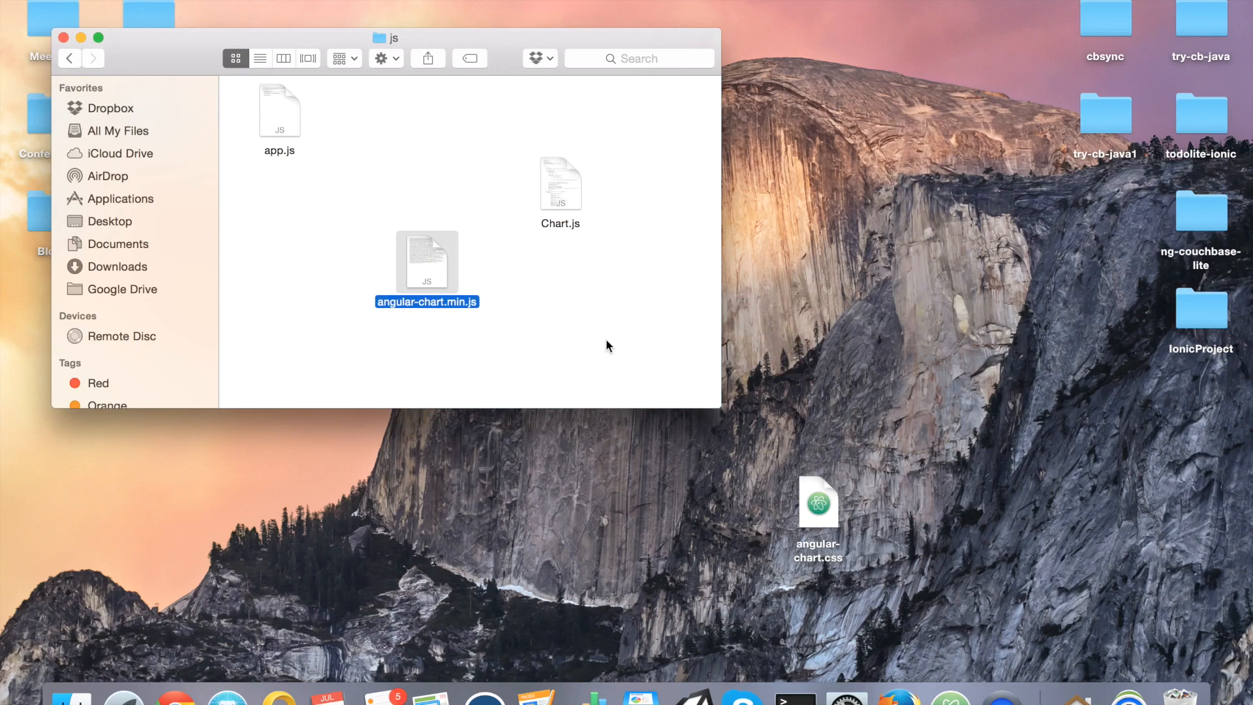
mouse_move(400, 108)
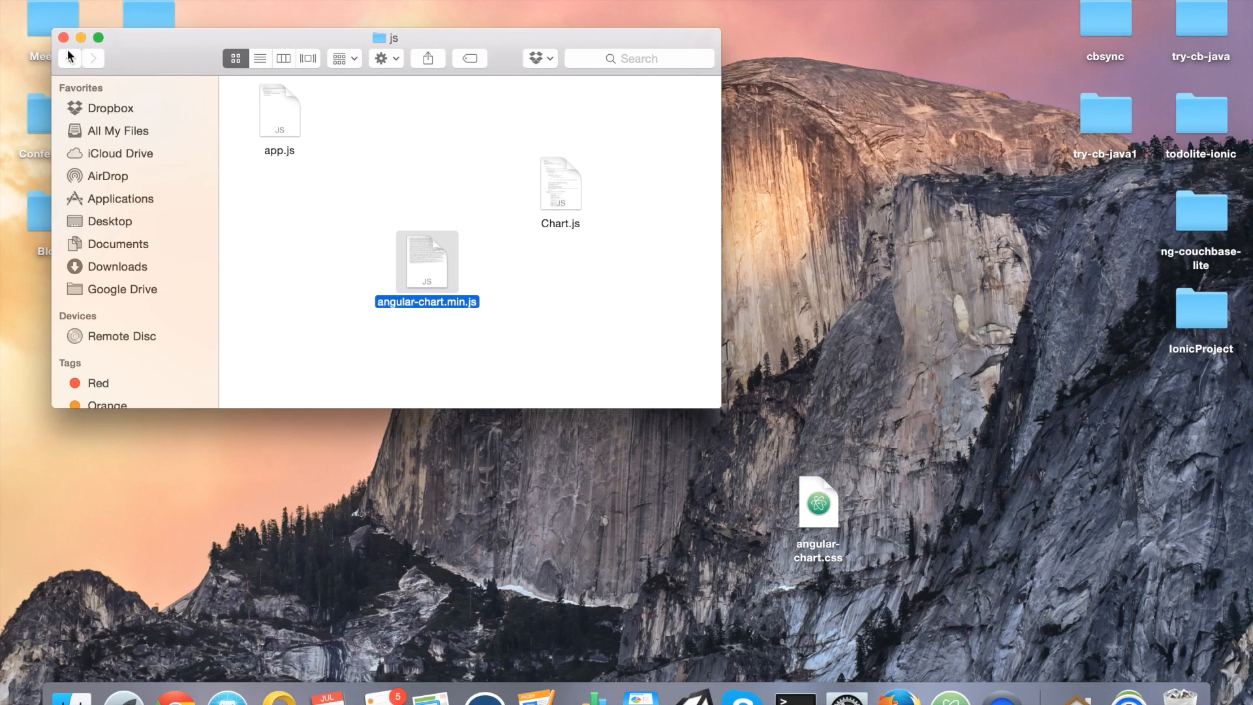
Move angular-chart.css from the Desktop into the www/css folder.
left_click(70, 57)
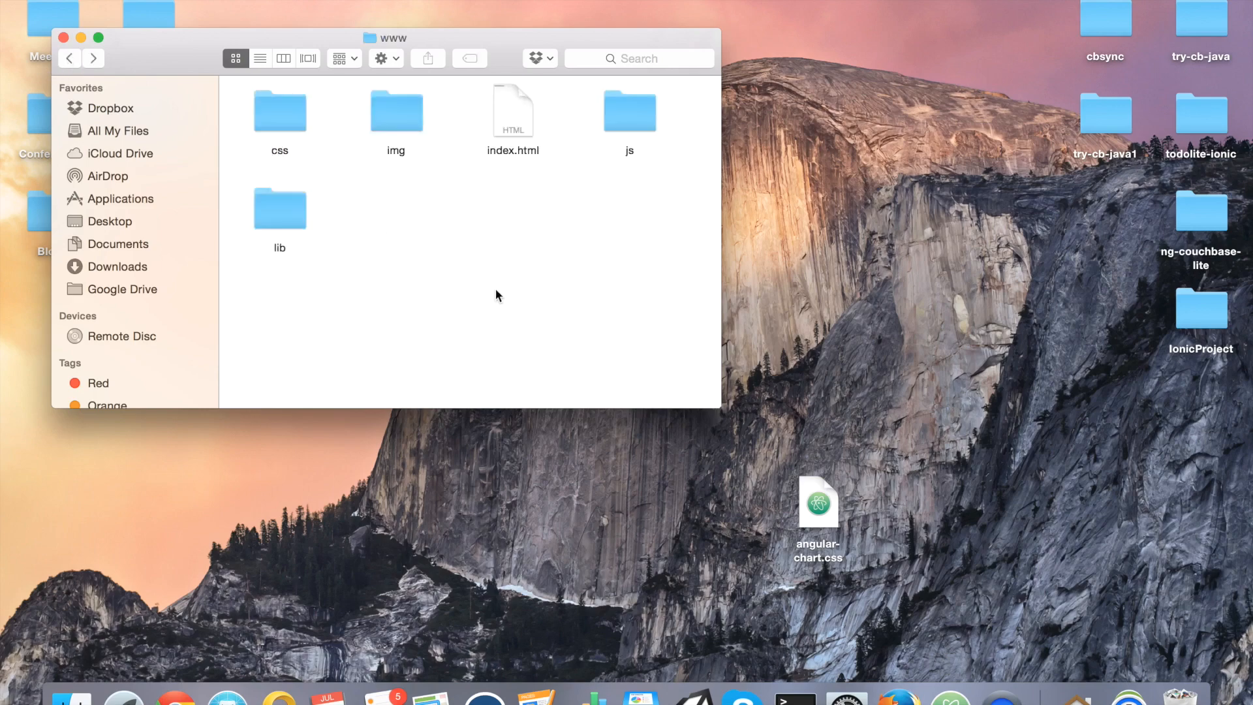
mouse_move(629, 112)
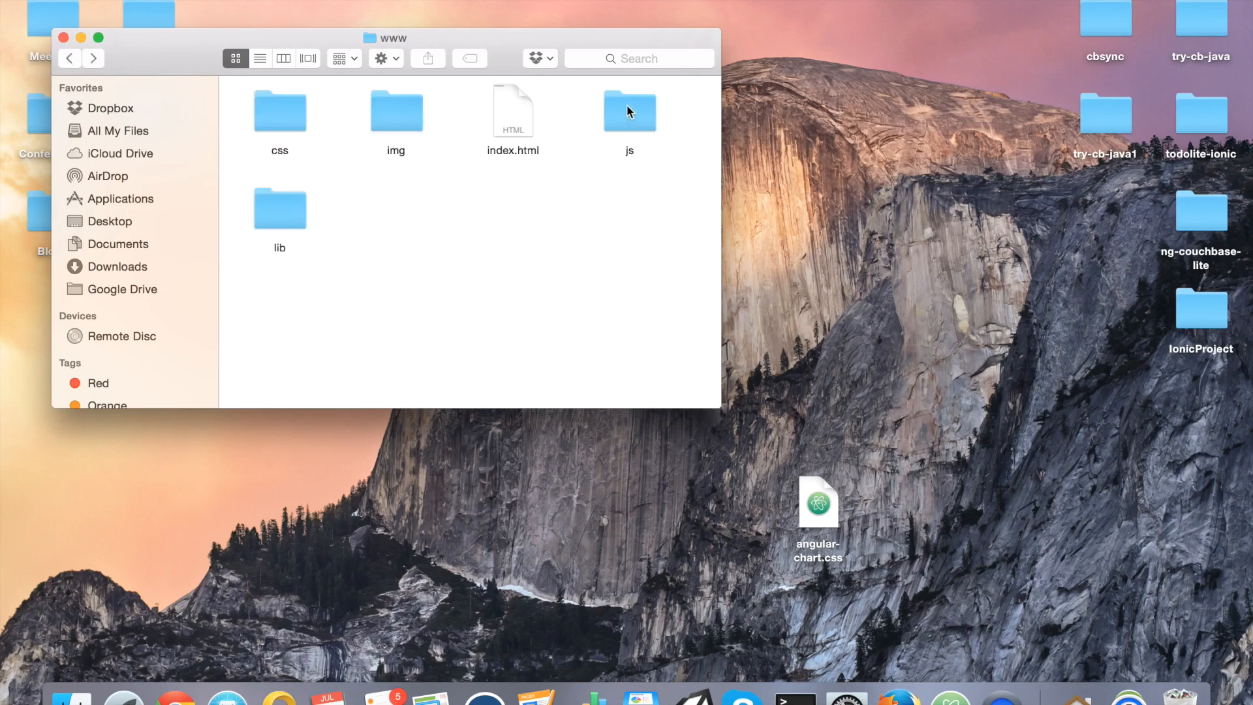
double_click(280, 110)
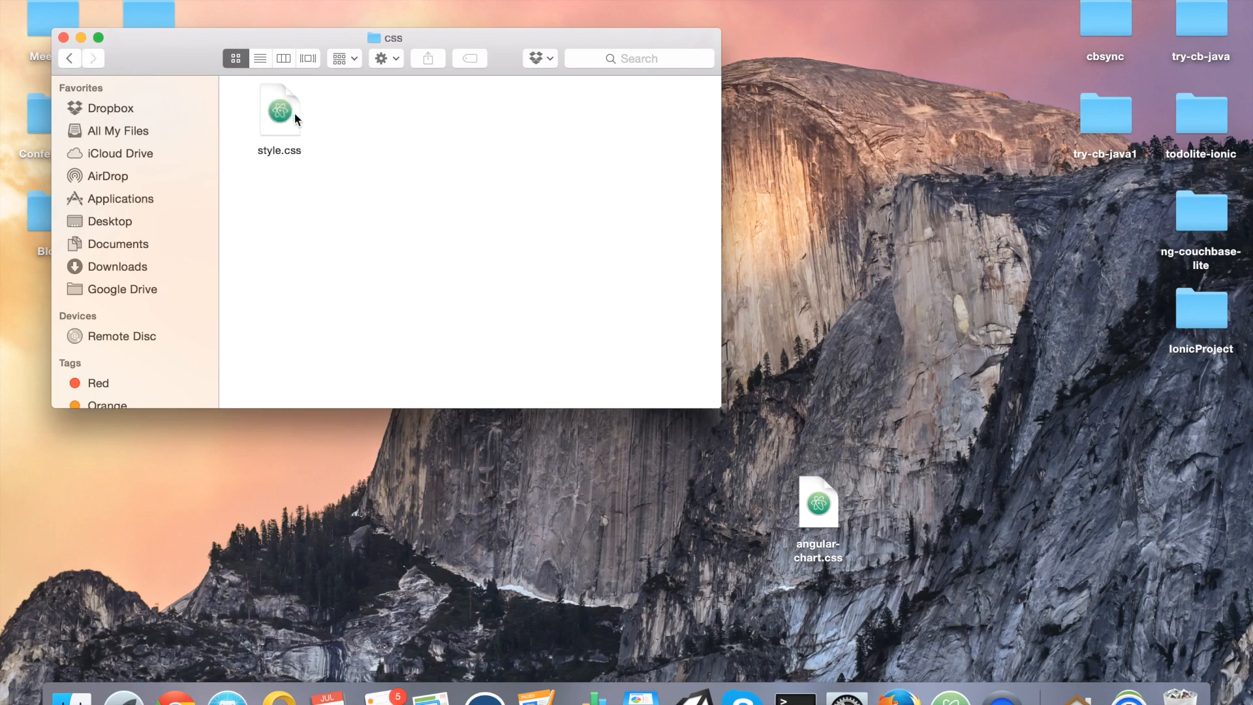
left_click_drag(818, 504, 495, 248)
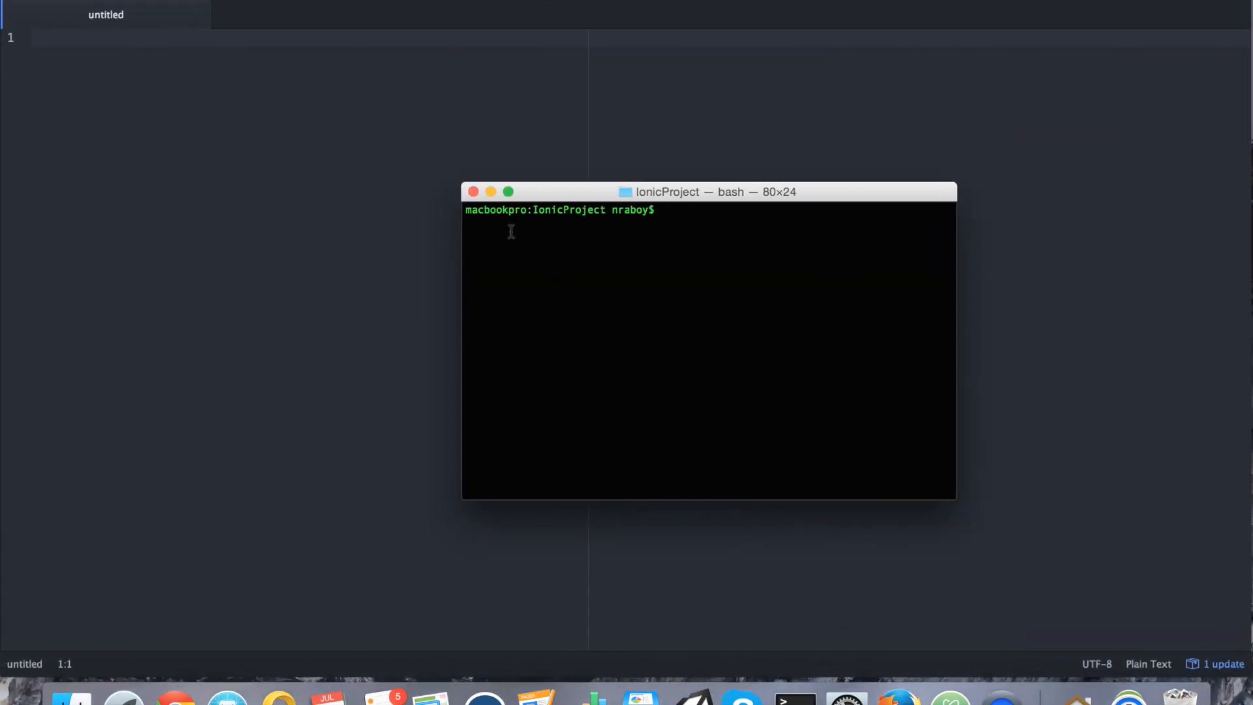
Open the IonicProject folder from the Desktop as Atom's project.
left_click(32, 9)
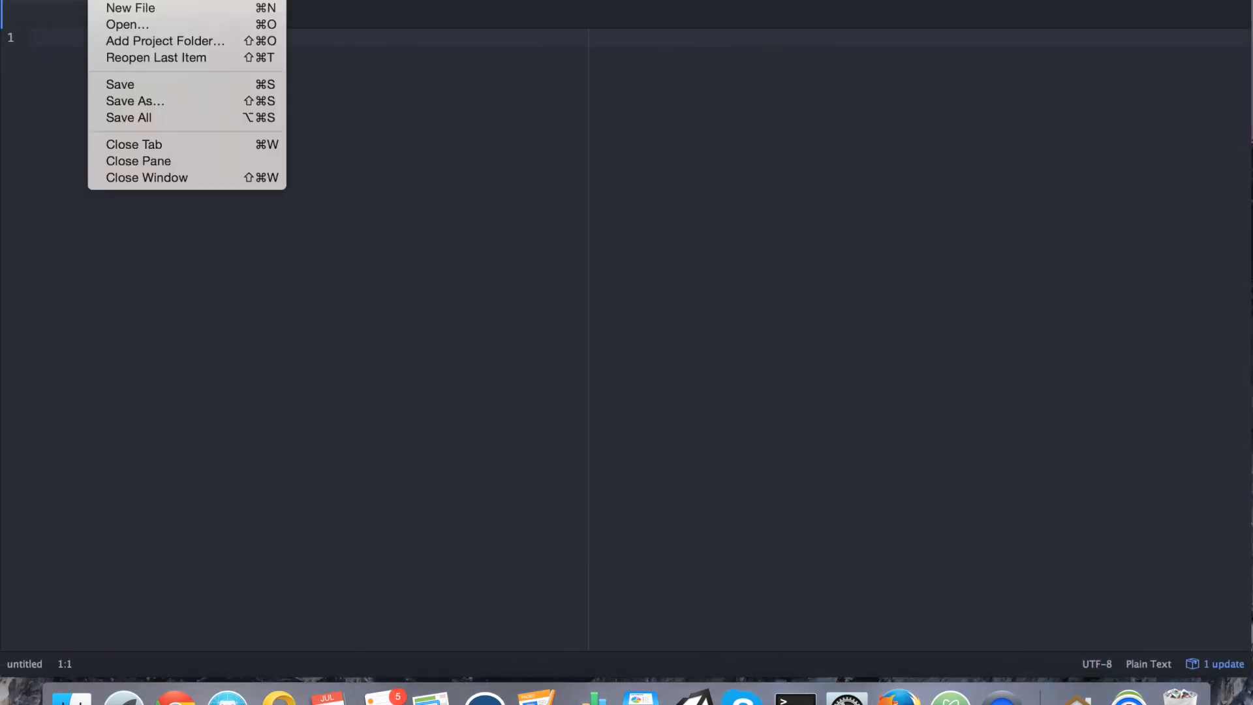
mouse_move(128, 23)
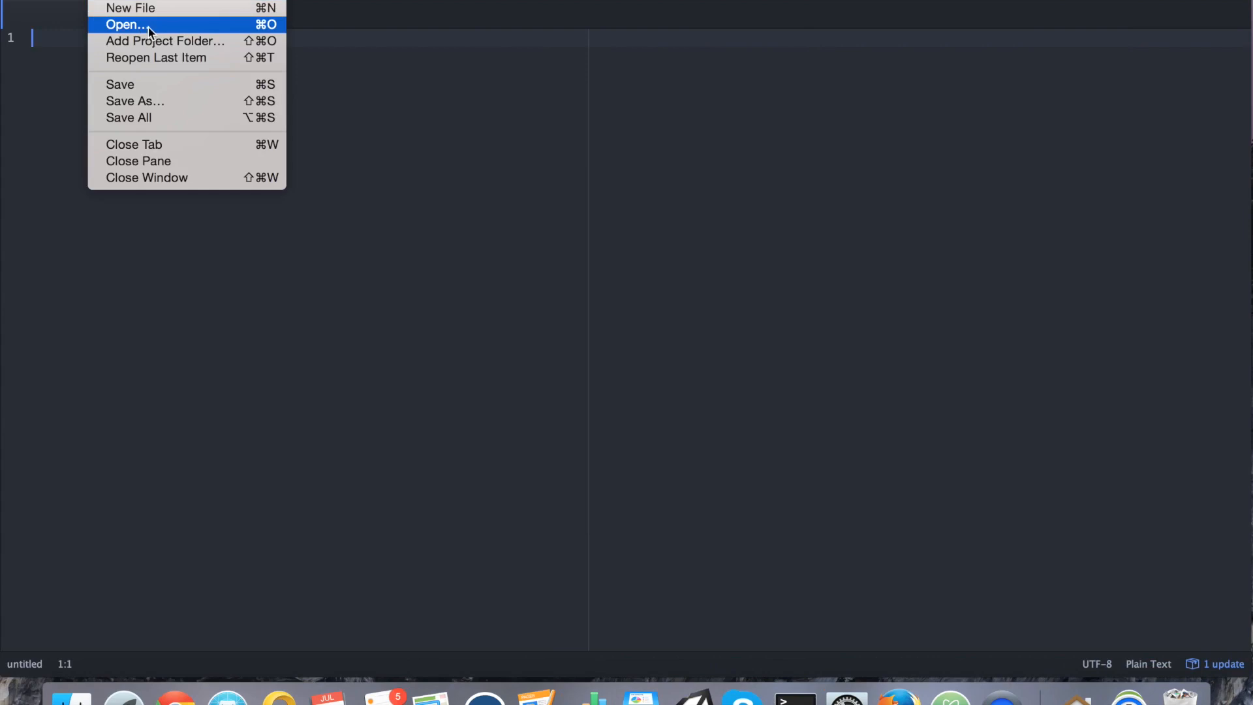
left_click(126, 23)
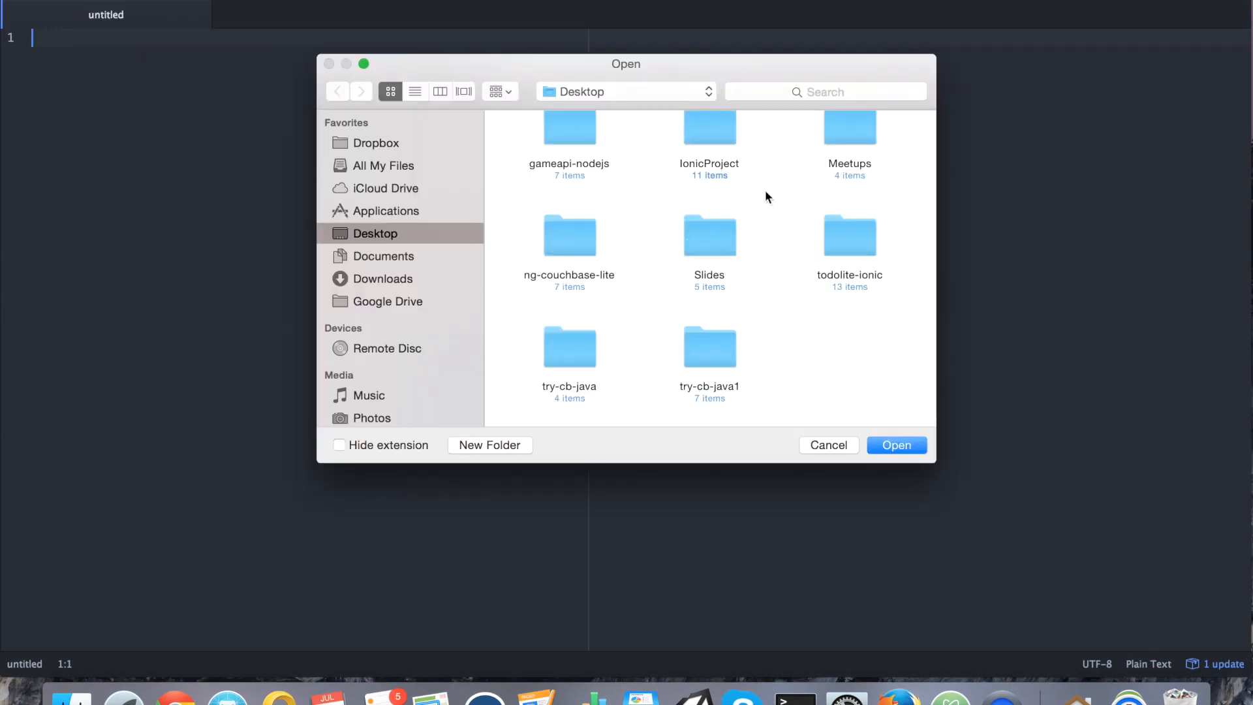
double_click(709, 127)
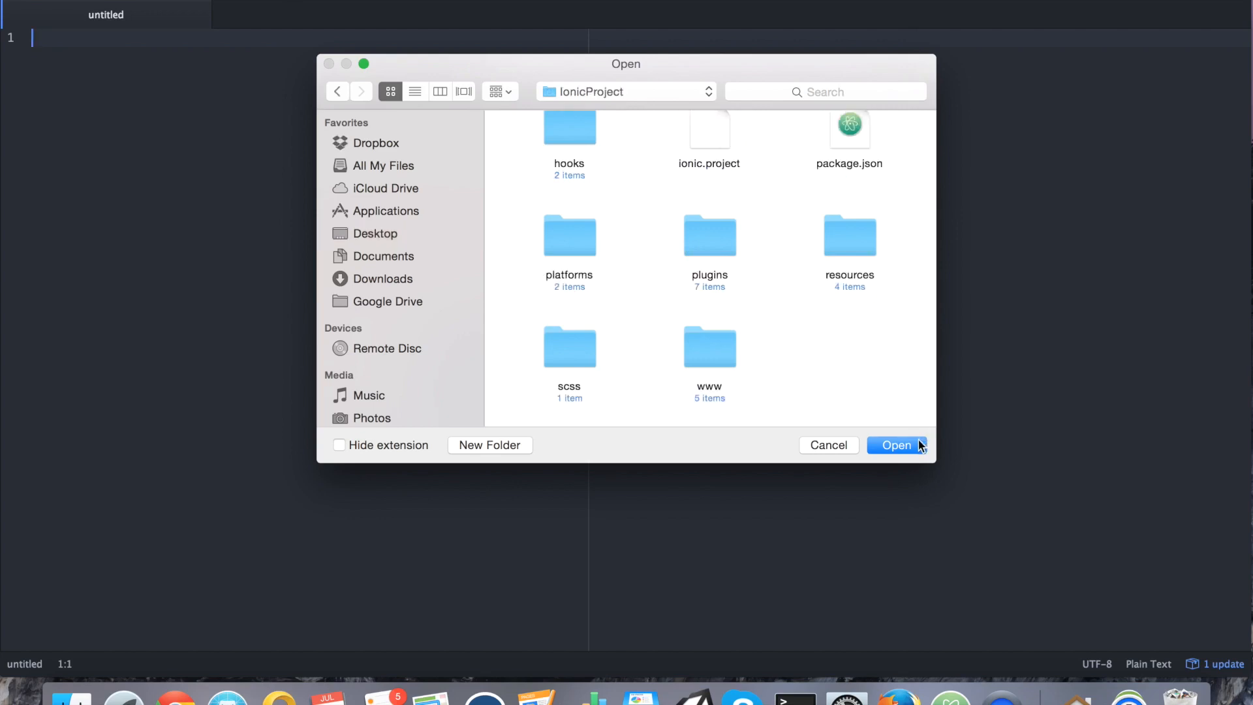
left_click(895, 445)
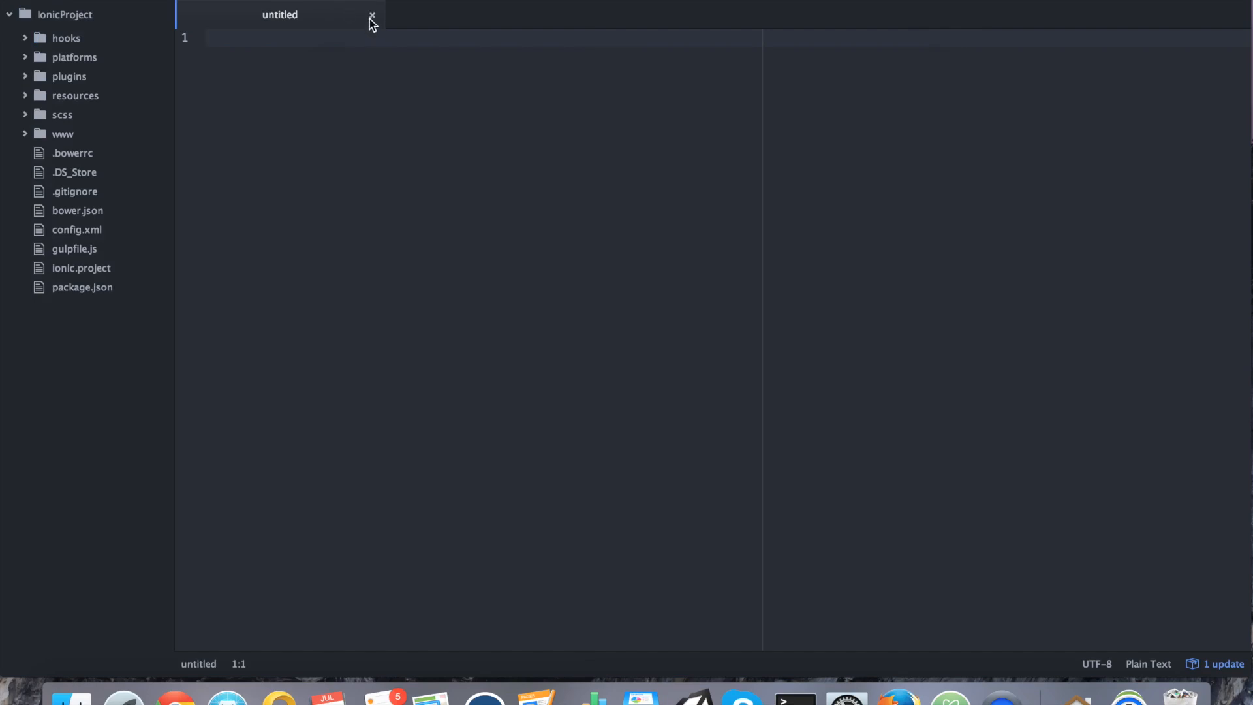
Discard the empty untitled file and open www/index.html from the tree view.
left_click(370, 14)
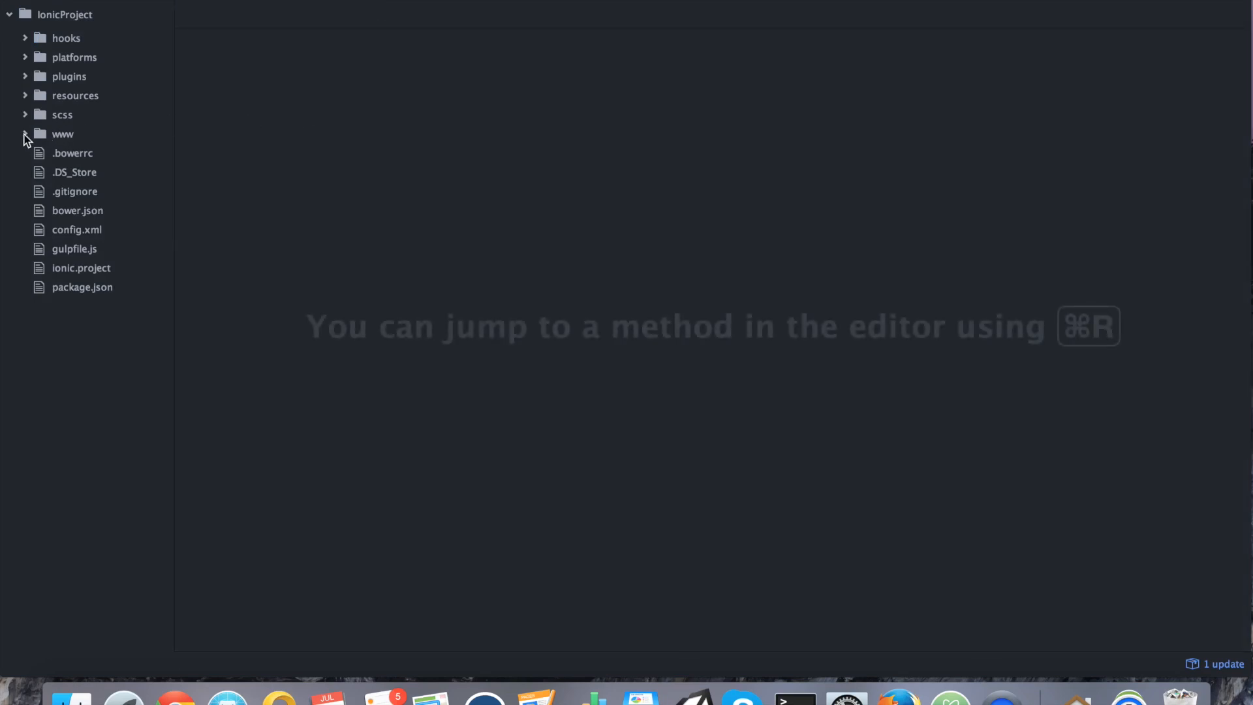
left_click(25, 133)
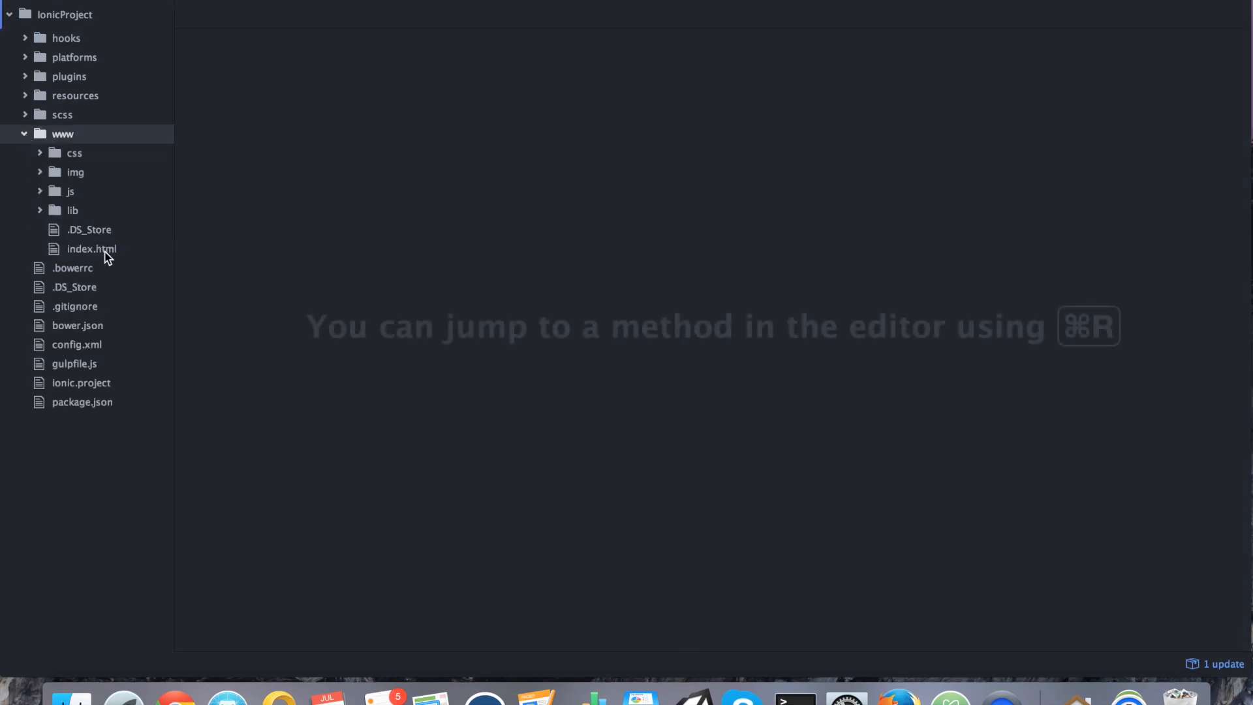
left_click(90, 247)
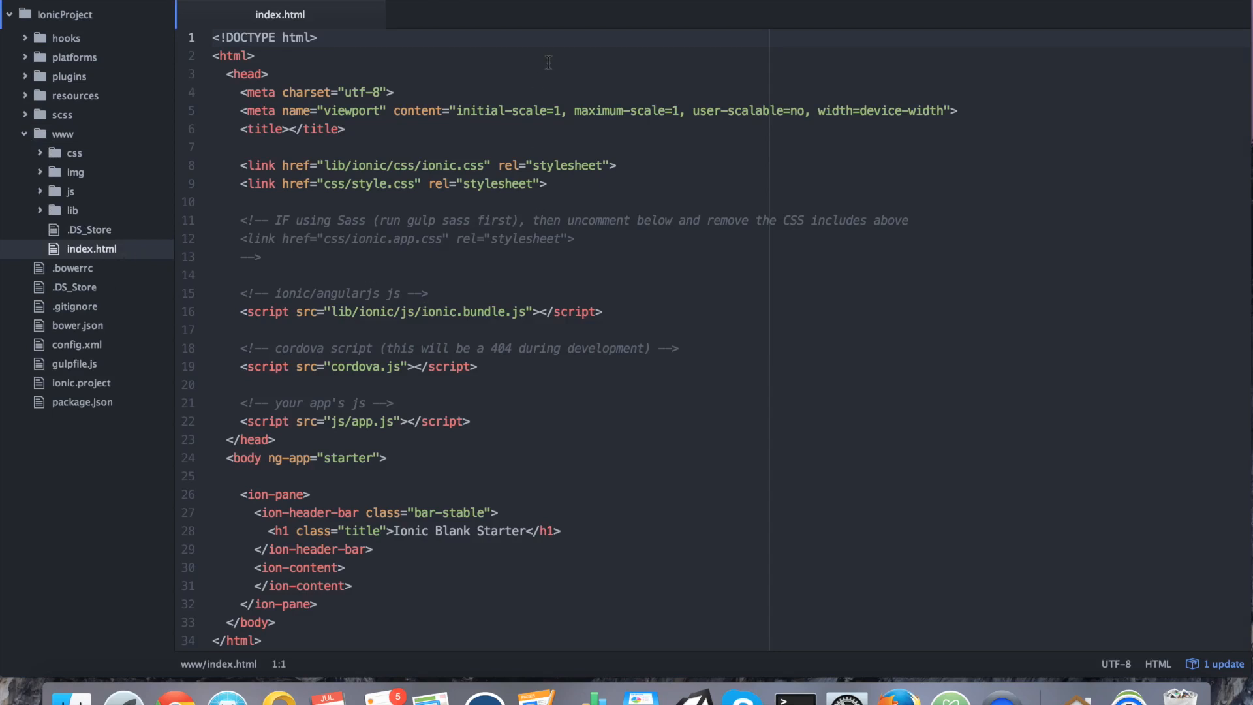
mouse_move(692, 166)
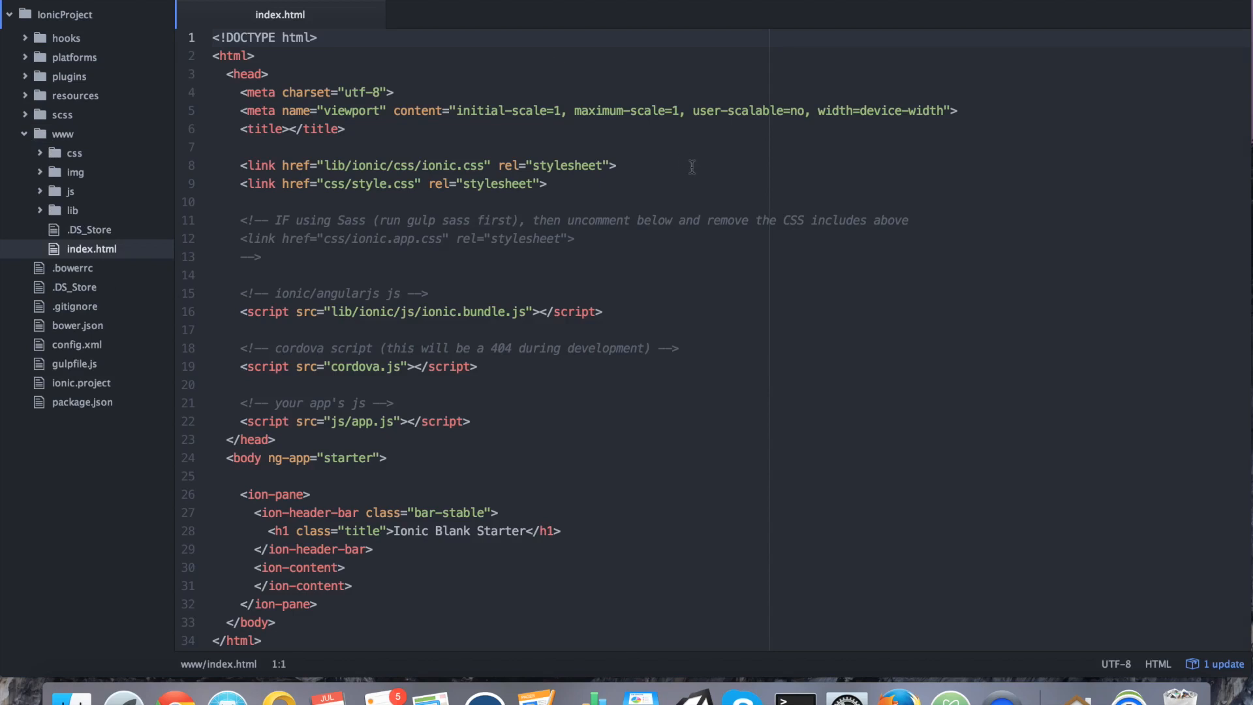
mouse_move(654, 164)
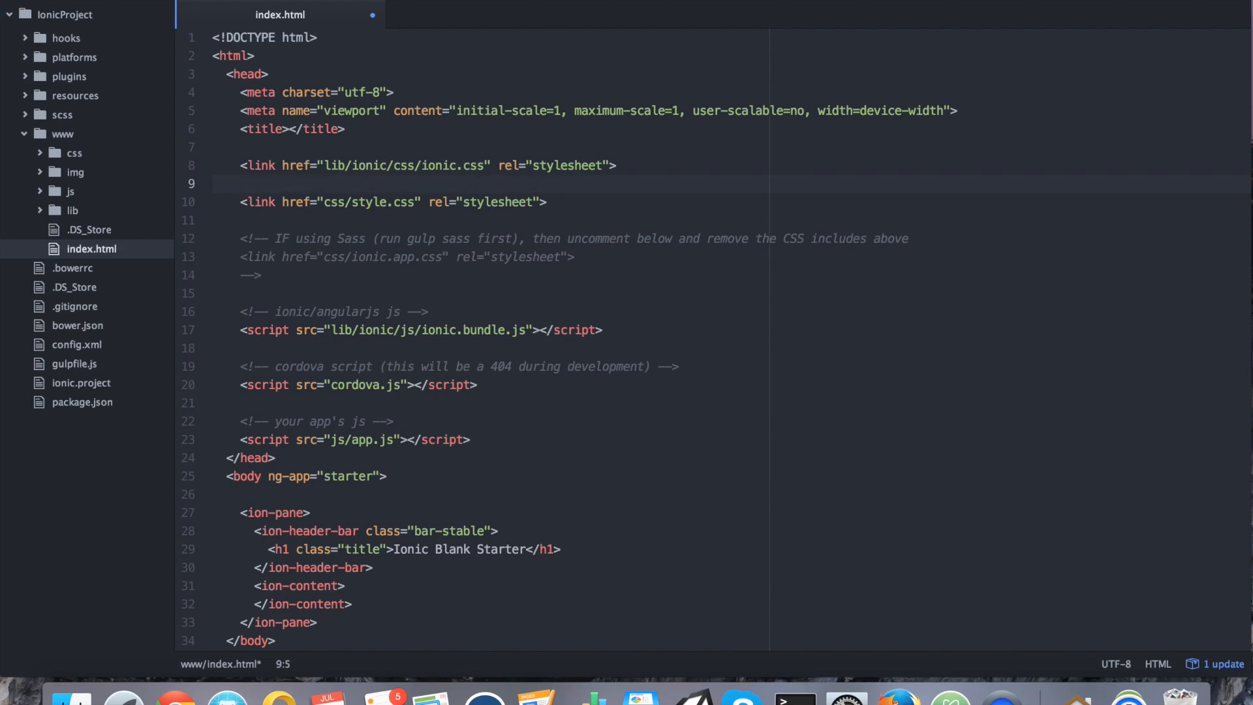
Add <link href="css/angular-chart.css" rel="stylesheet"> in the head after the ionic.css link.
type("<link href")
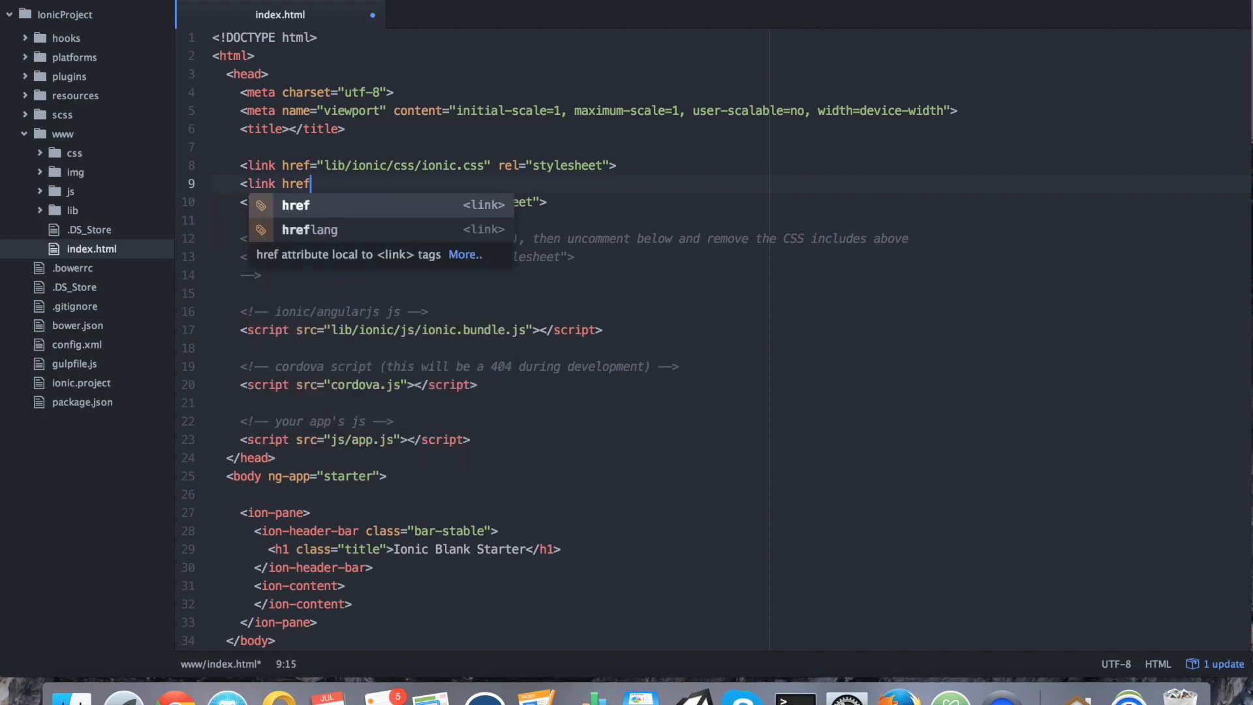
type("=\"")
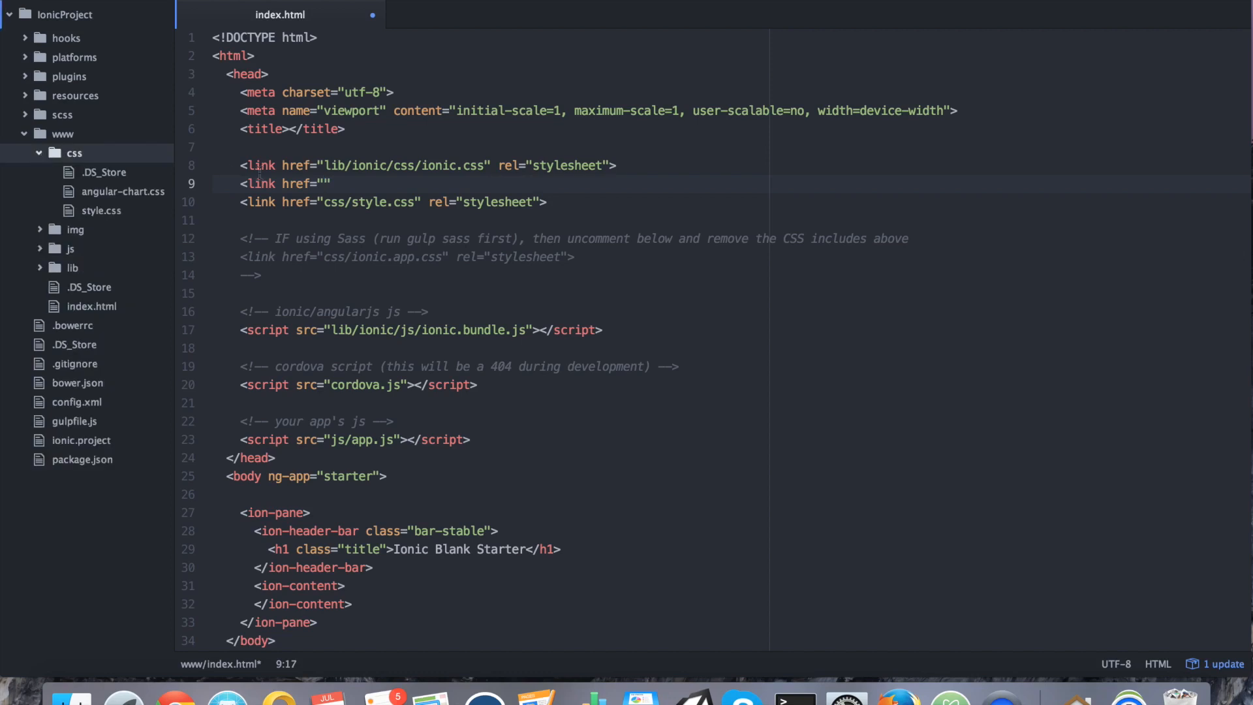
type("c")
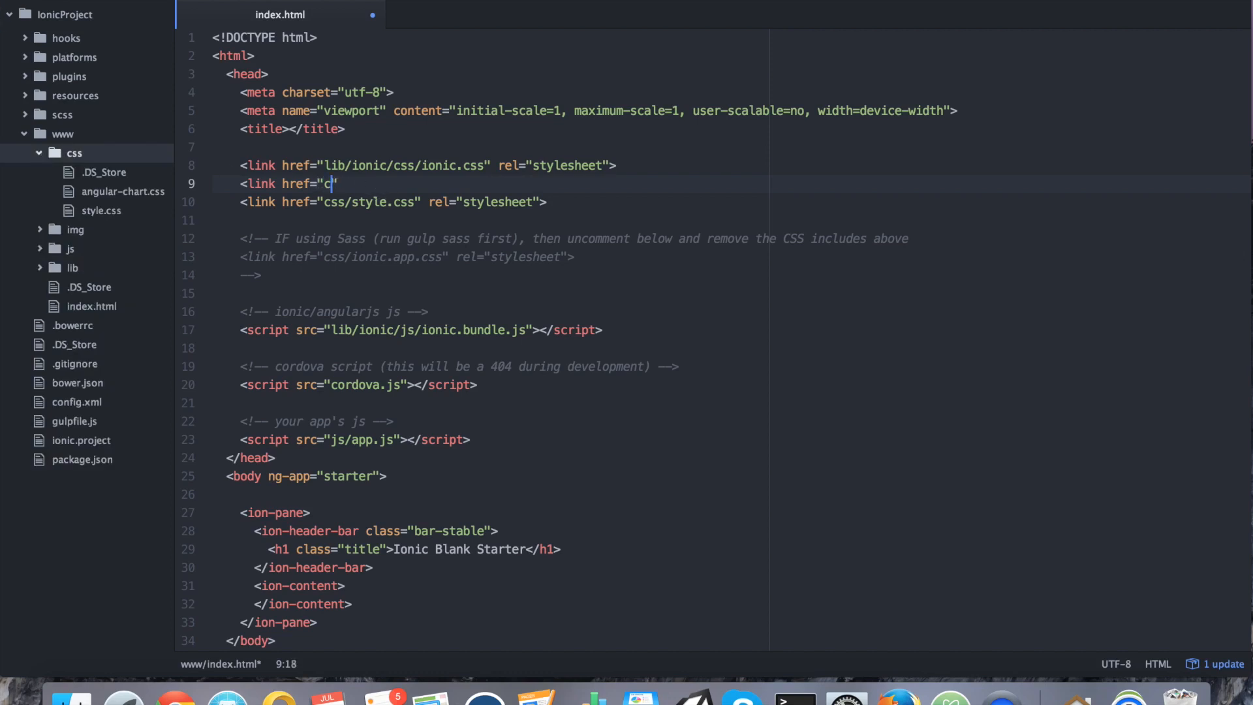
type("ss/angular-")
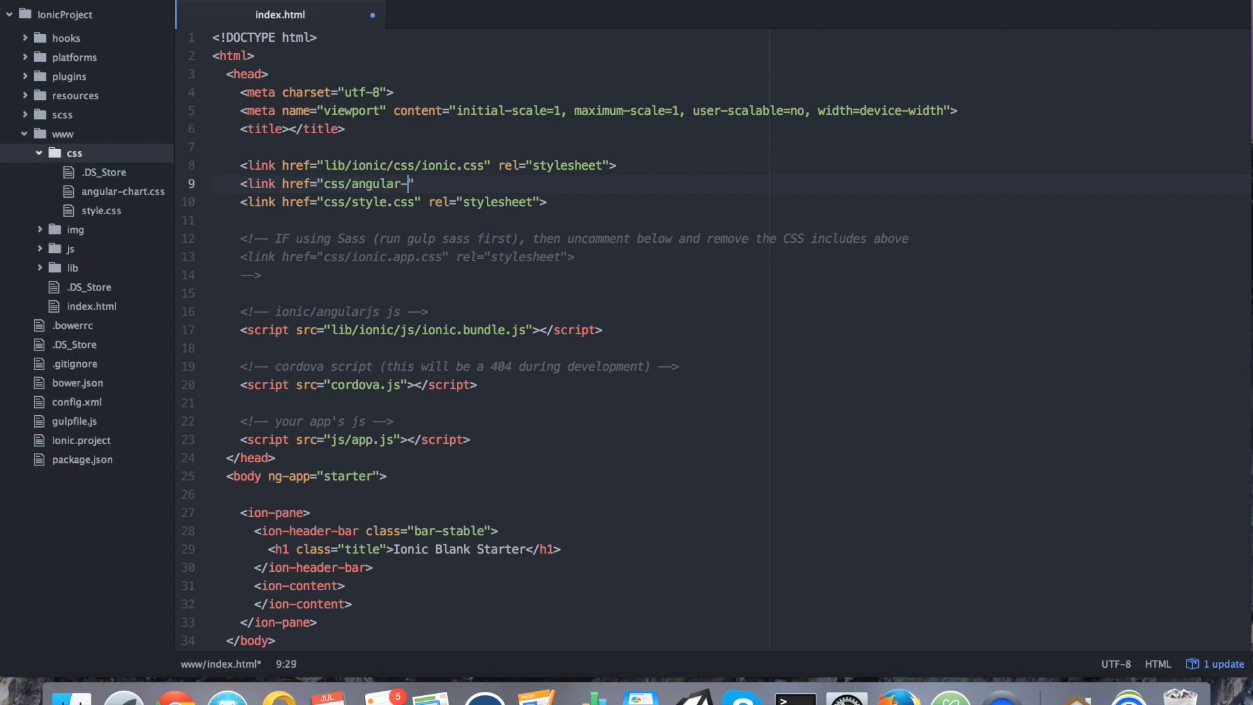
type("chart.css\"")
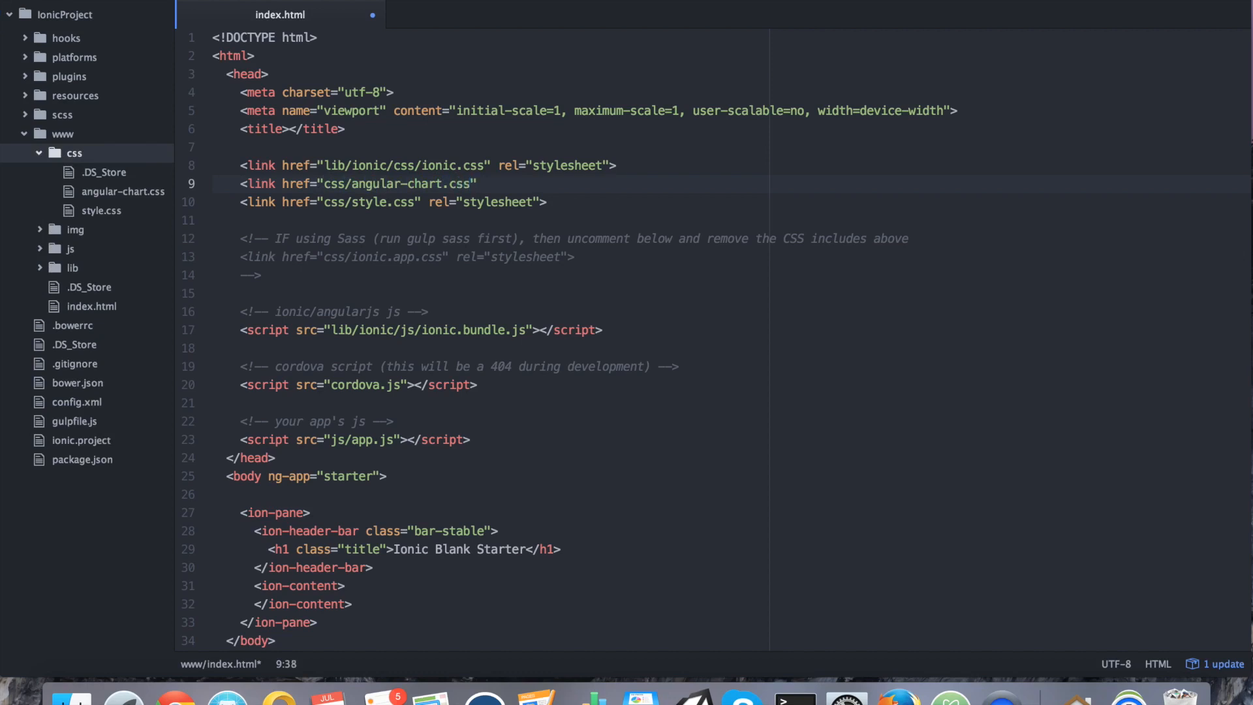
type("rel=")
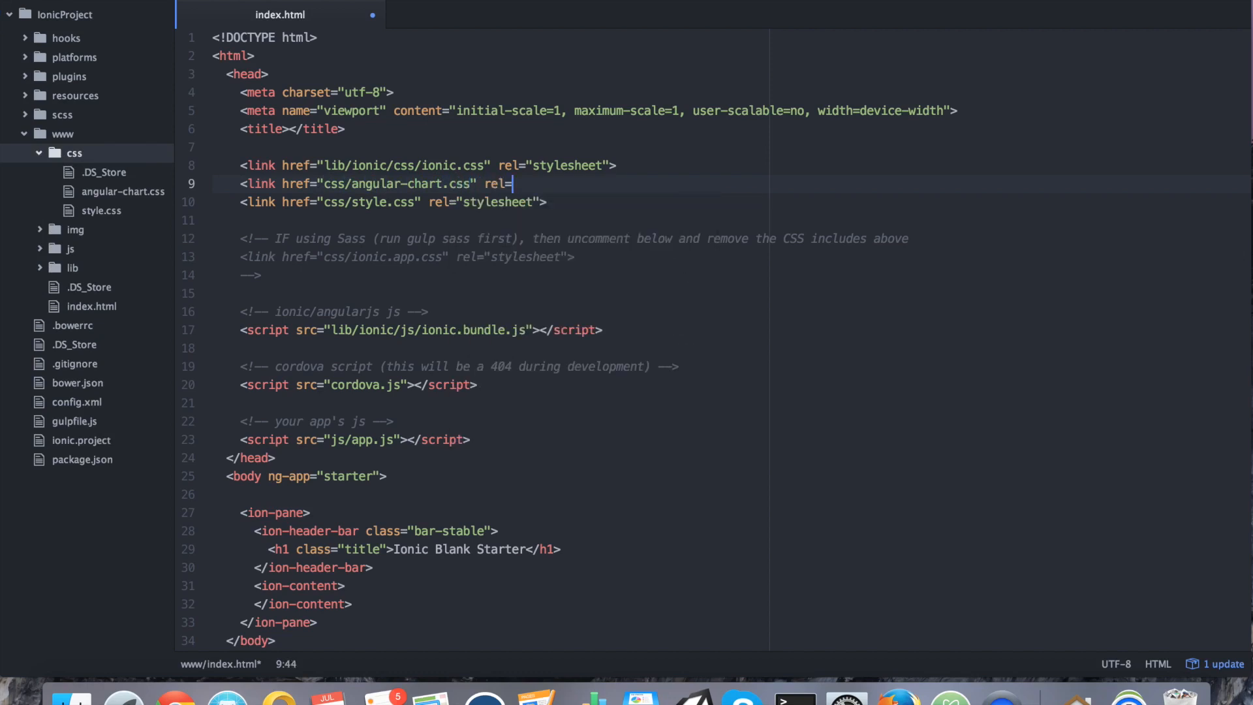
type("\"stylesheet\"")
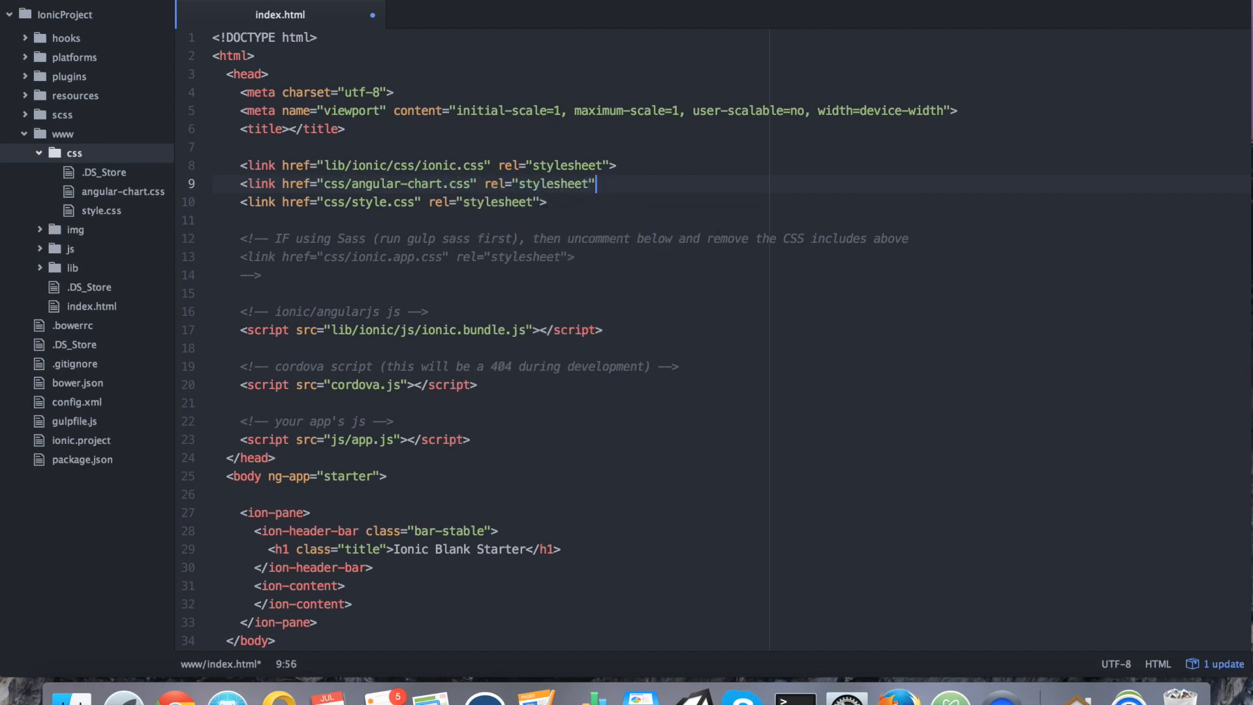
Add a <script src="js/Chart.js"></script> tag before app.js in index.html.
type(">")
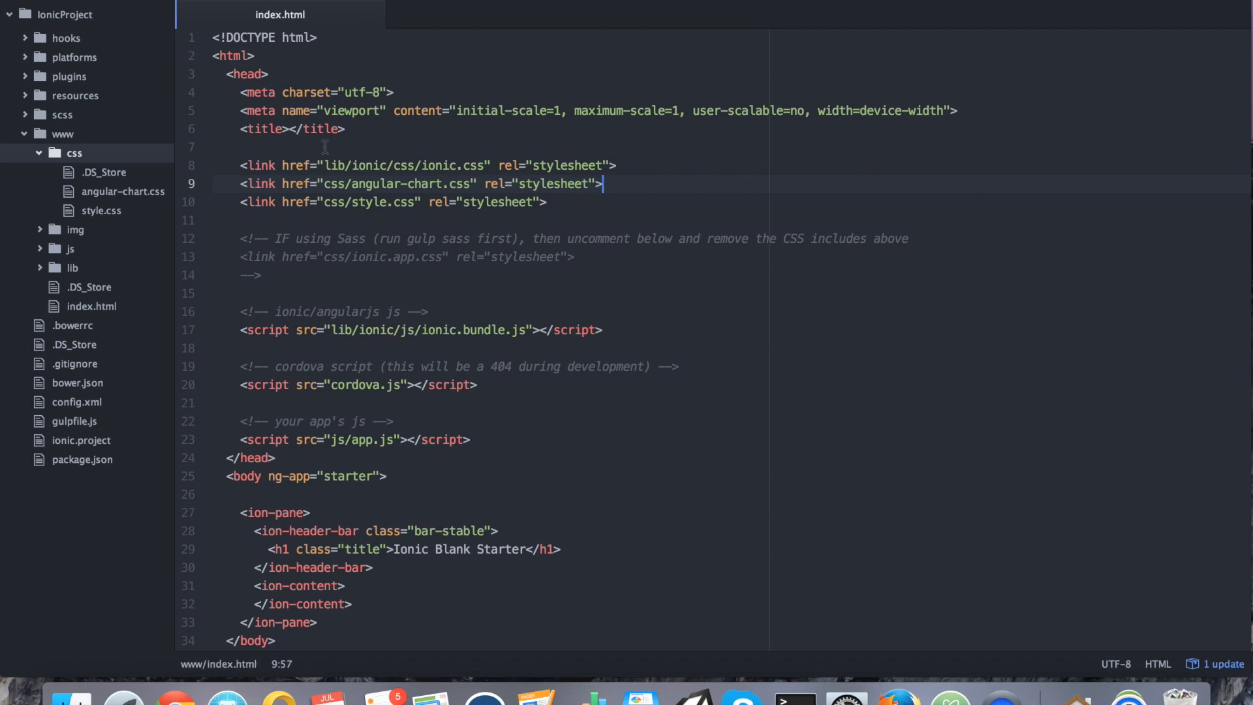
scroll("down", 3)
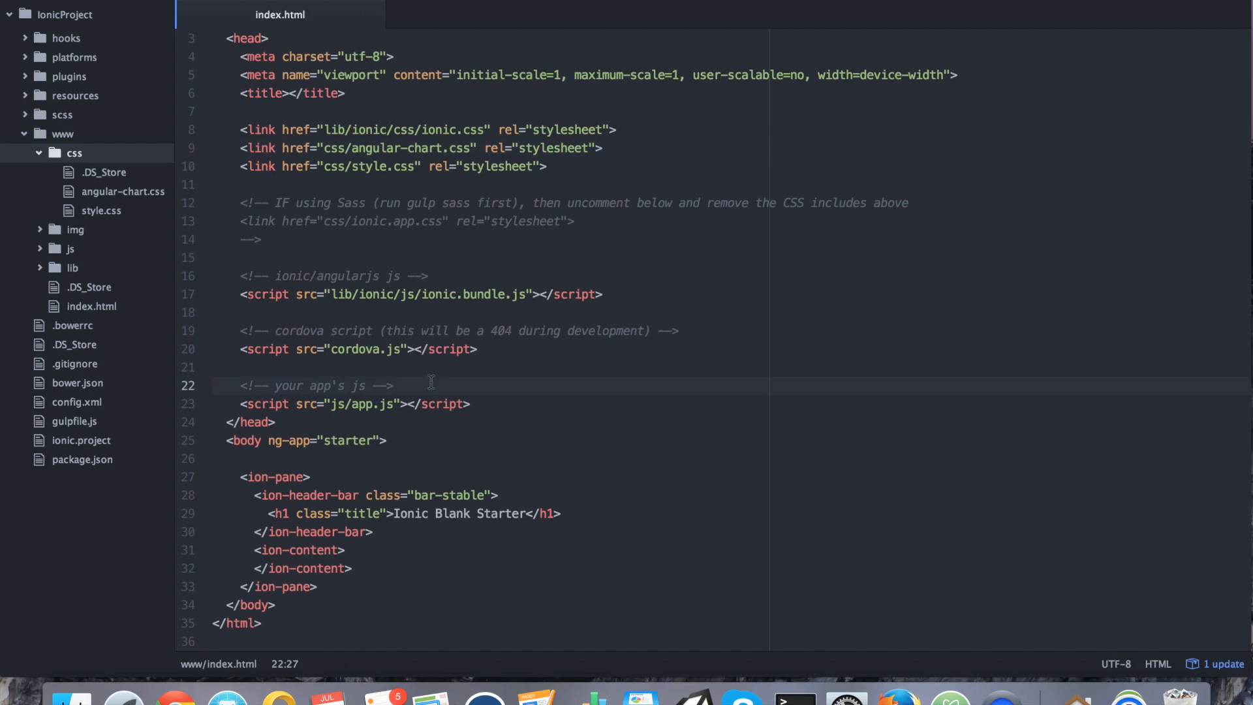
type("<")
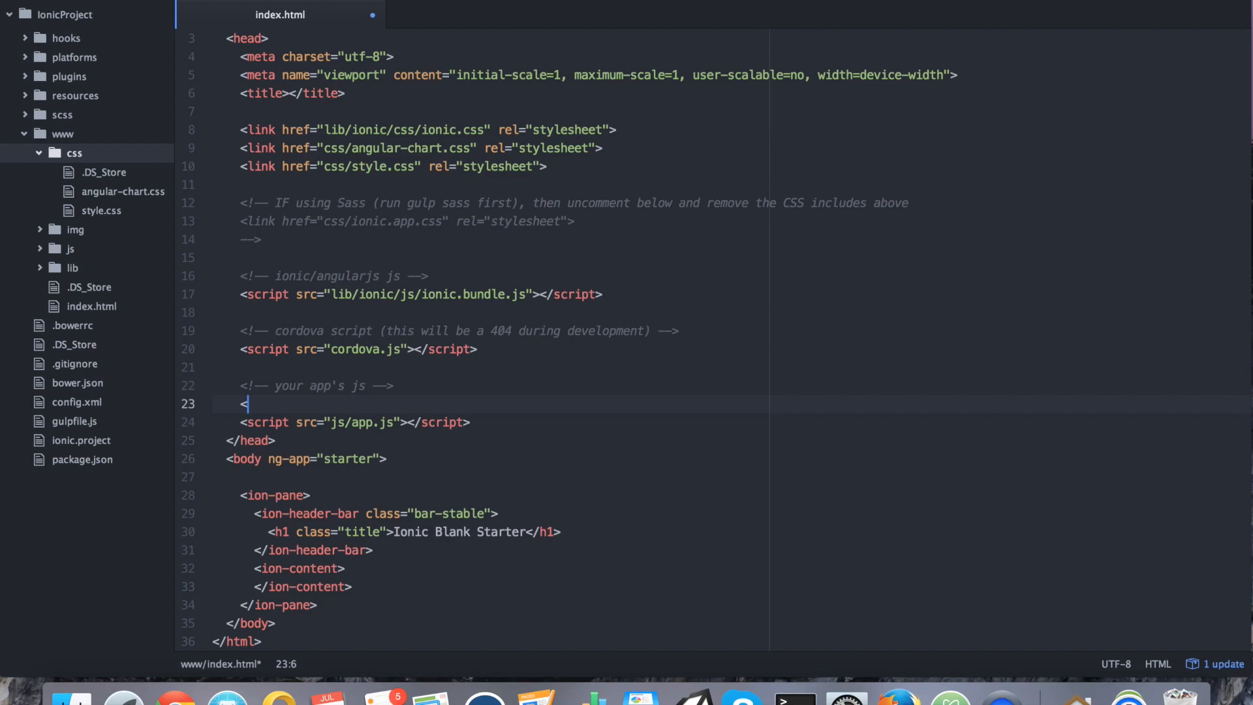
type("script src=")
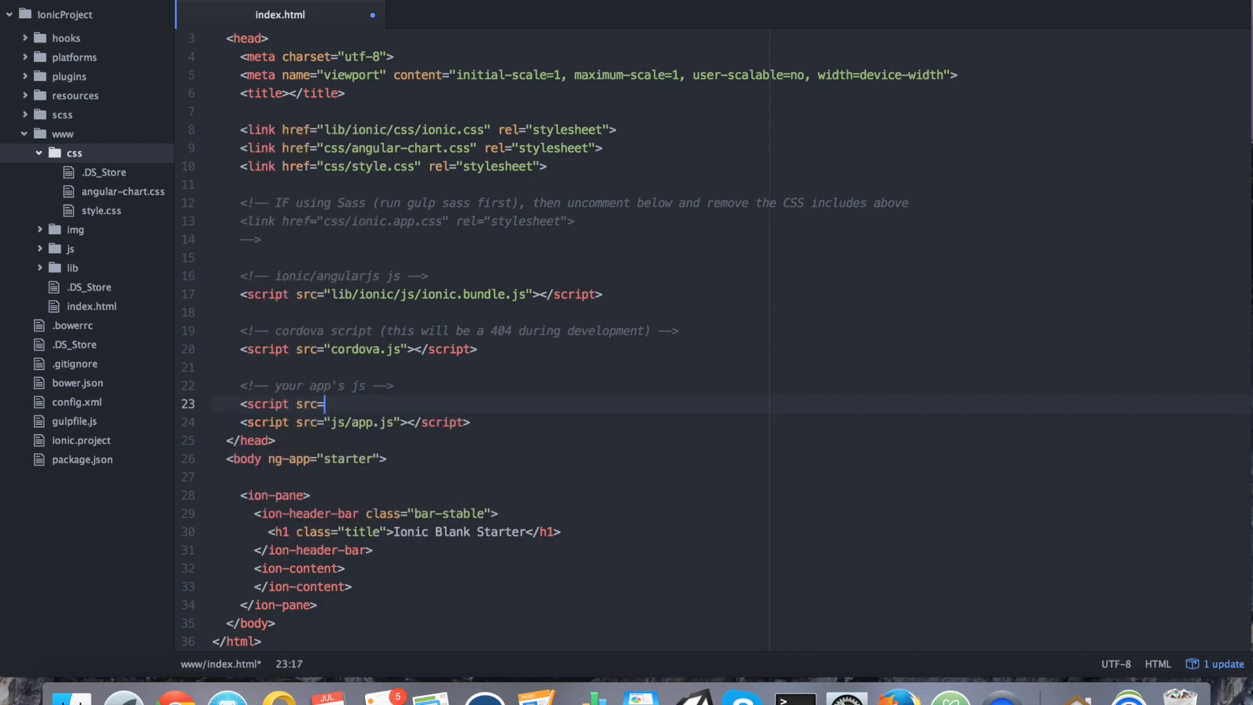
type("\"js/\"")
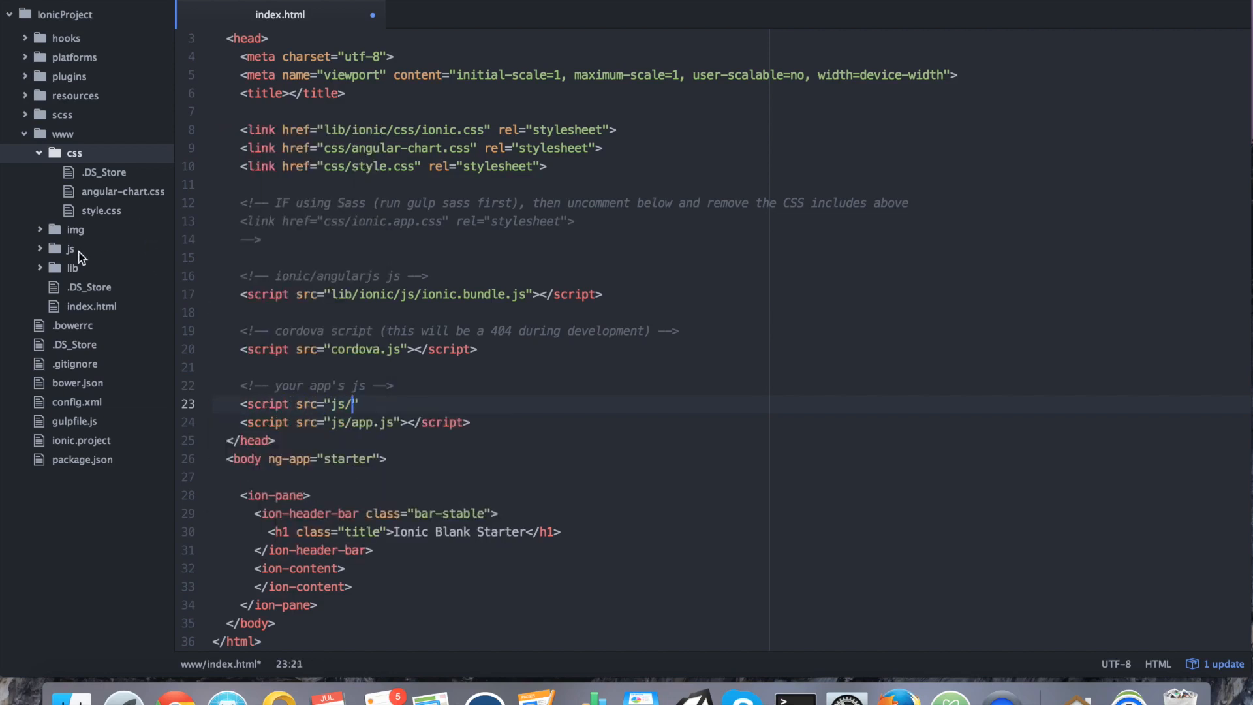
left_click(71, 248)
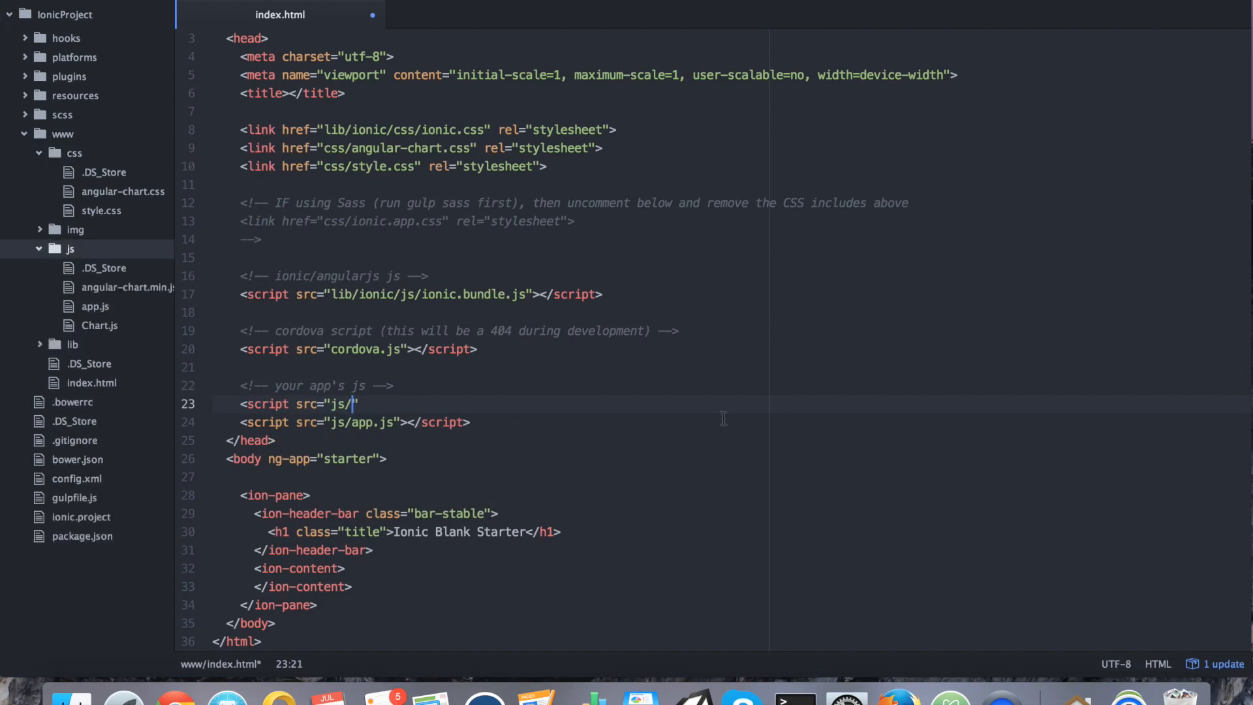
type("Chart")
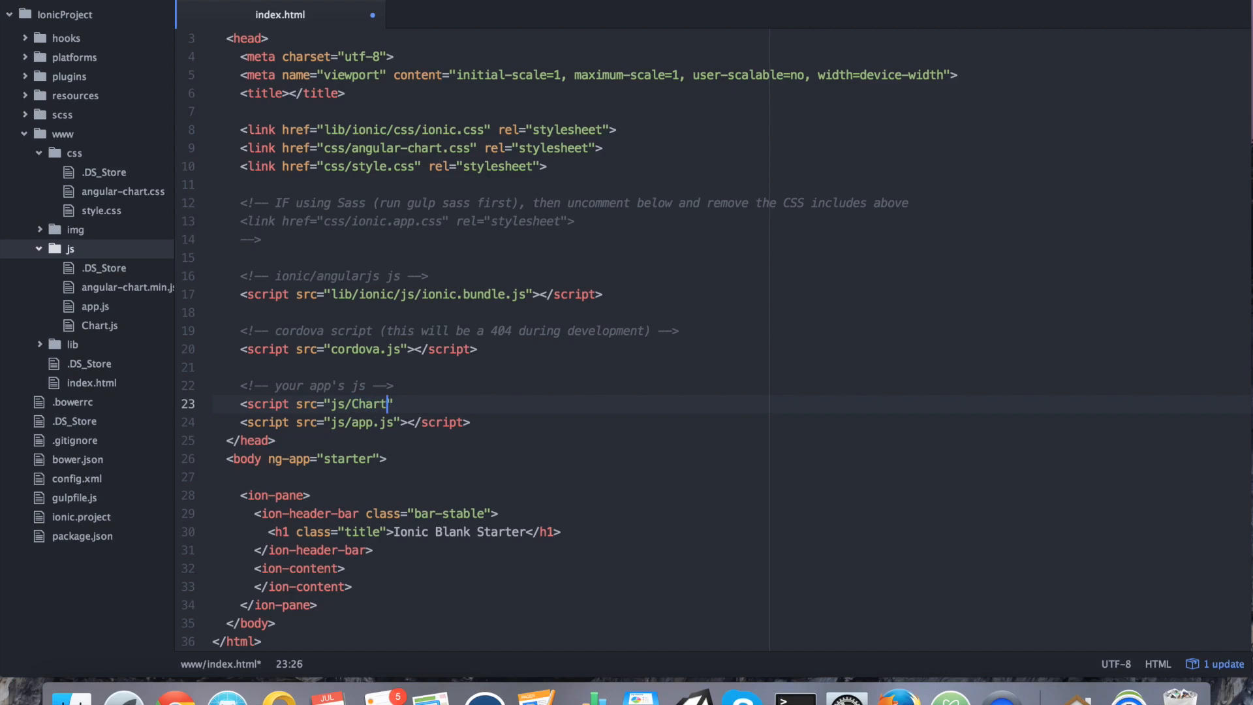
type(".js")
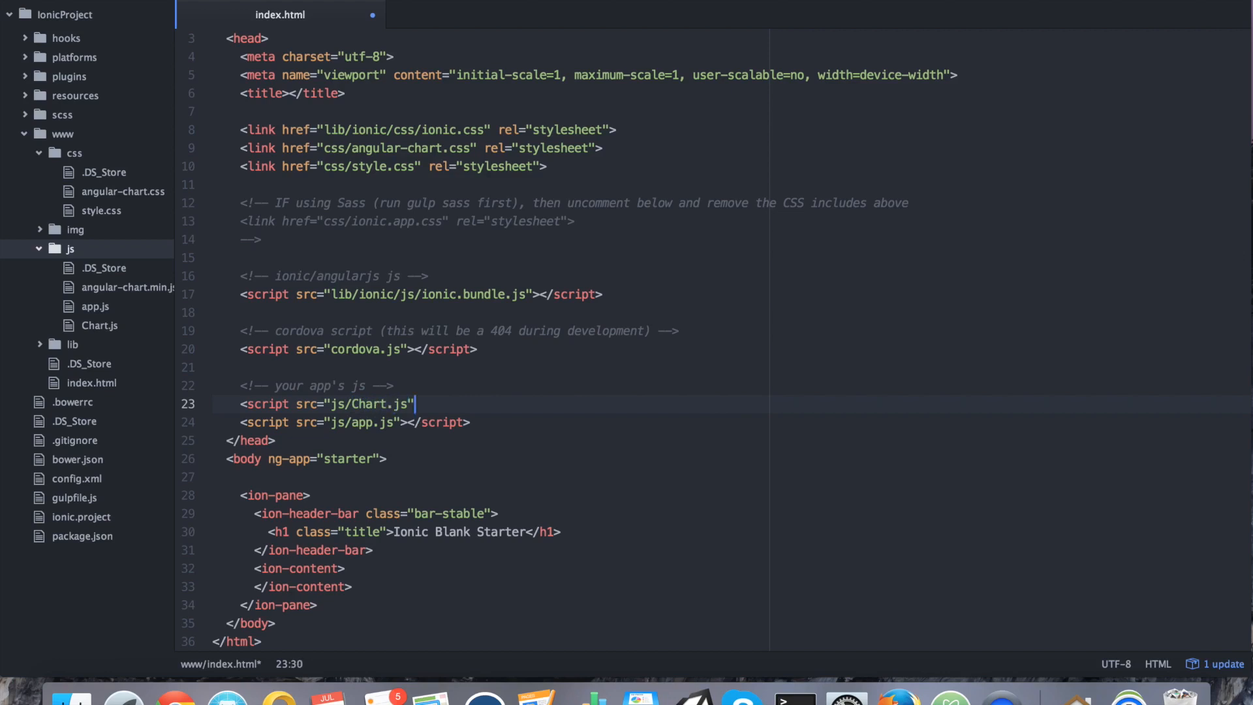
type("></script>")
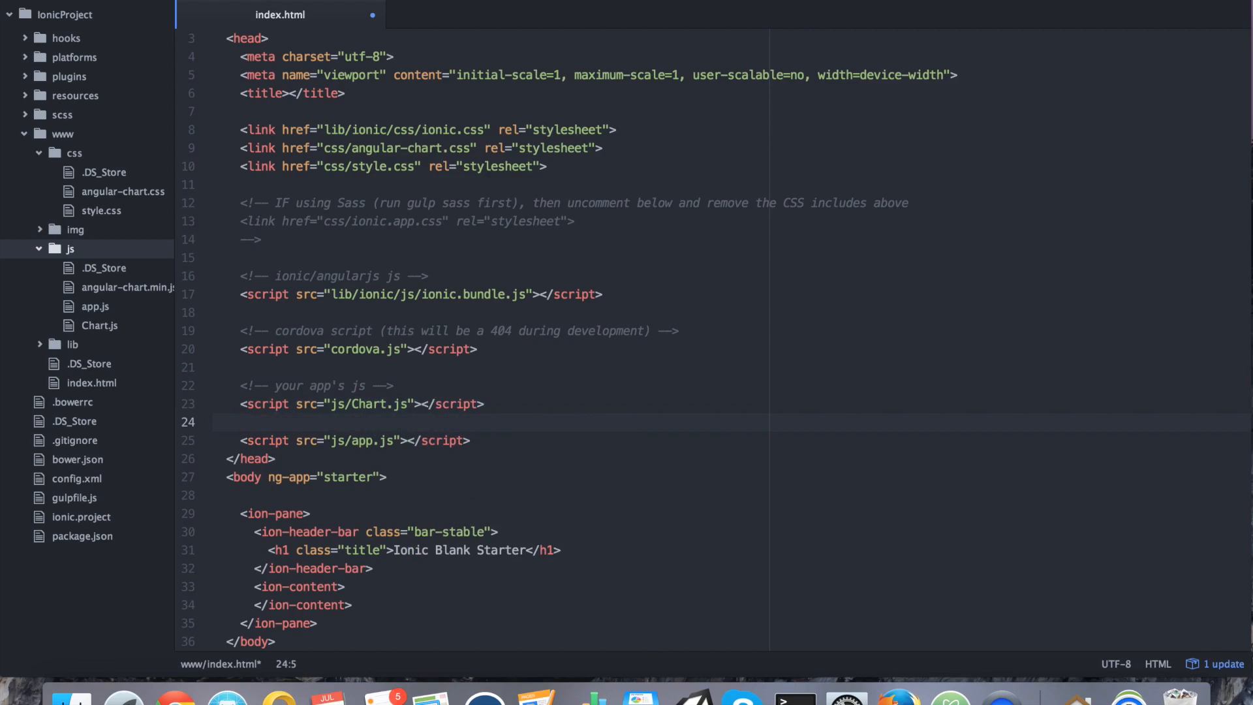
Add <script src="js/angular-chart.min.js"></script> right after the Chart.js script.
type("<script src=\"\">")
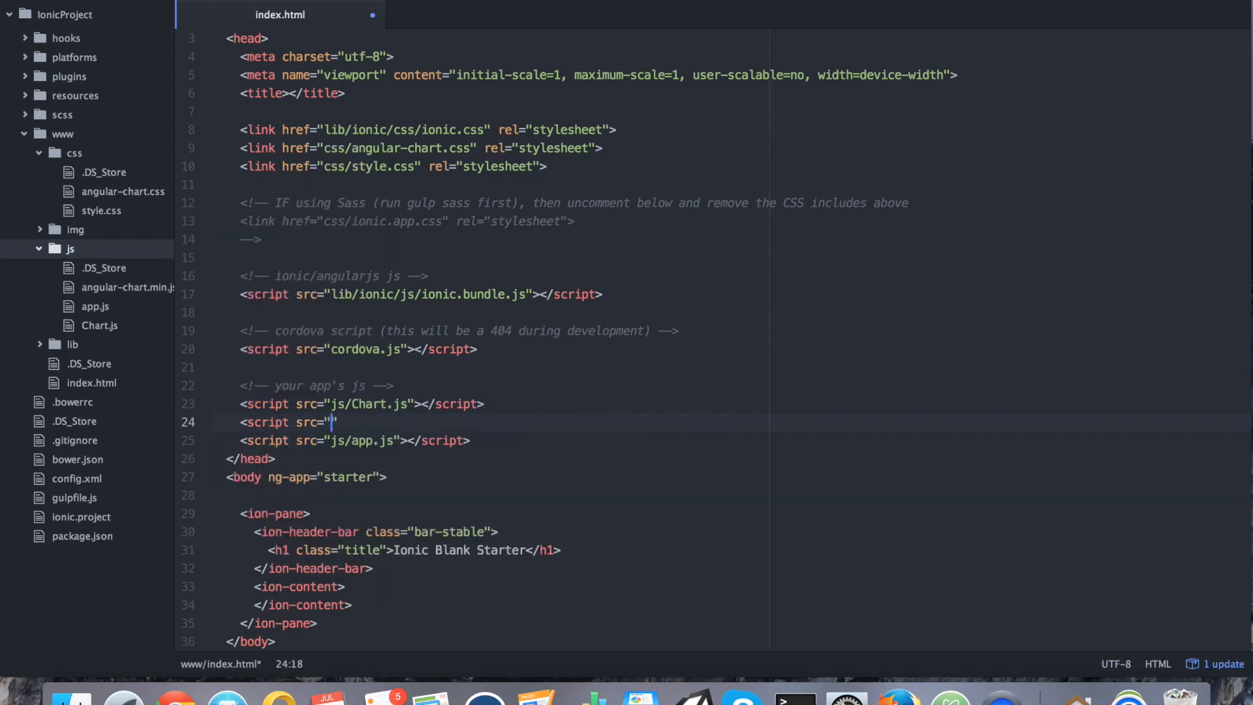
type("js/angular")
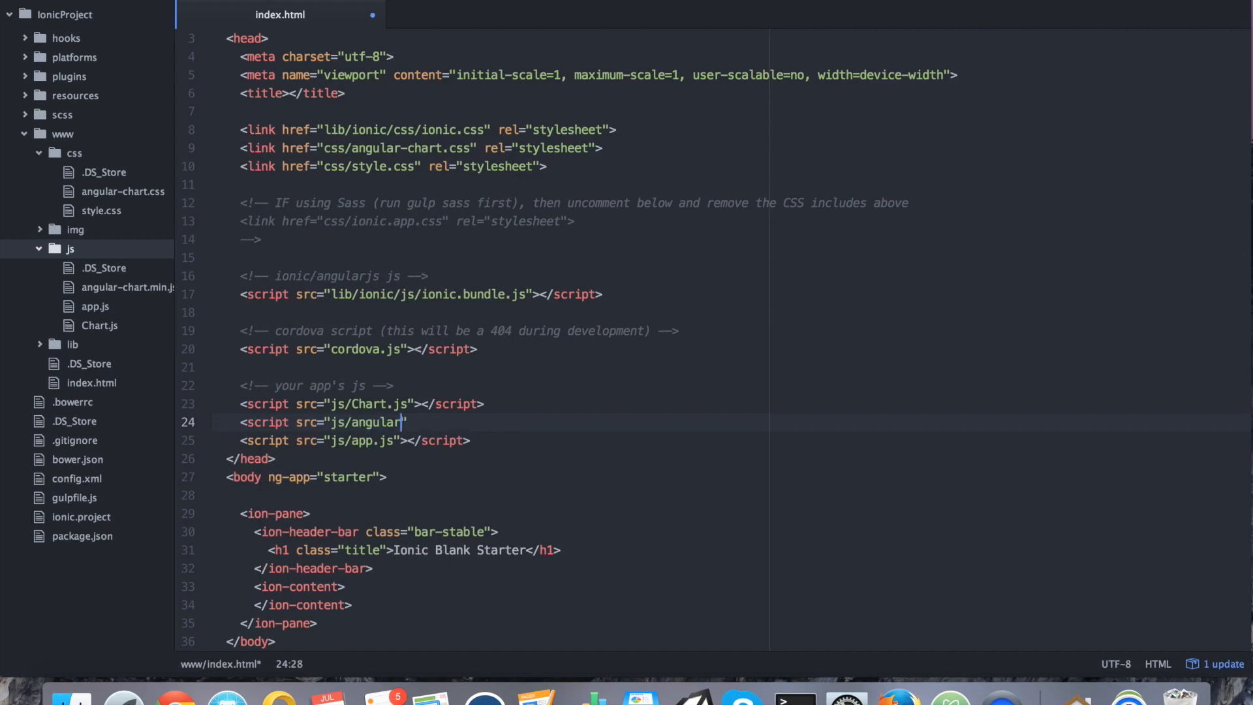
type("-chart.min")
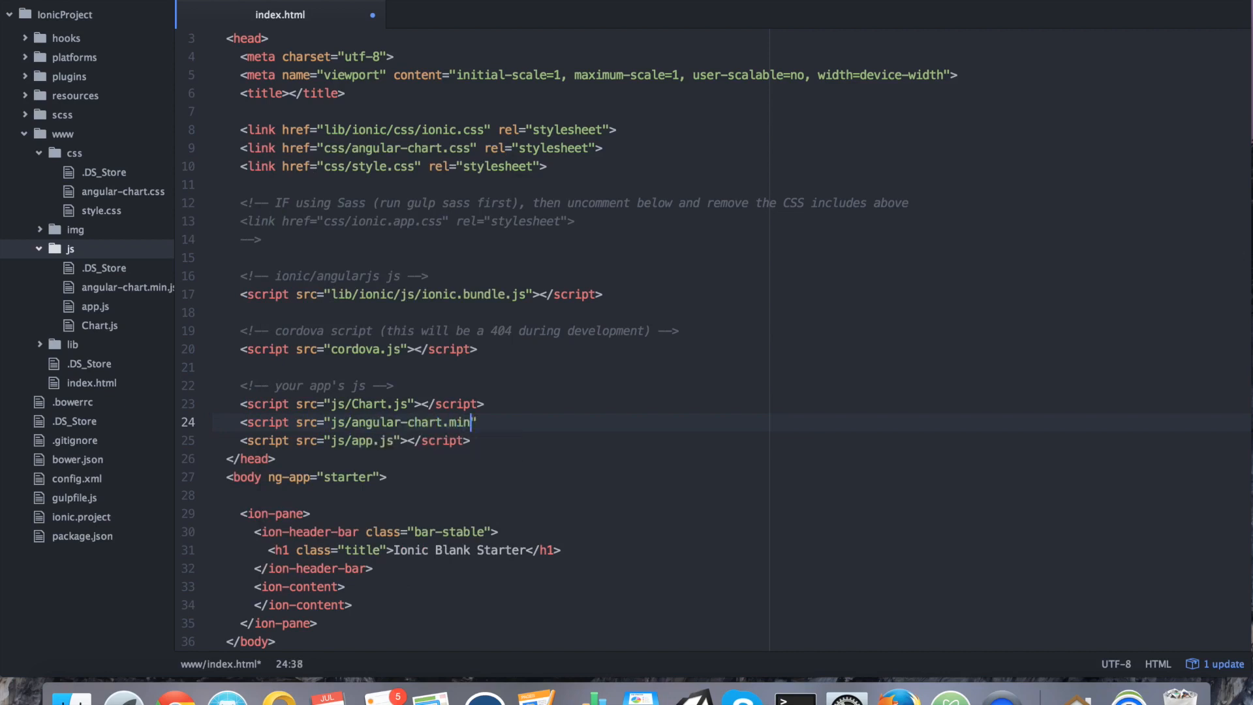
type(".js\"></script>")
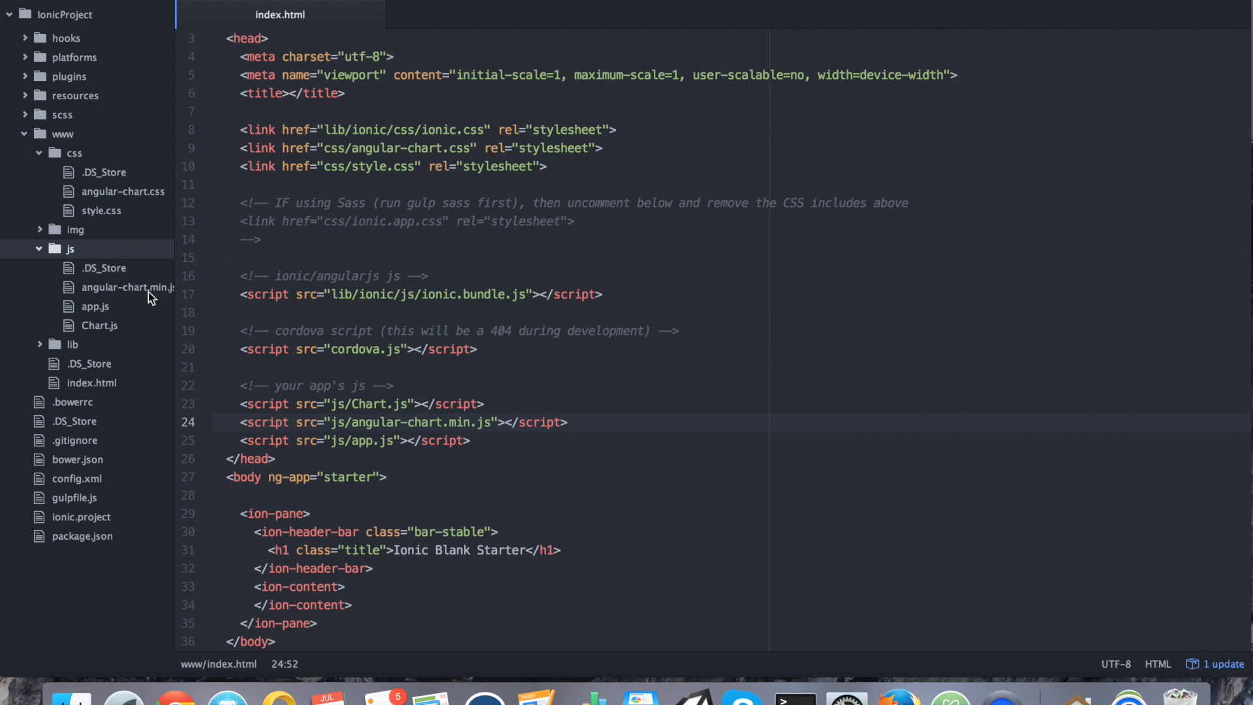
In app.js, extend the starter module dependencies to ['ionic', 'chart.js'].
left_click(94, 305)
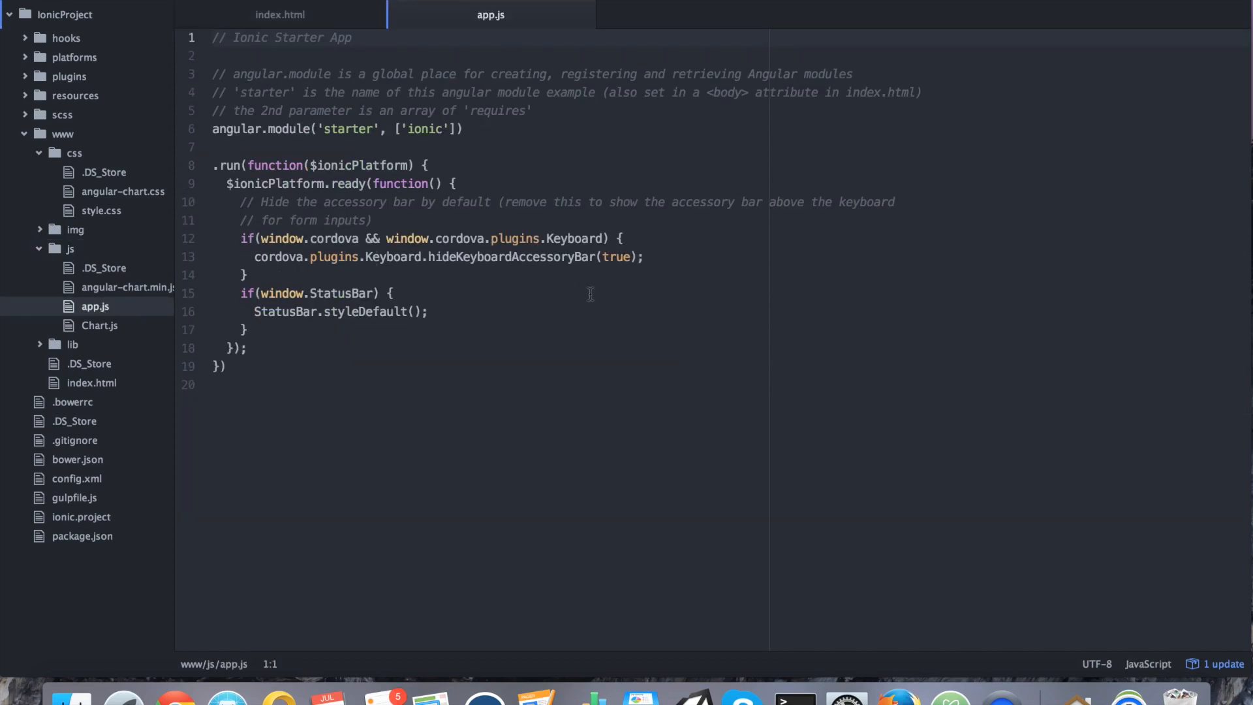
left_click(443, 129)
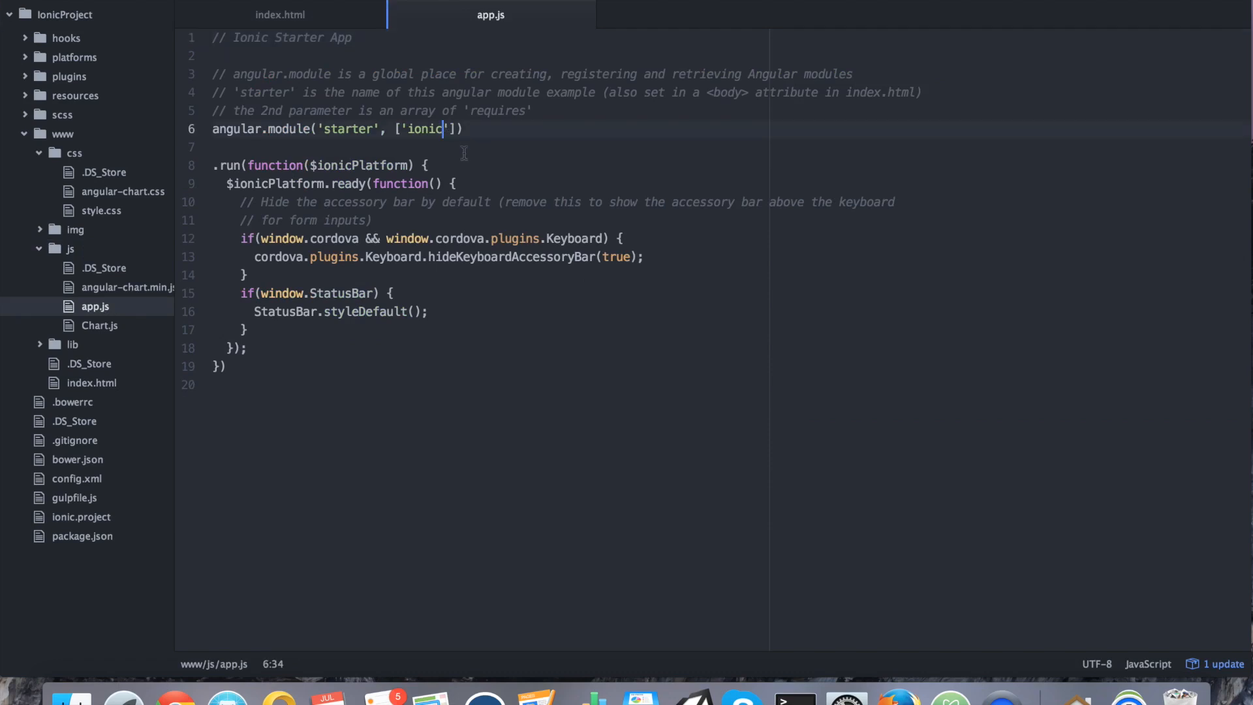
mouse_move(105, 211)
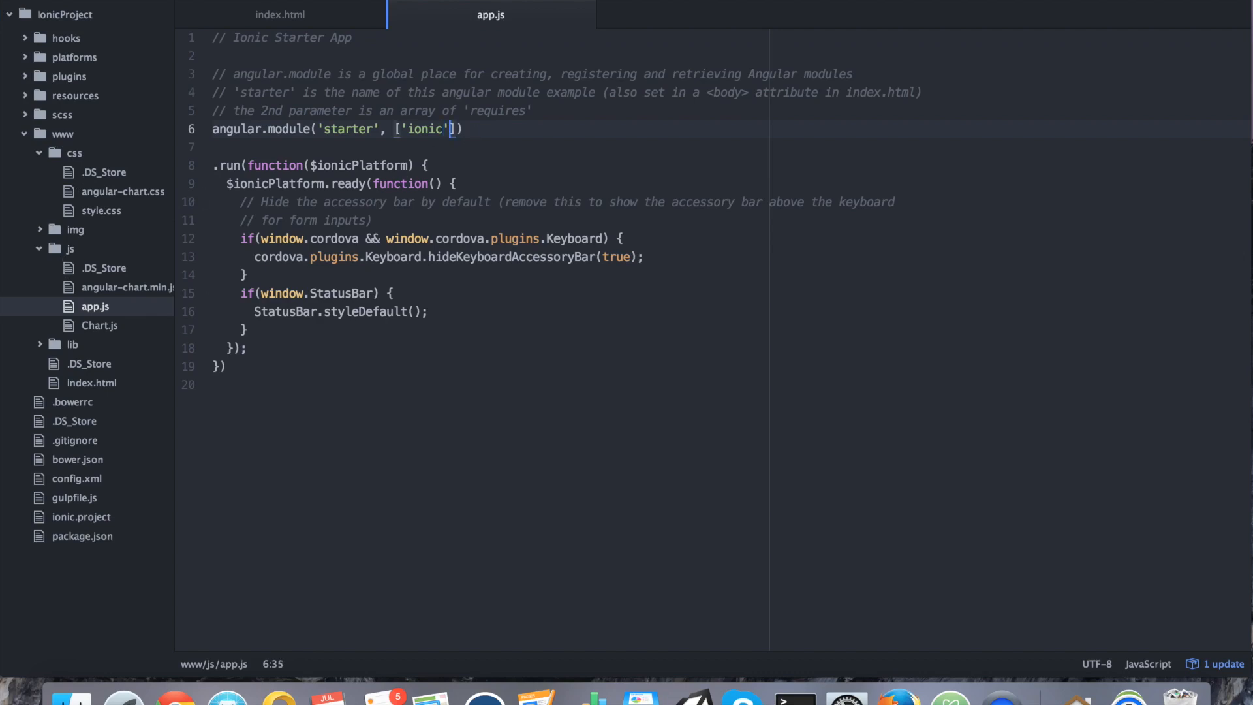
type(", '")
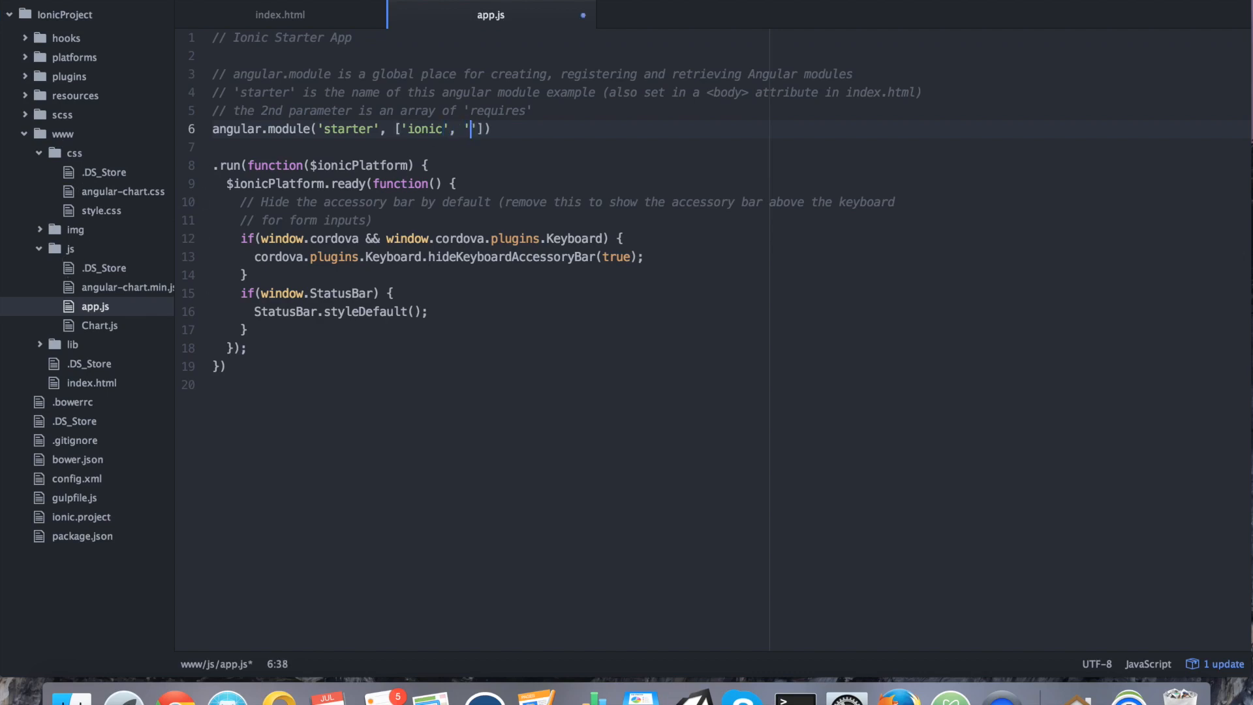
type("chart")
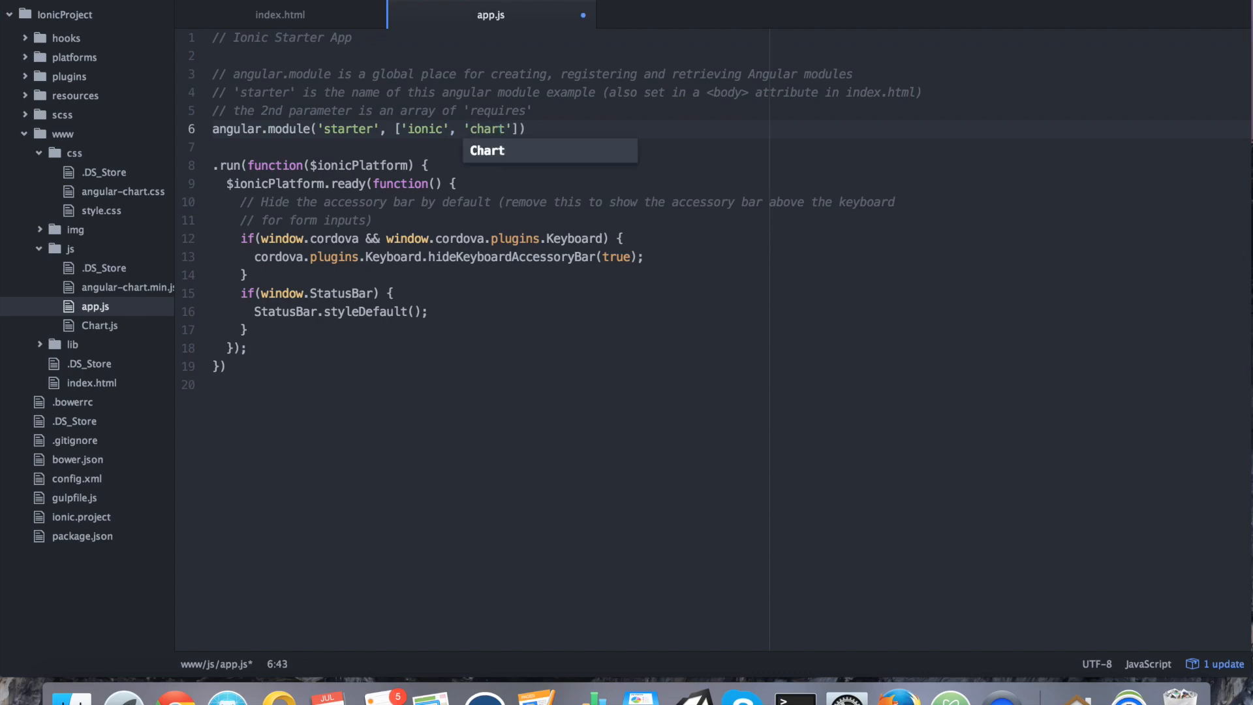
type(".")
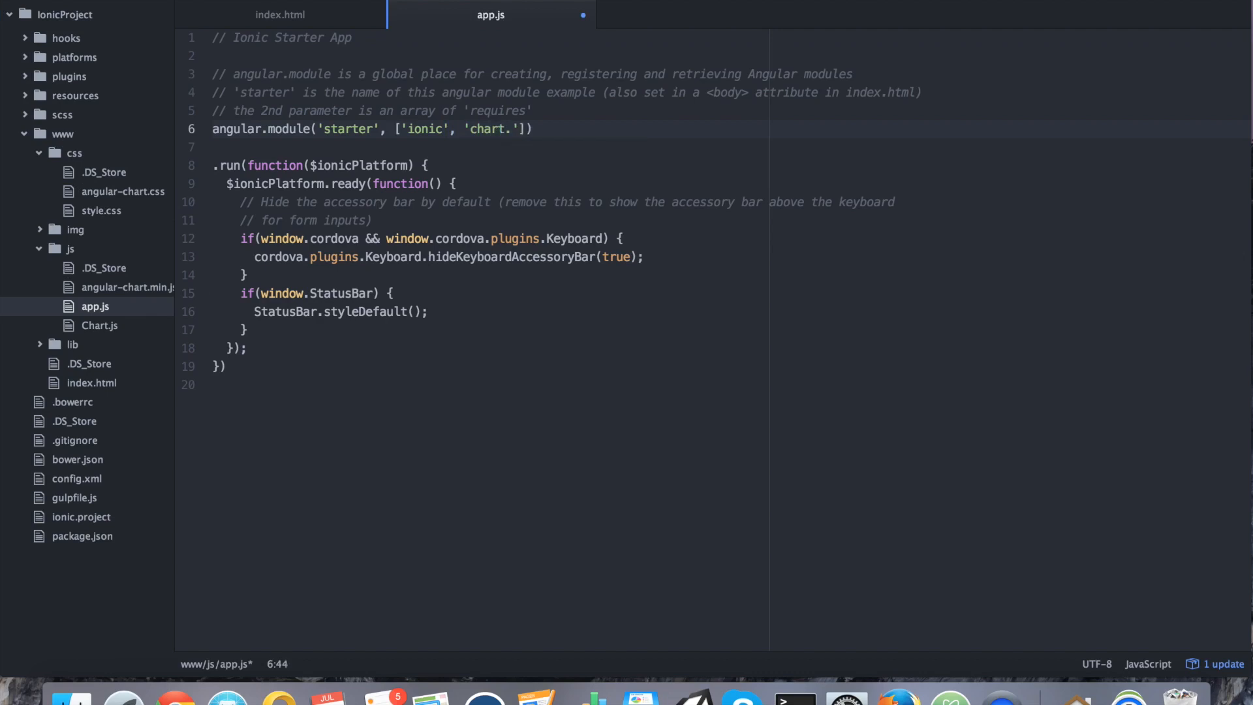
type("js")
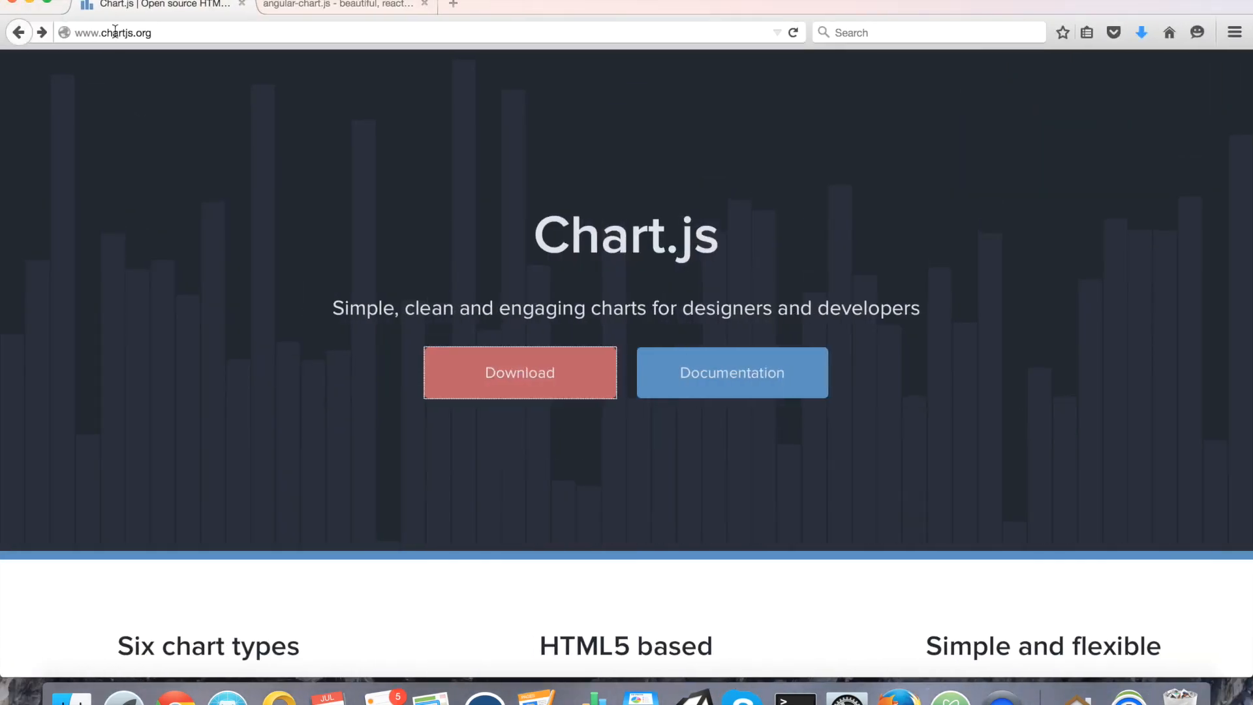
Scroll through the angular-chart.js docs' Getting started and line/bar directive examples.
left_click(343, 5)
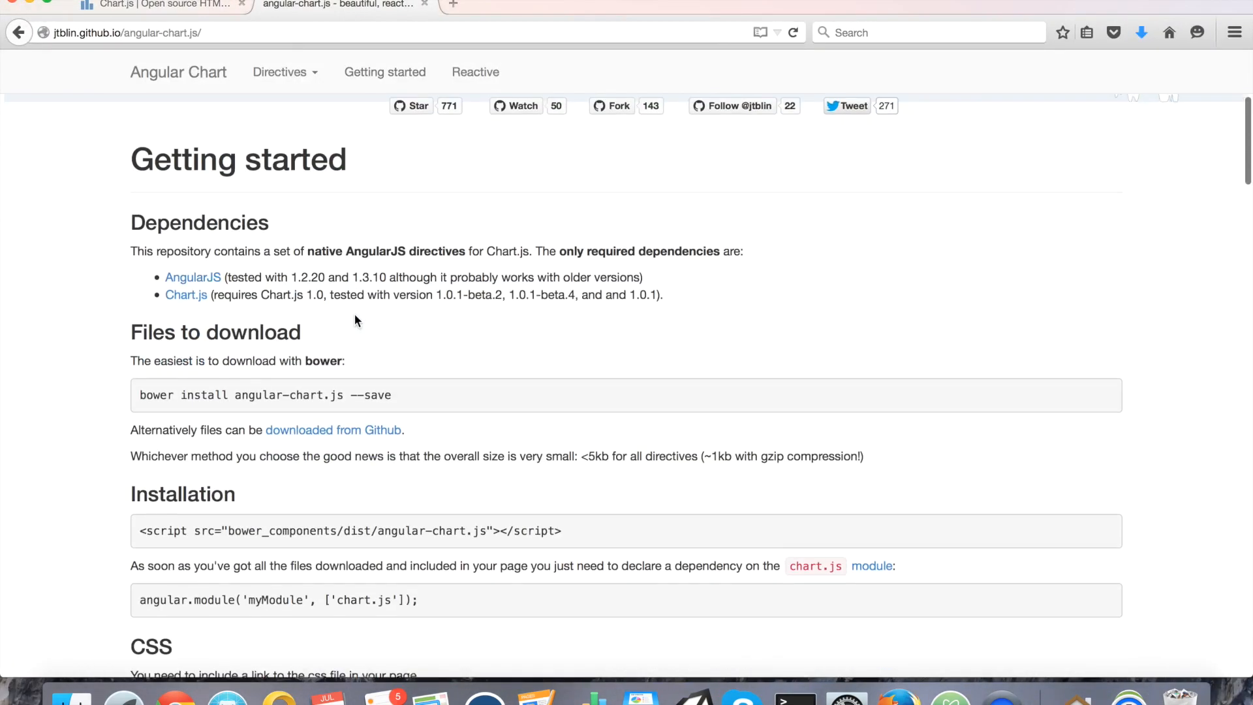
scroll("down", 3)
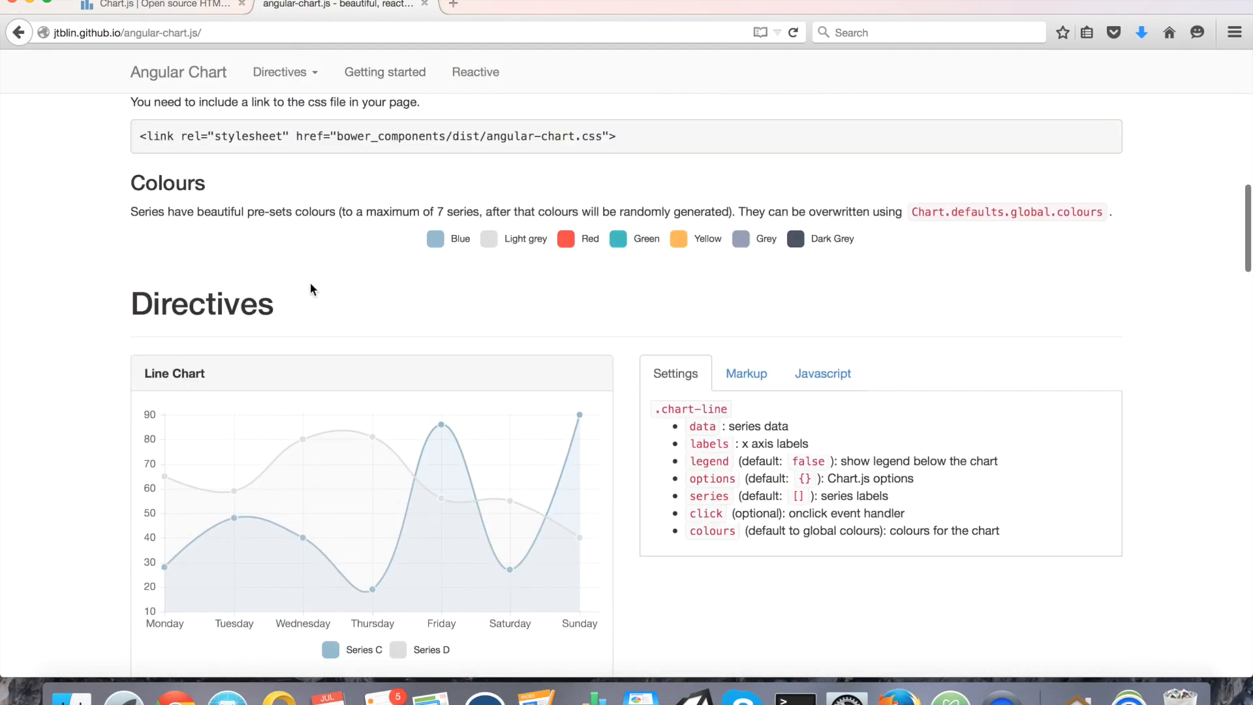
scroll("down", 3)
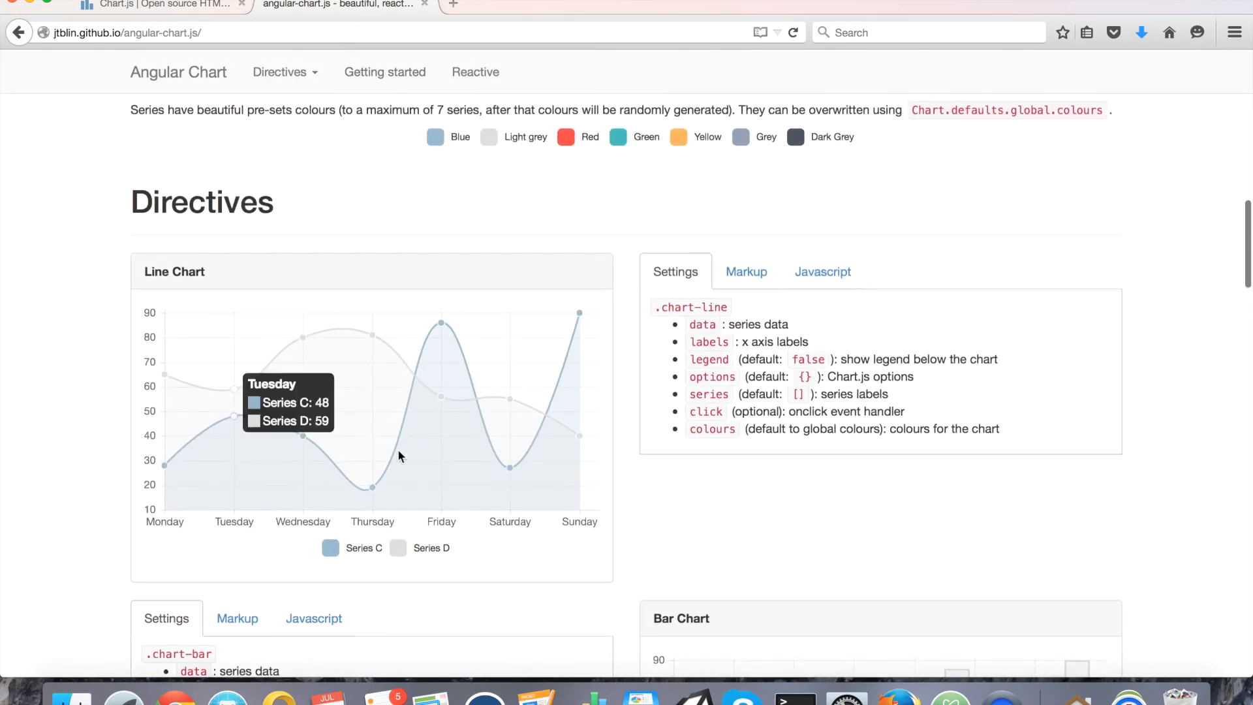
scroll("down", 3)
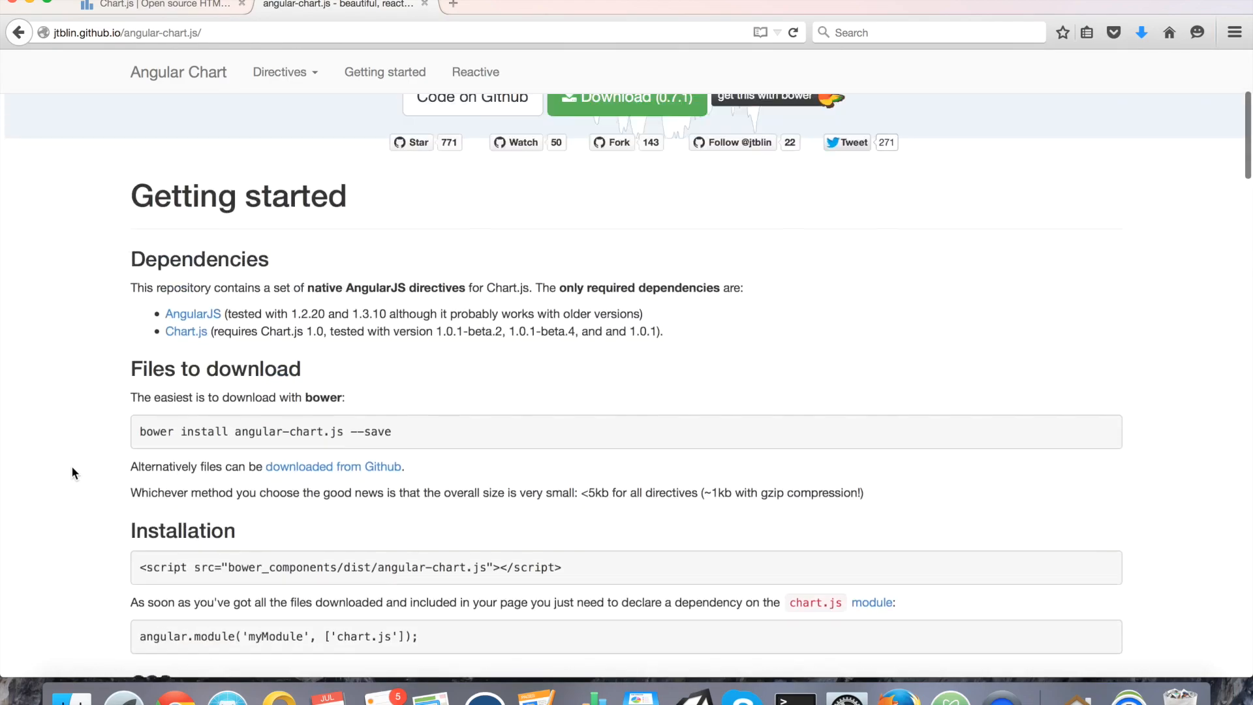
scroll("down", 3)
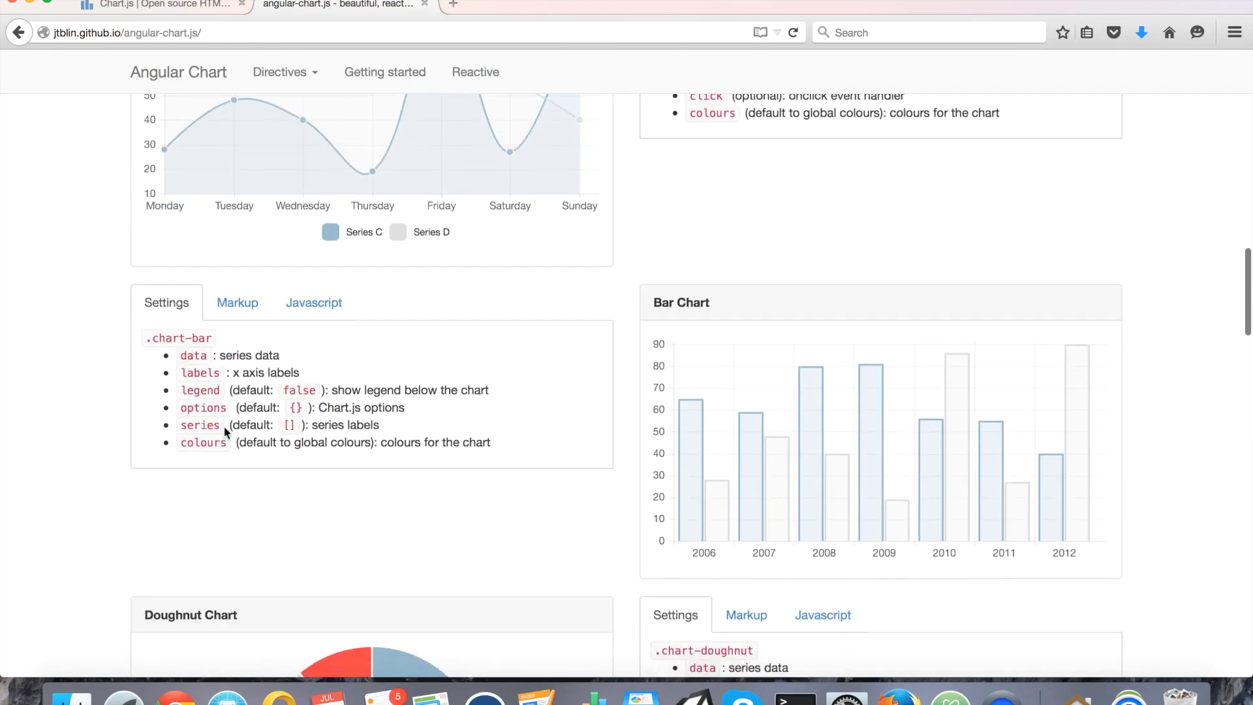
mouse_move(116, 102)
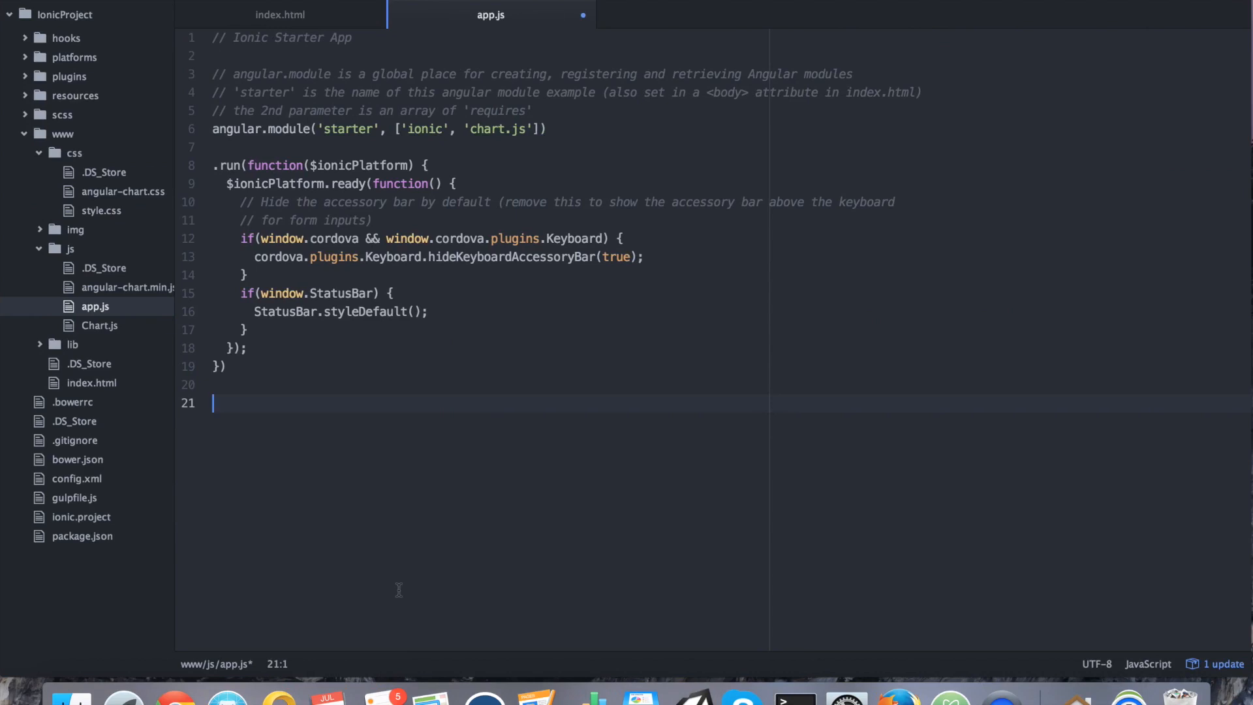
Start .controller("ExampleController", function($scope) { below the run block in app.js.
type(".")
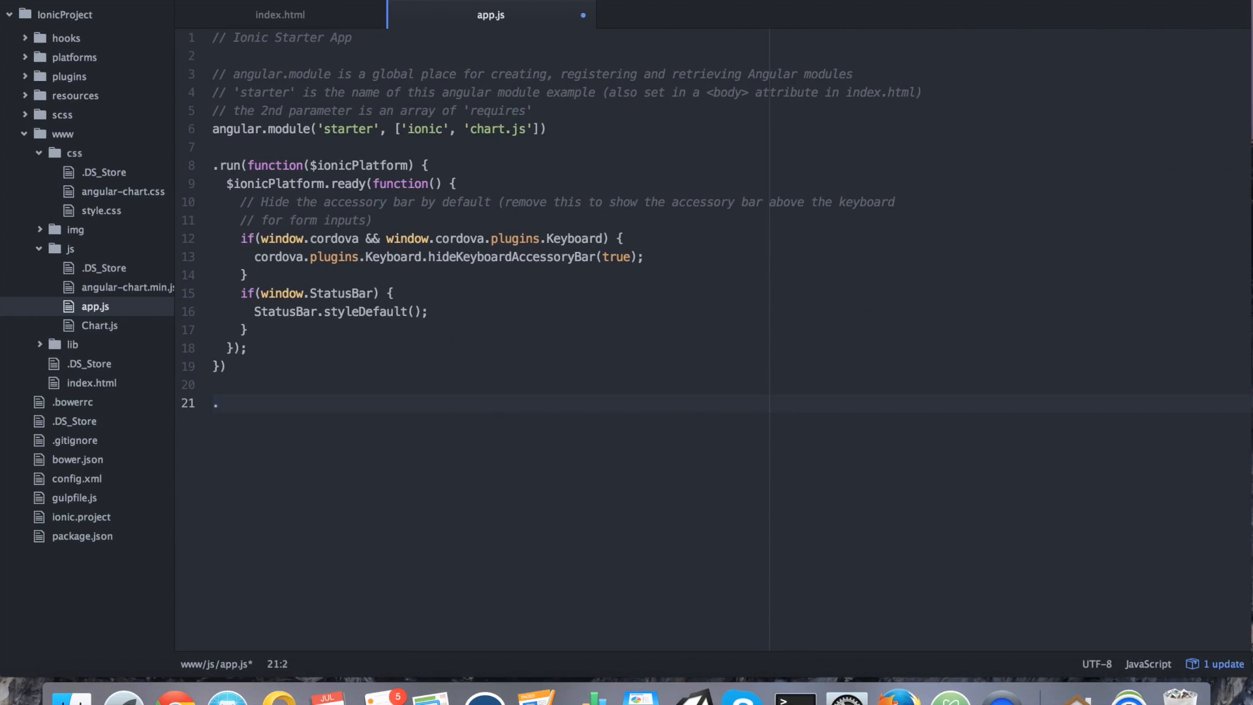
type("controller(\"ExampleController\",")
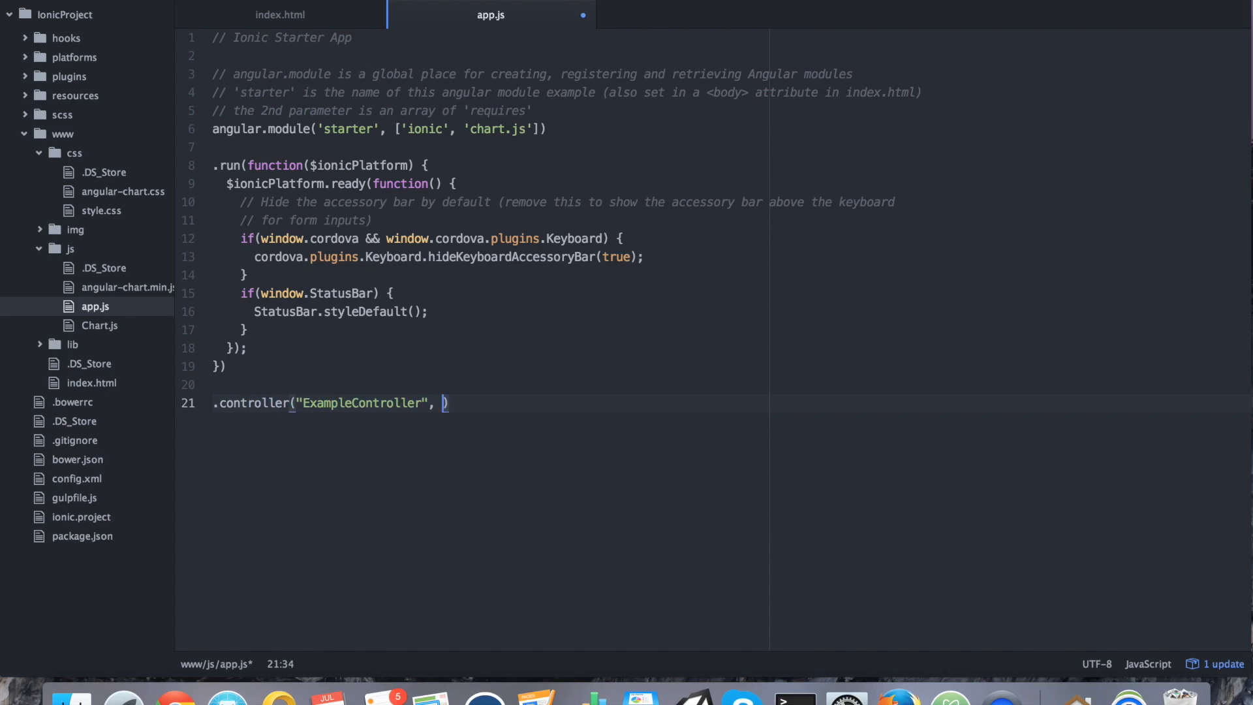
type("function($s")
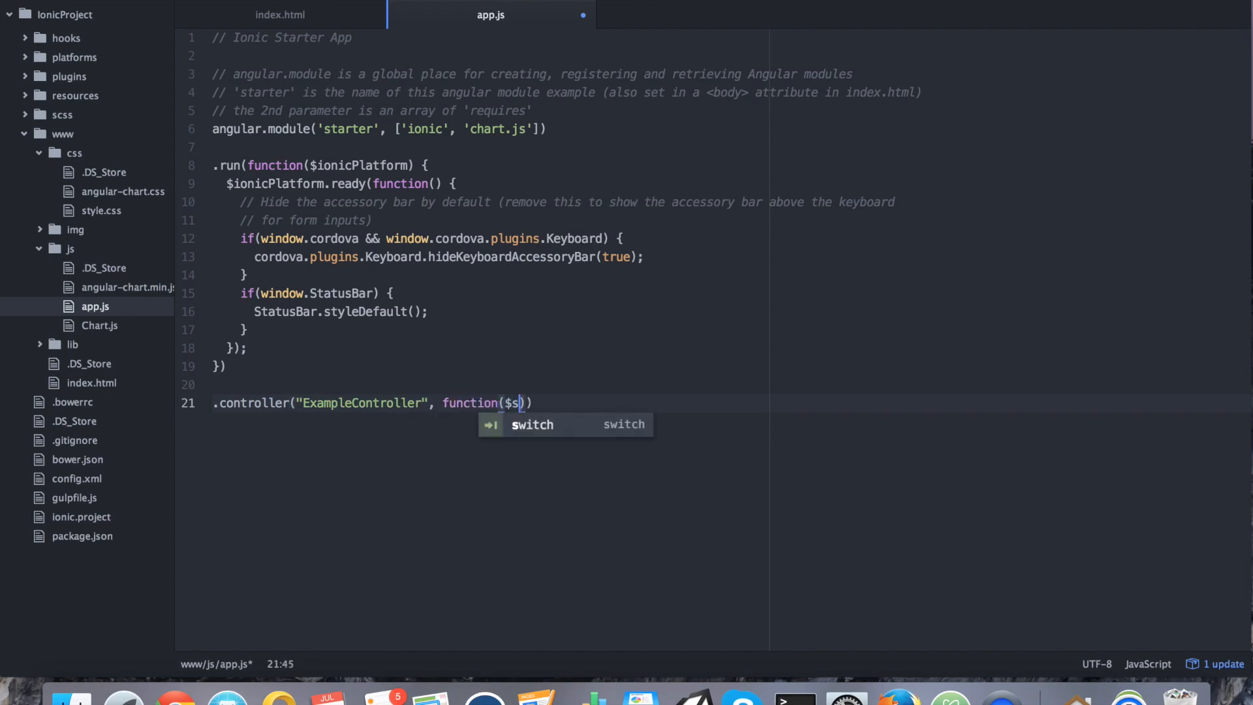
type("cope")
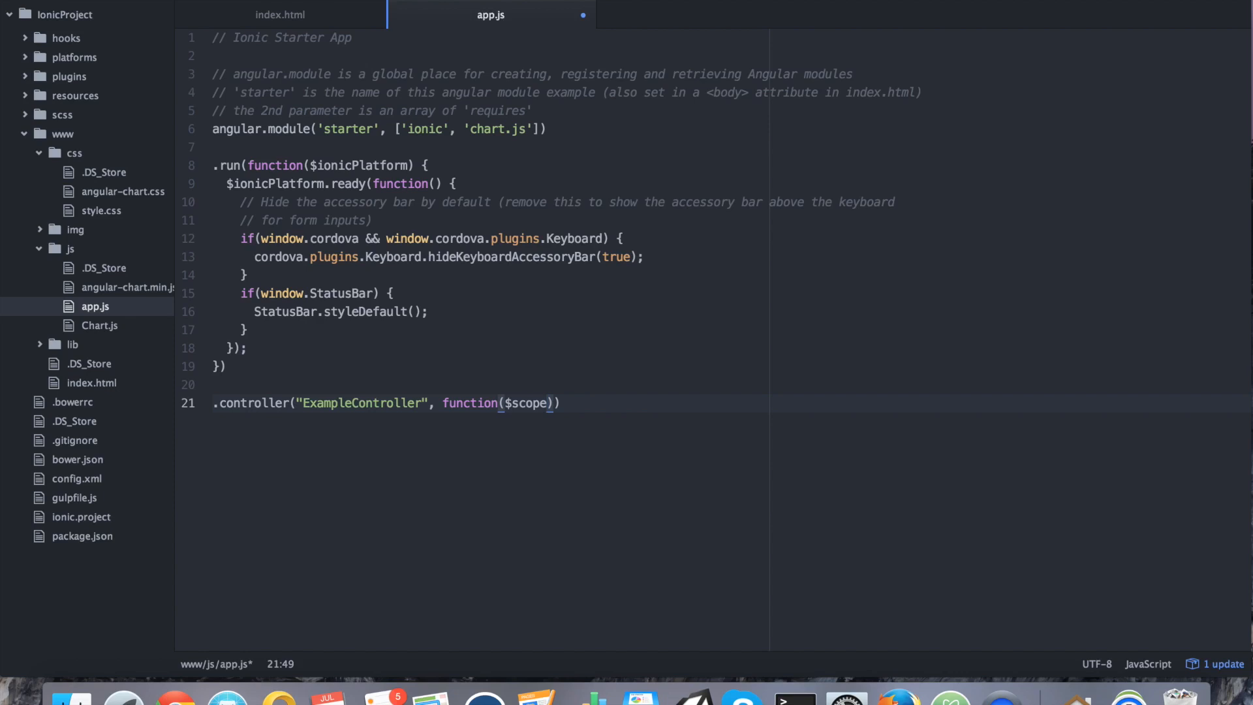
type("{")
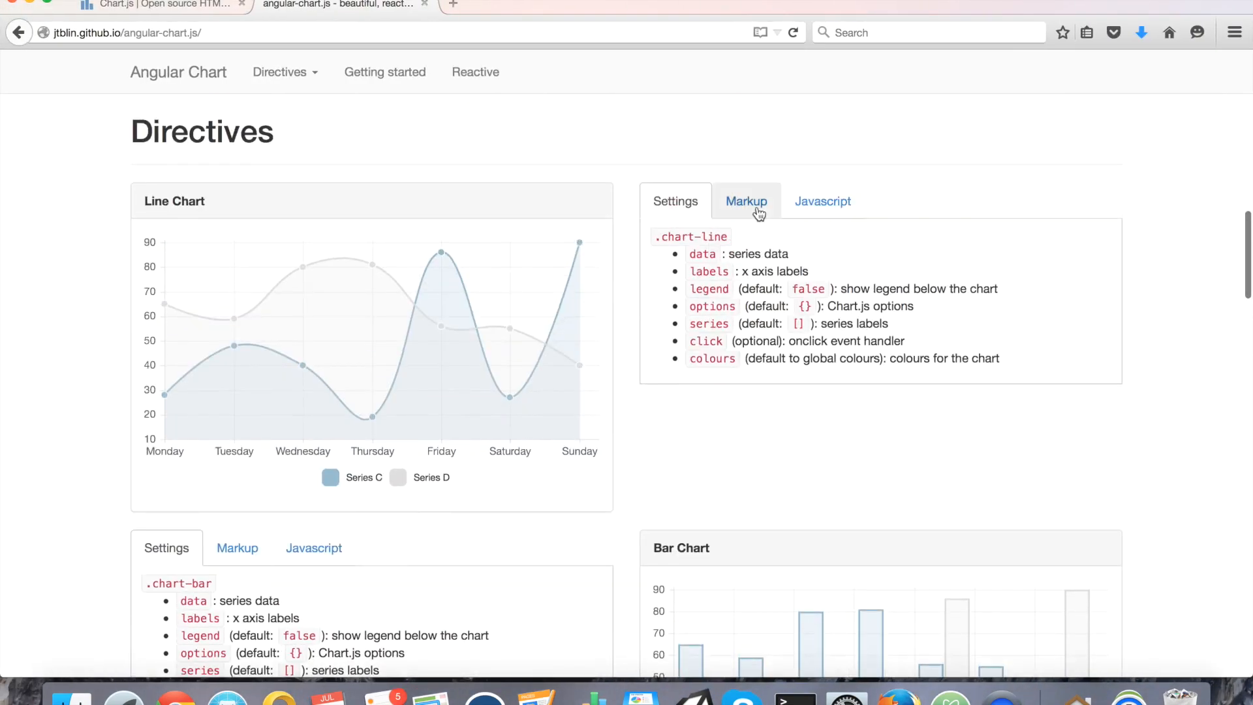
Show the Line Chart's Javascript example and select its $scope.labels, series and data lines.
left_click(821, 201)
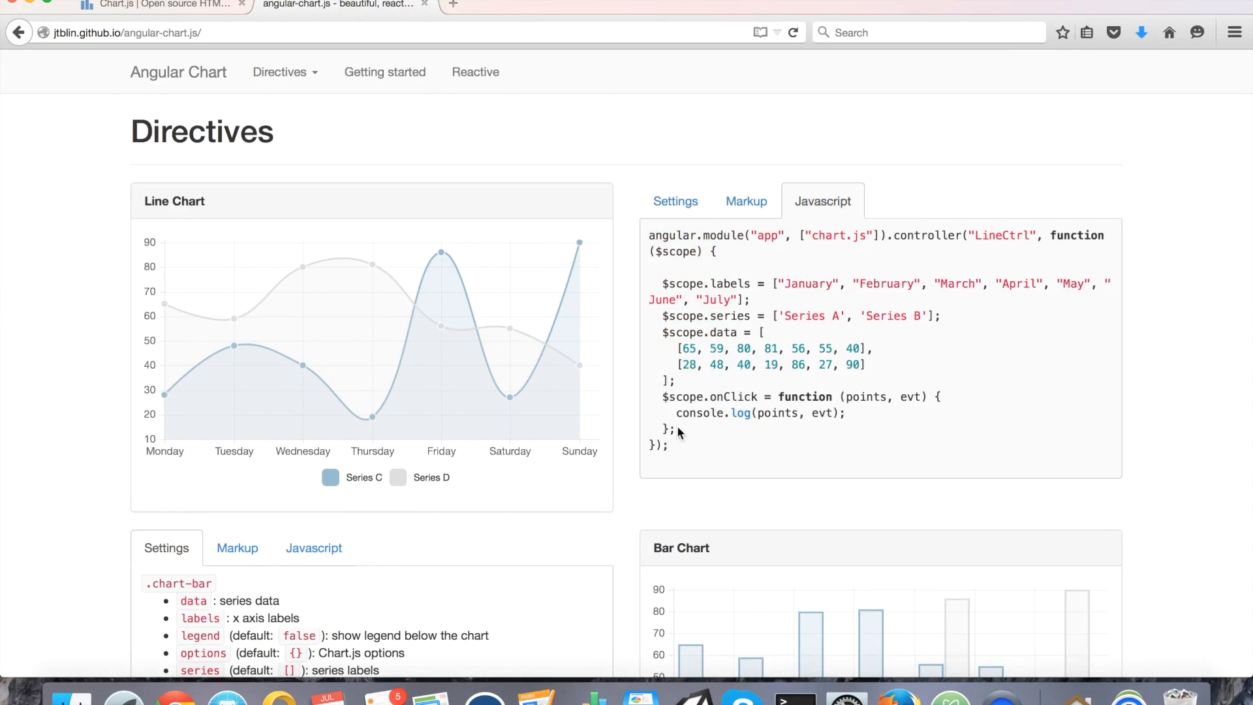
left_click_drag(663, 283, 667, 432)
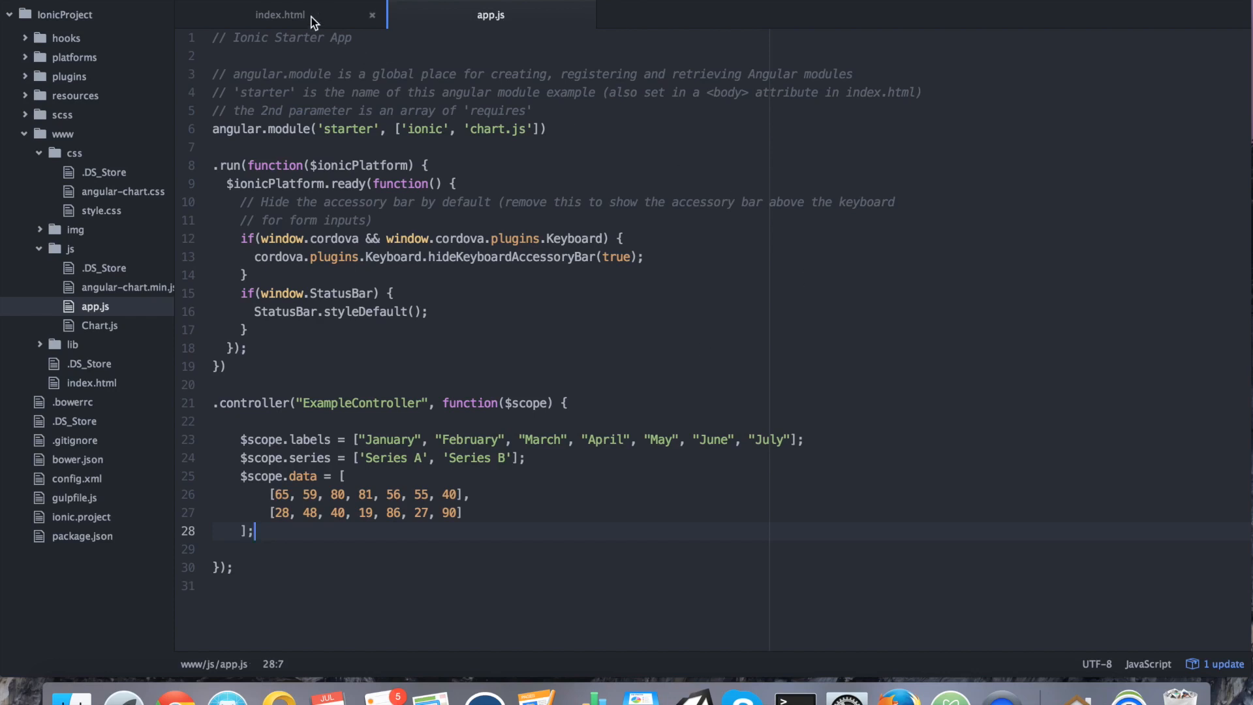
Return to index.html with the insertion point after the angular-chart script line.
left_click(279, 14)
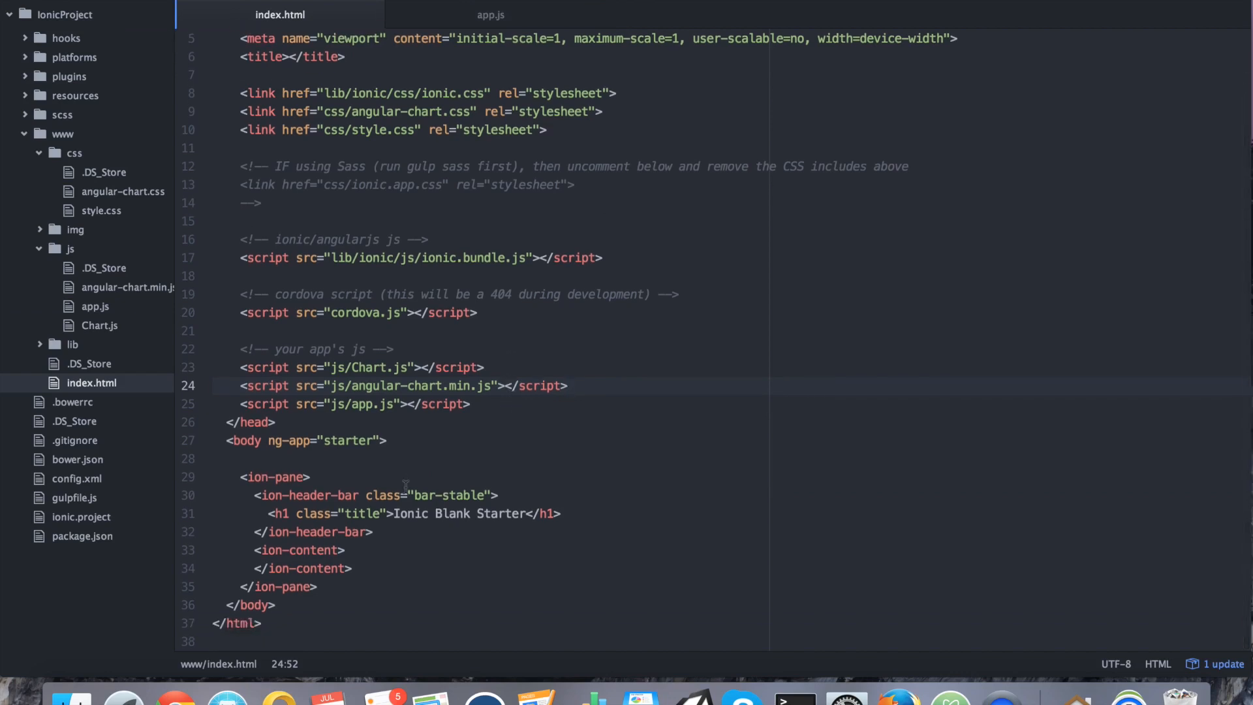
left_click(567, 385)
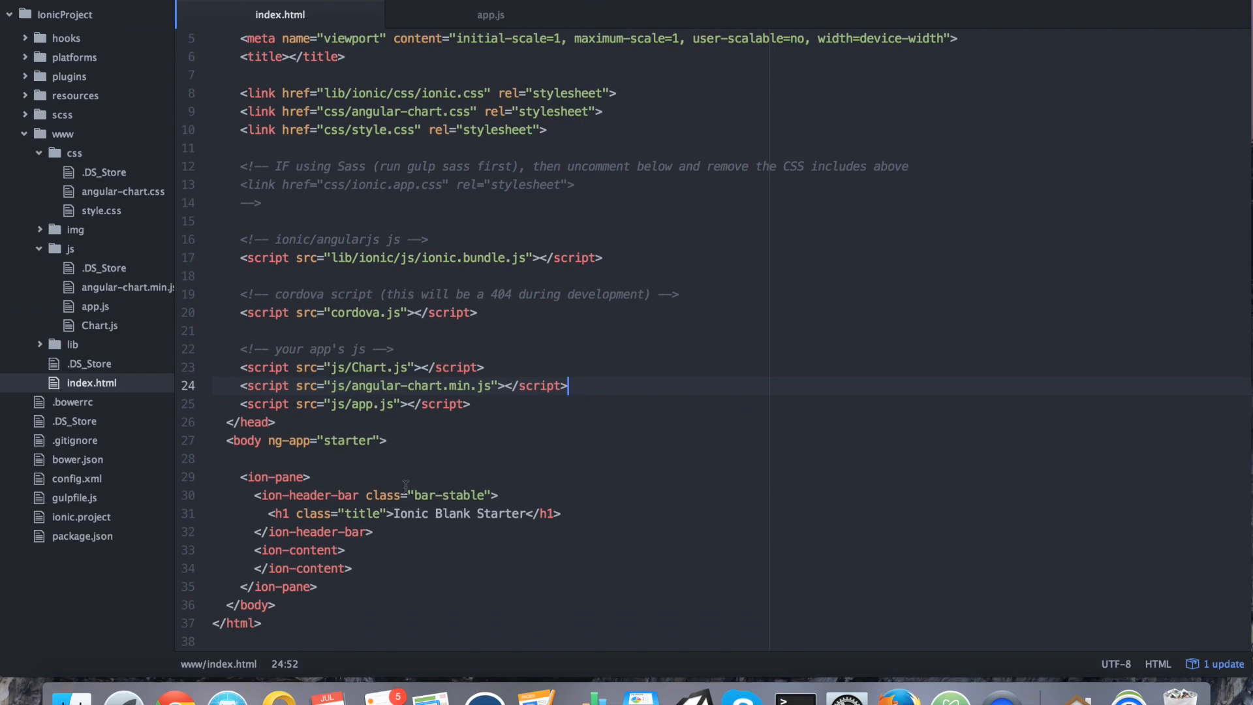
mouse_move(553, 535)
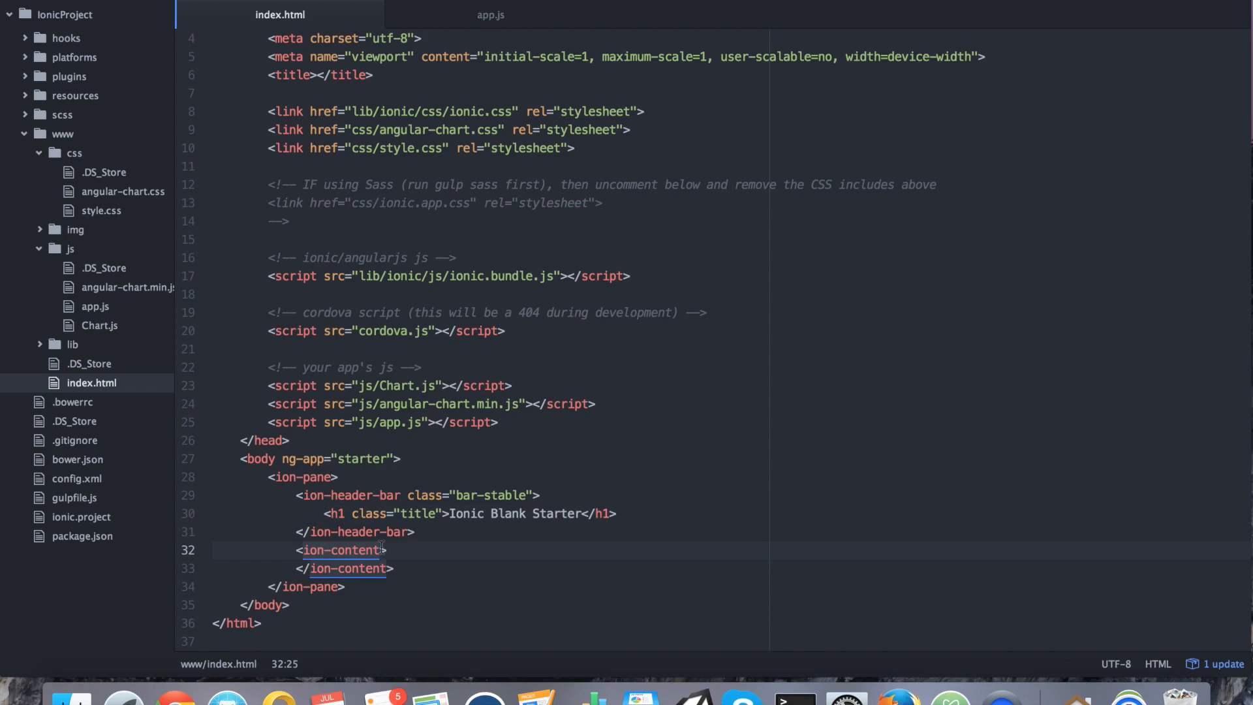
Attach ng-controller="ExampleController" to the ion-content element.
type("ng-controller")
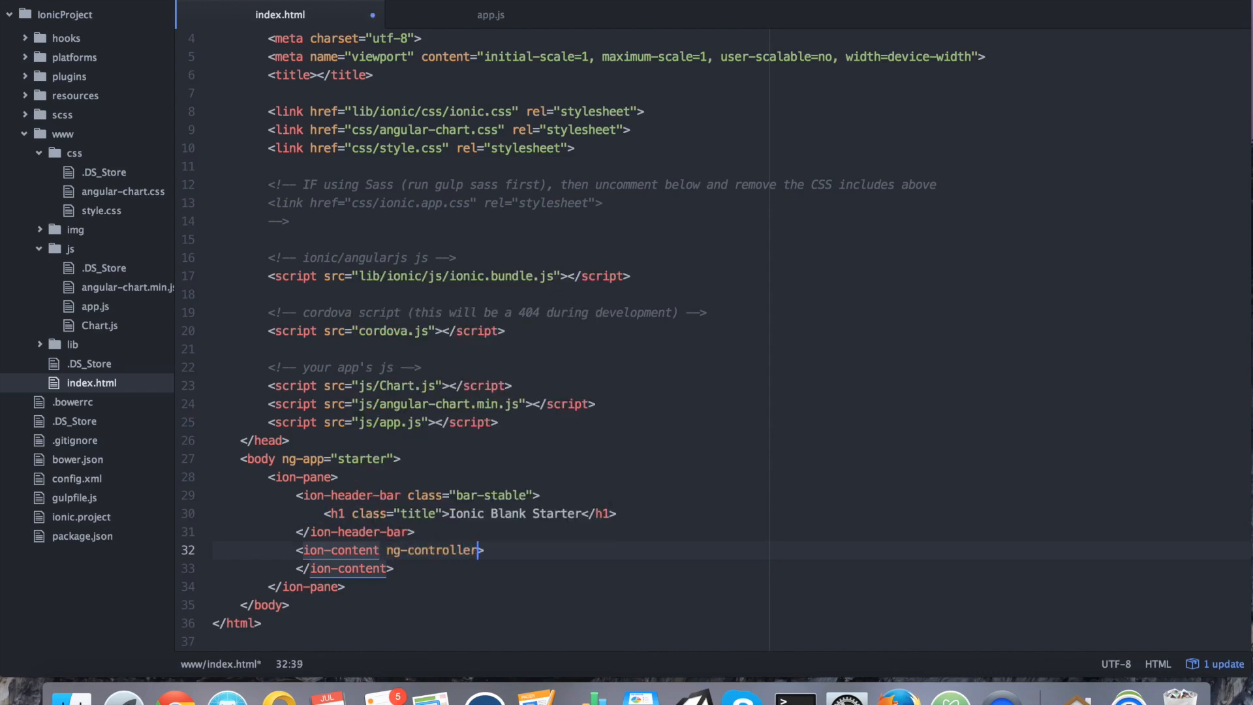
type("=\"Exam")
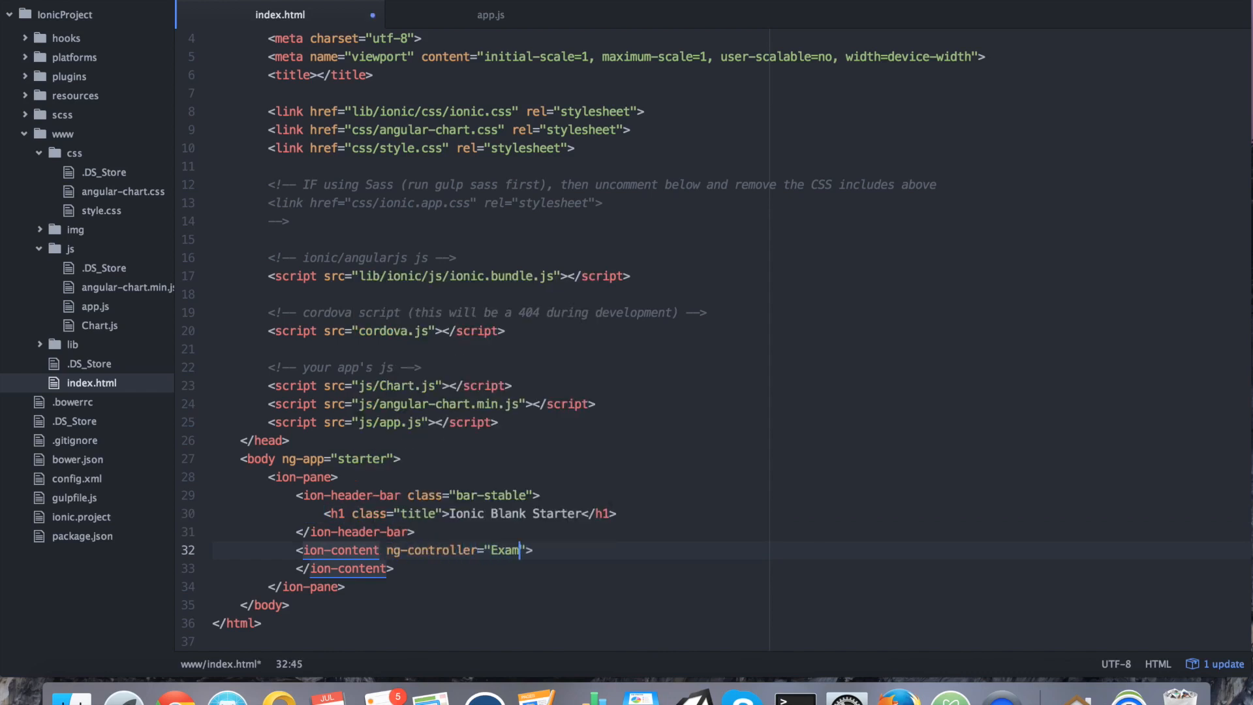
type("pleController")
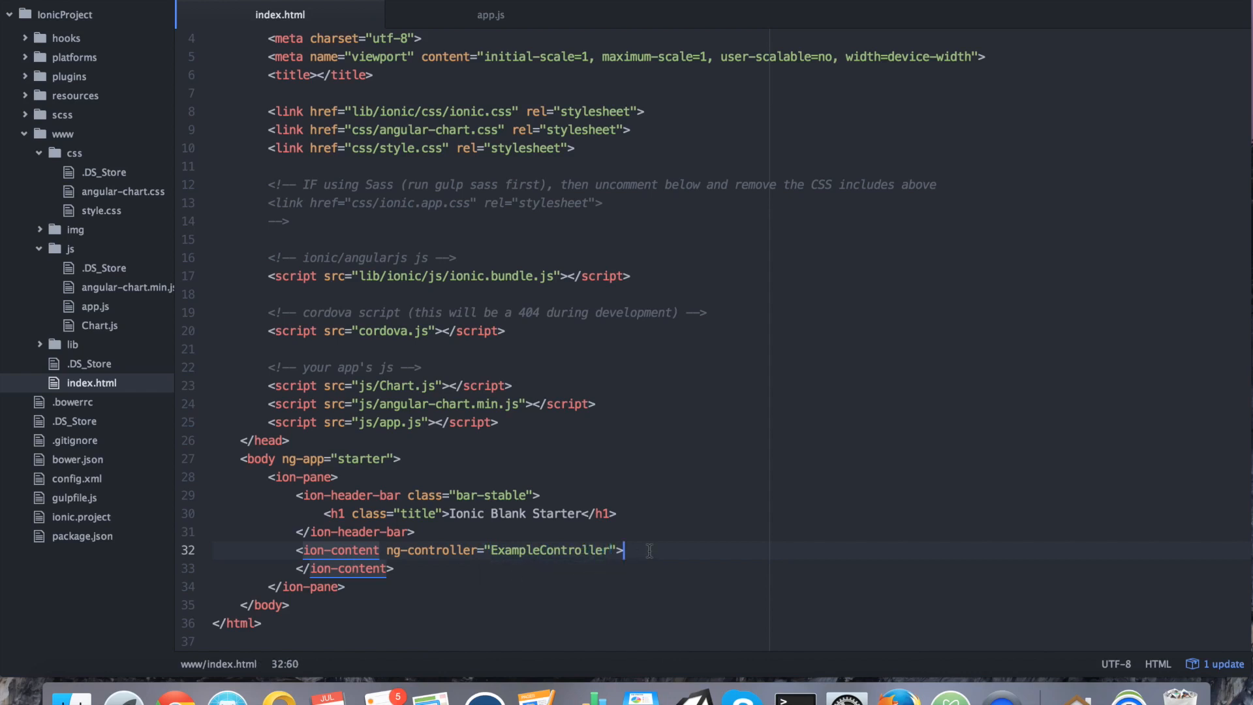
key("enter")
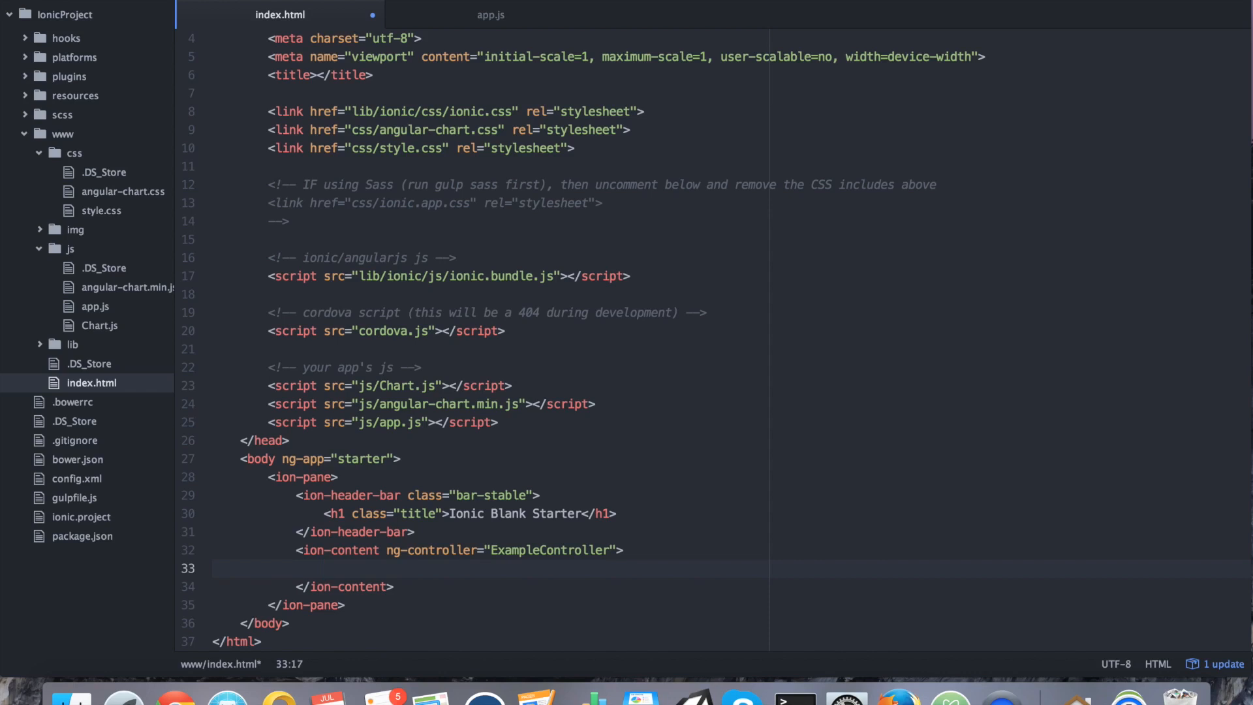
Add a div.card with an item item-divider reading "This is a line chart".
type("<div")
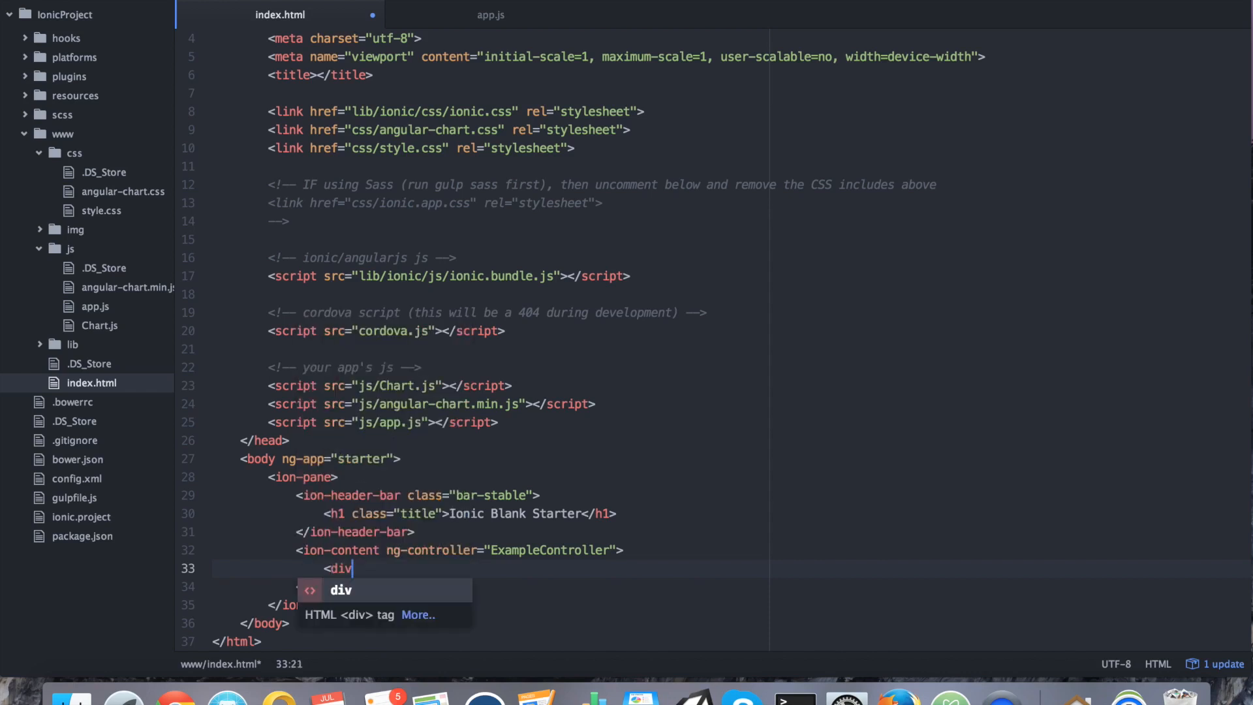
type("class=\"\"")
type("<")
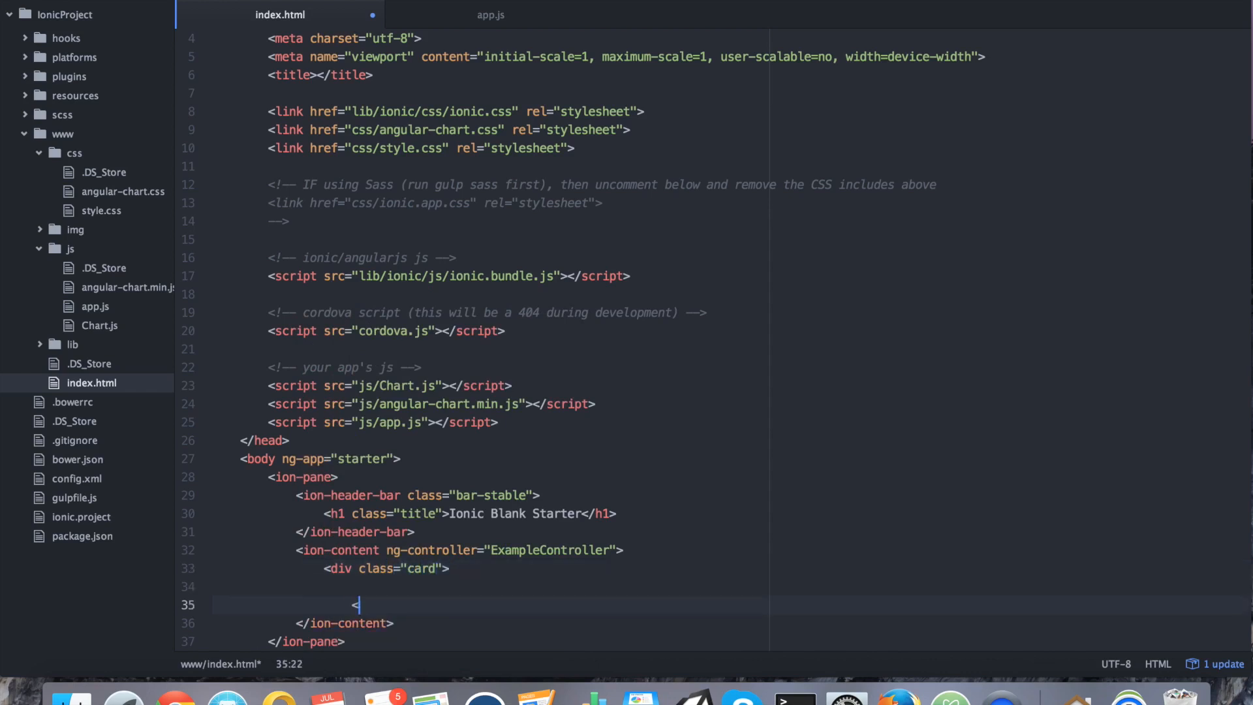
type("/div>")
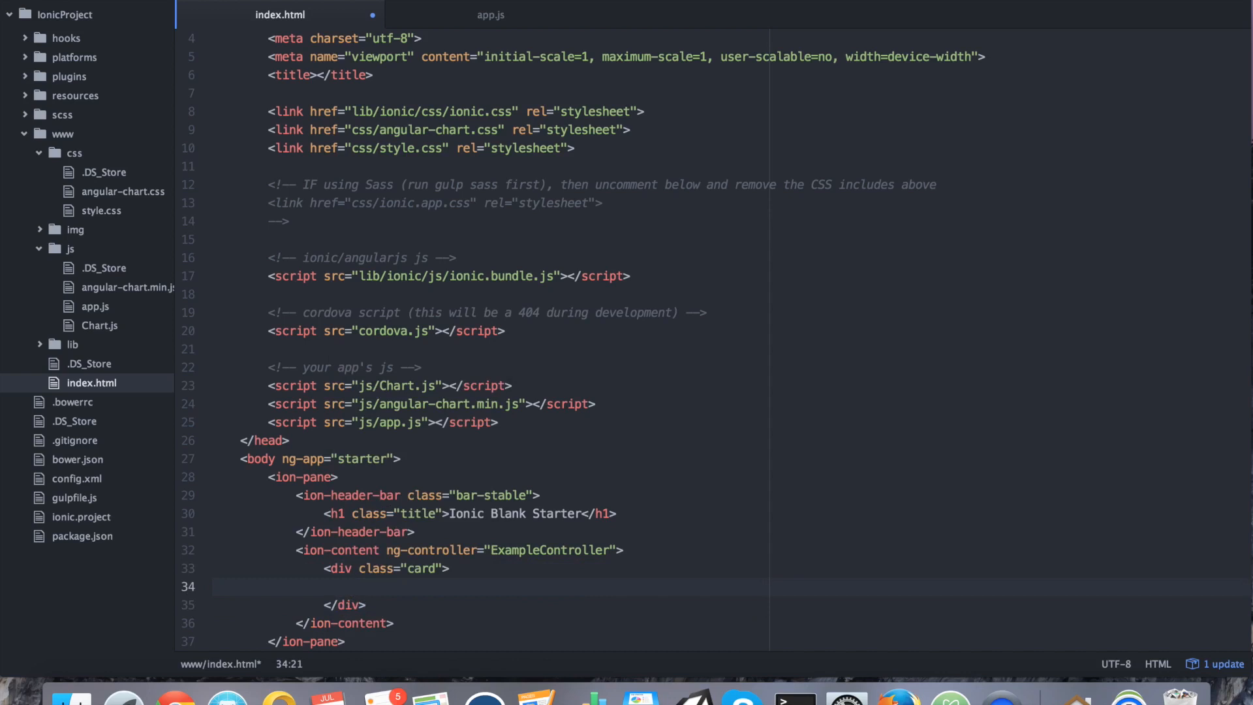
type("<div class")
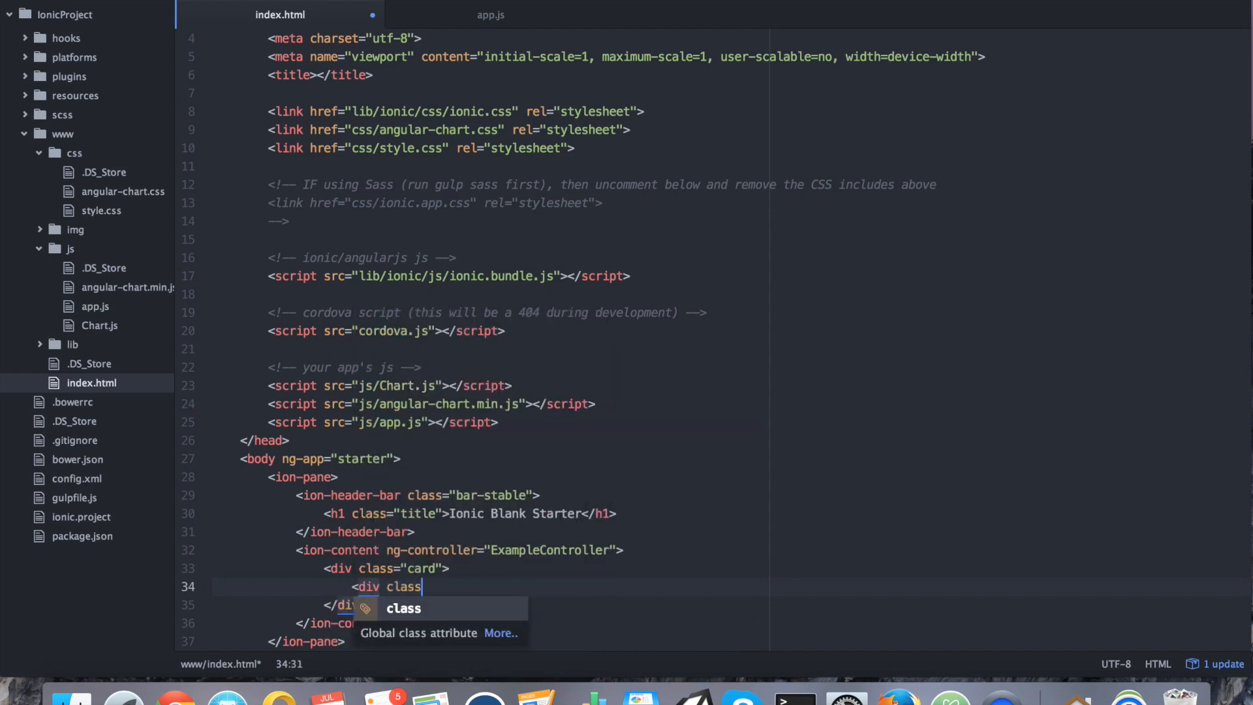
type("=\"item \"")
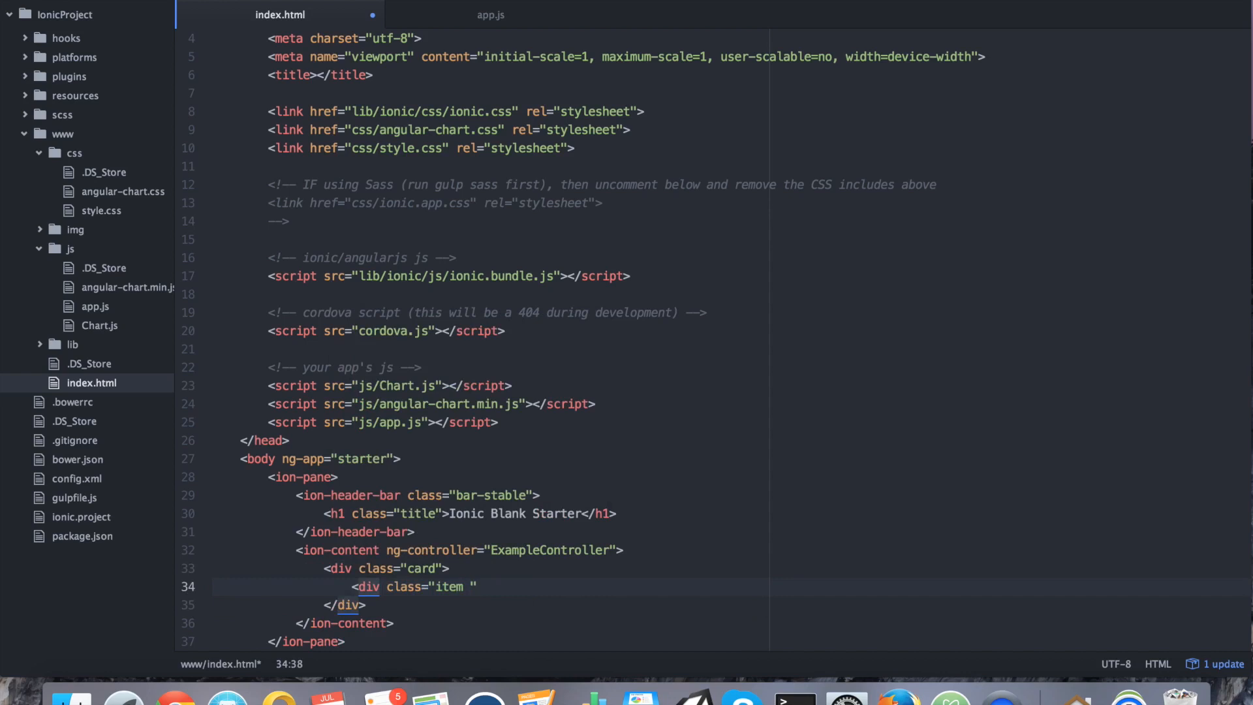
type("item-divider")
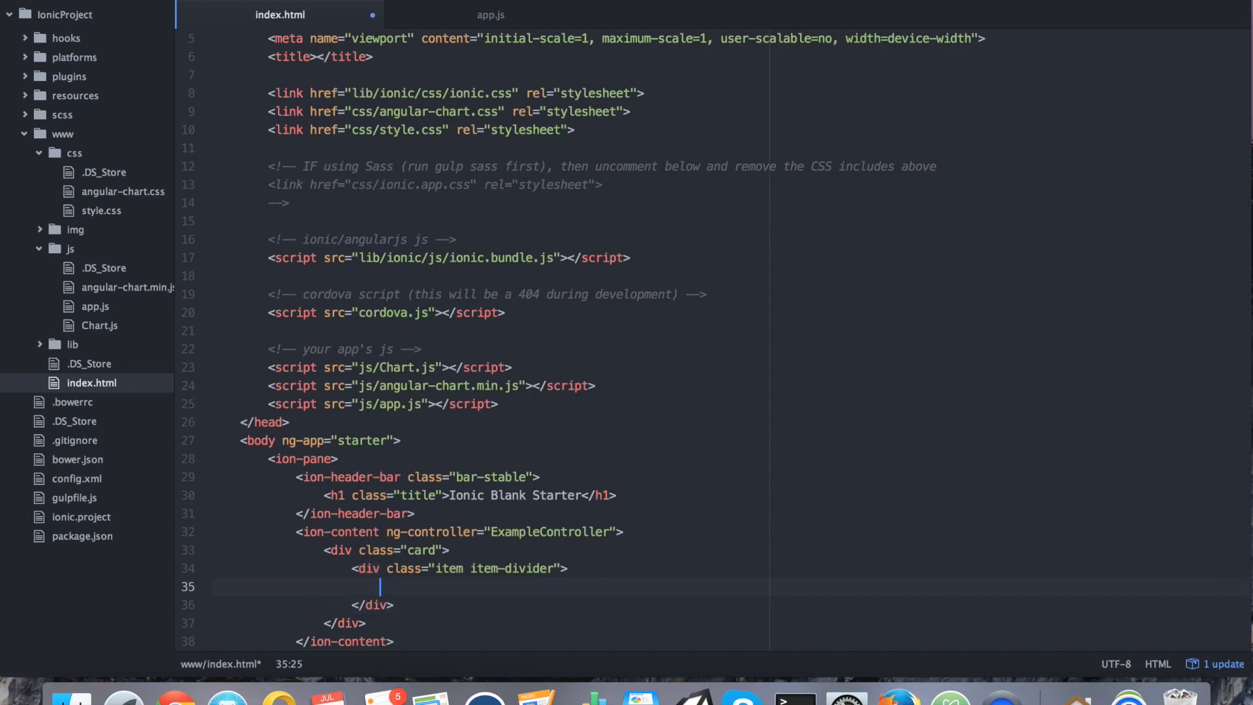
type("This is")
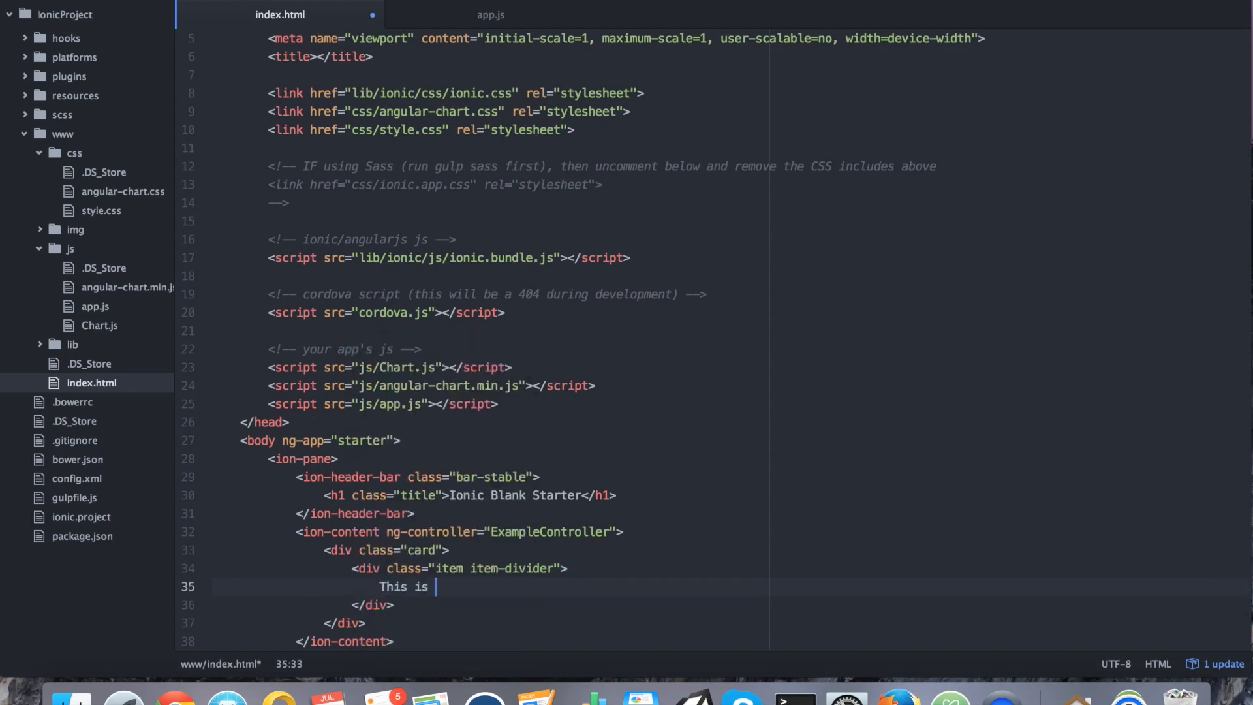
type("a line chart")
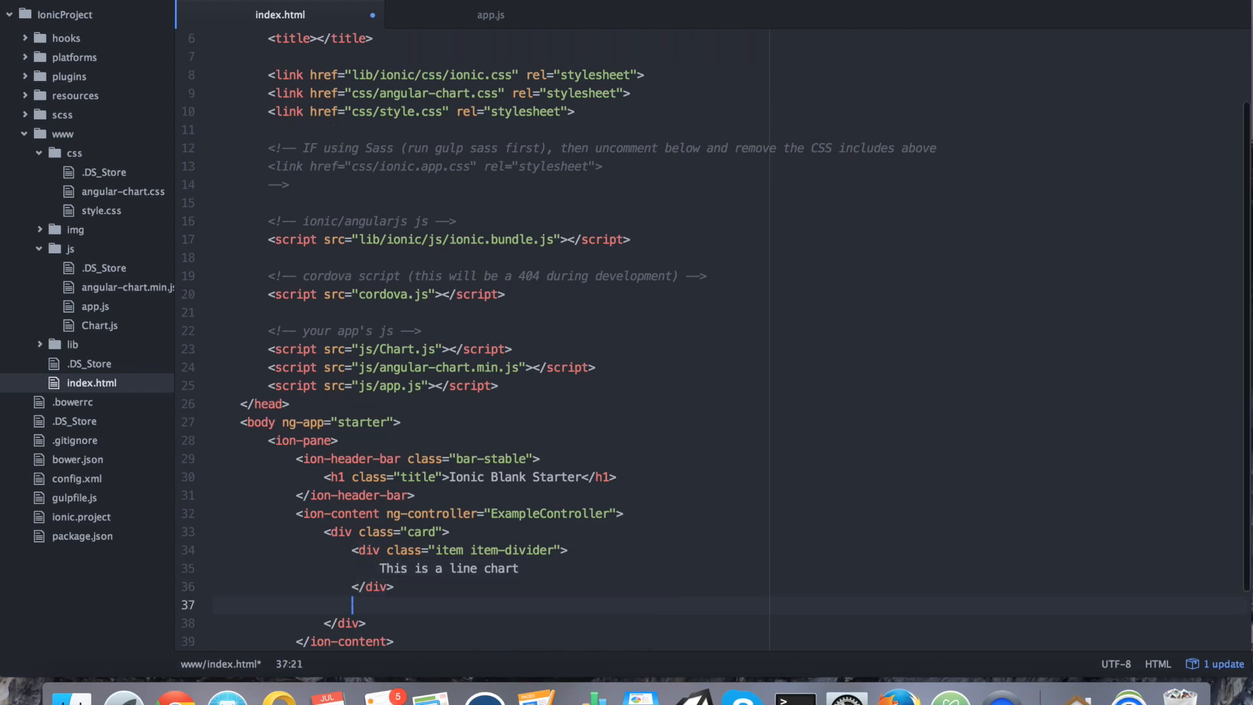
Add a div.item.item-text-wrap inside the card to hold the chart.
type("<div class=\"item")
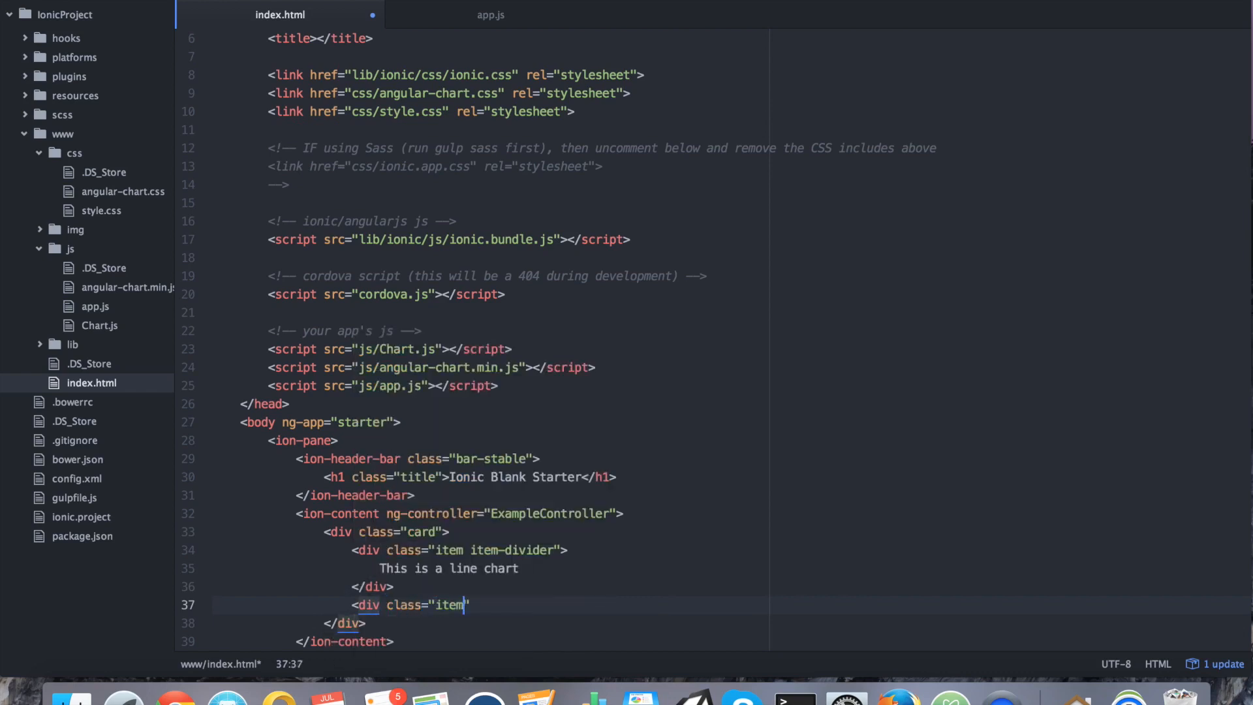
type("item-t")
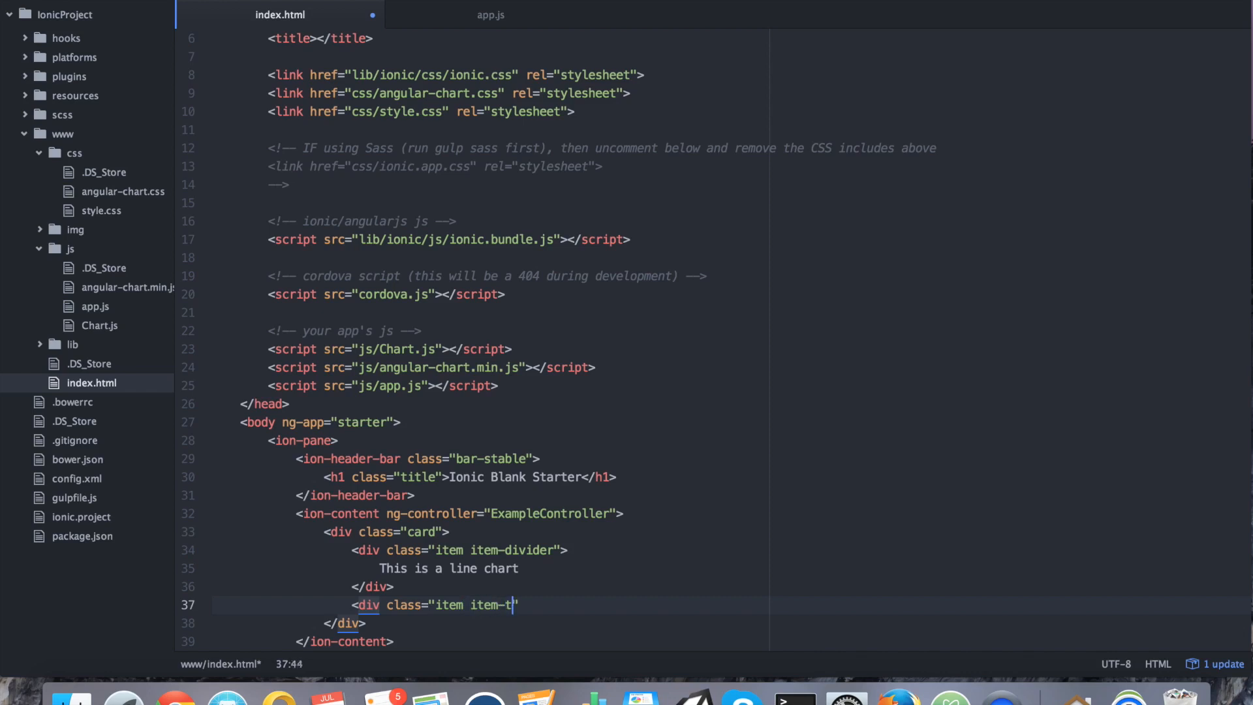
type("ext-wrap")
type("<")
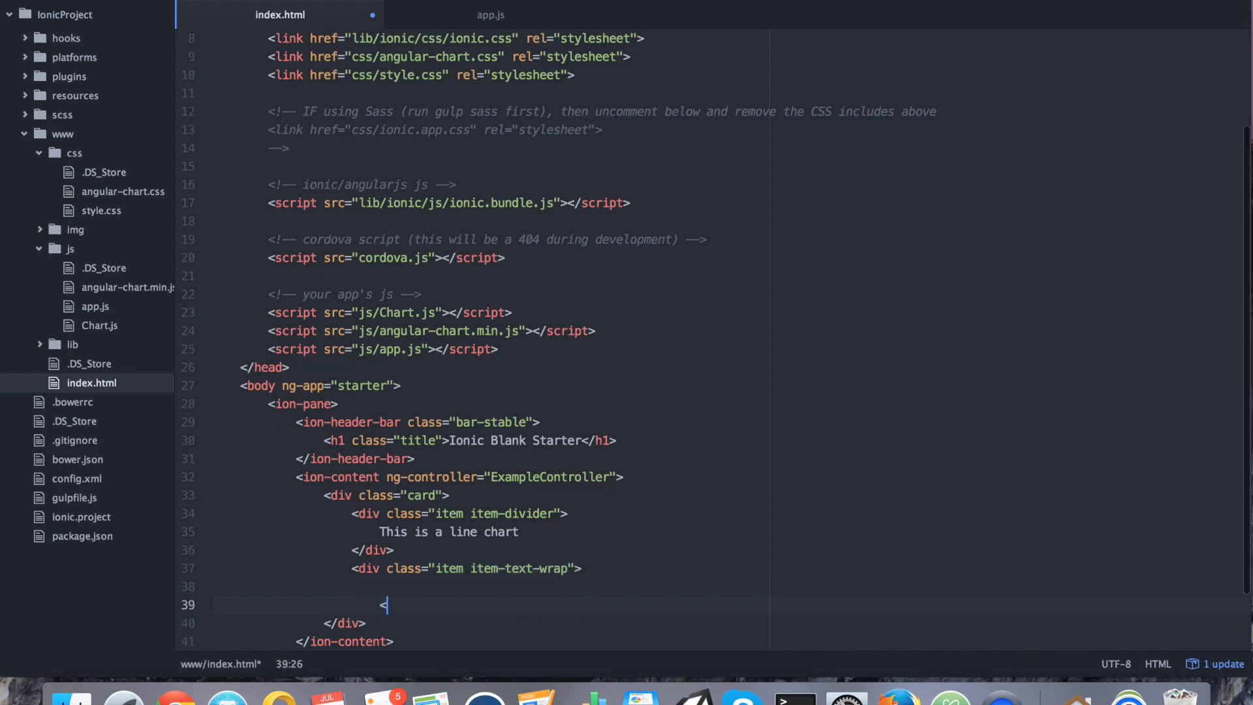
type("/div>")
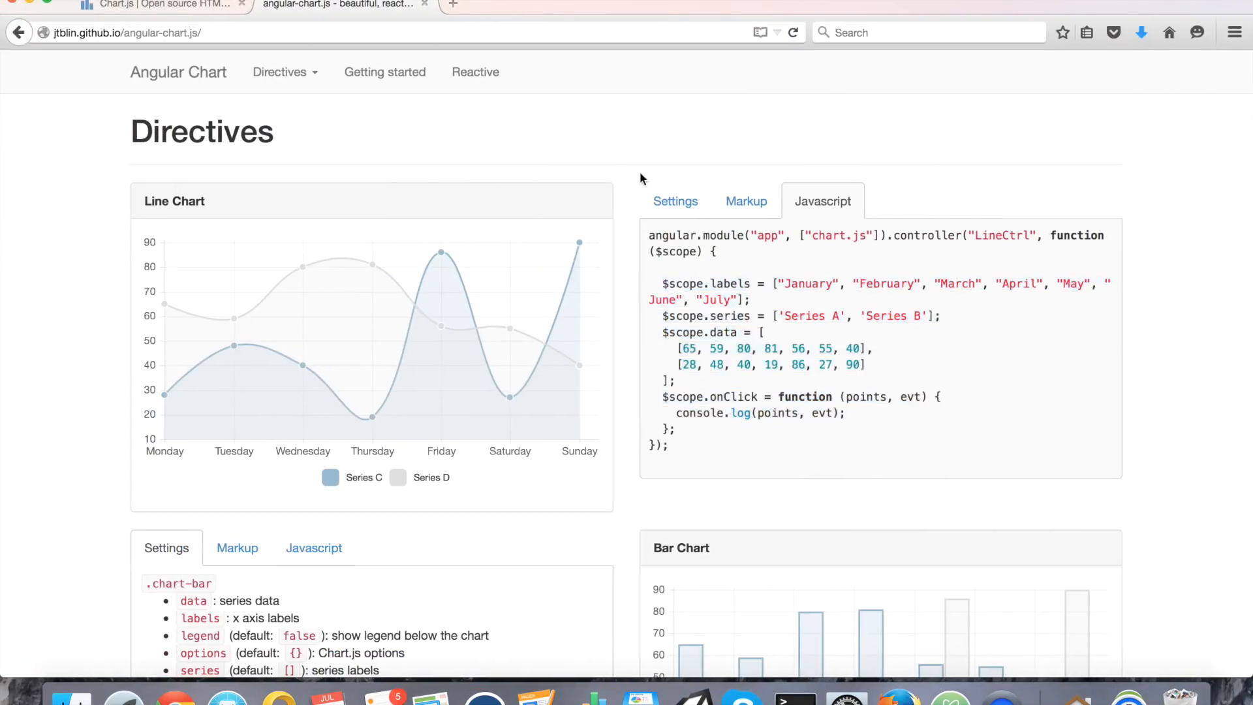
View the Line Chart example's markup on the angular-chart.js directives page.
left_click(745, 201)
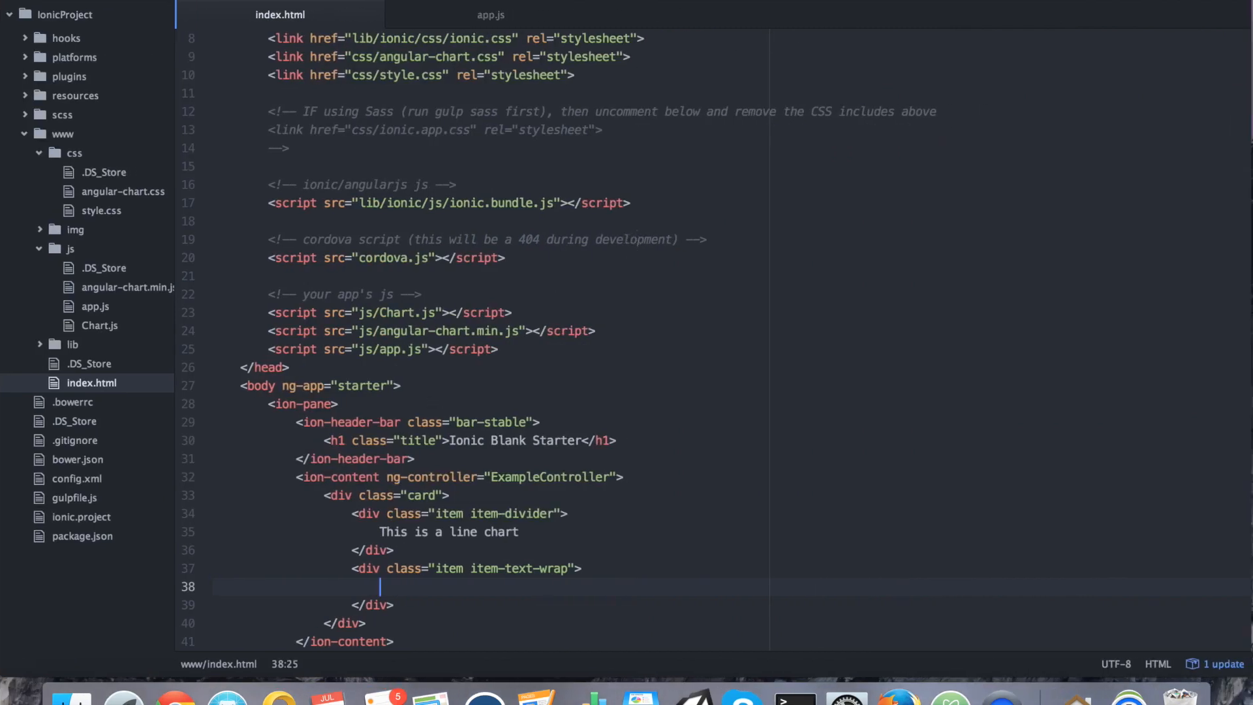
Insert a chart-line canvas with data, labels, legend and series inside the item-text-wrap div.
type("<canvas id=\"line\" class=\"chart chart-line\" data=\"data\" labels=\"labels\" legend=\"true\" series=\"series\" click=\"onClick\"></canvas>")
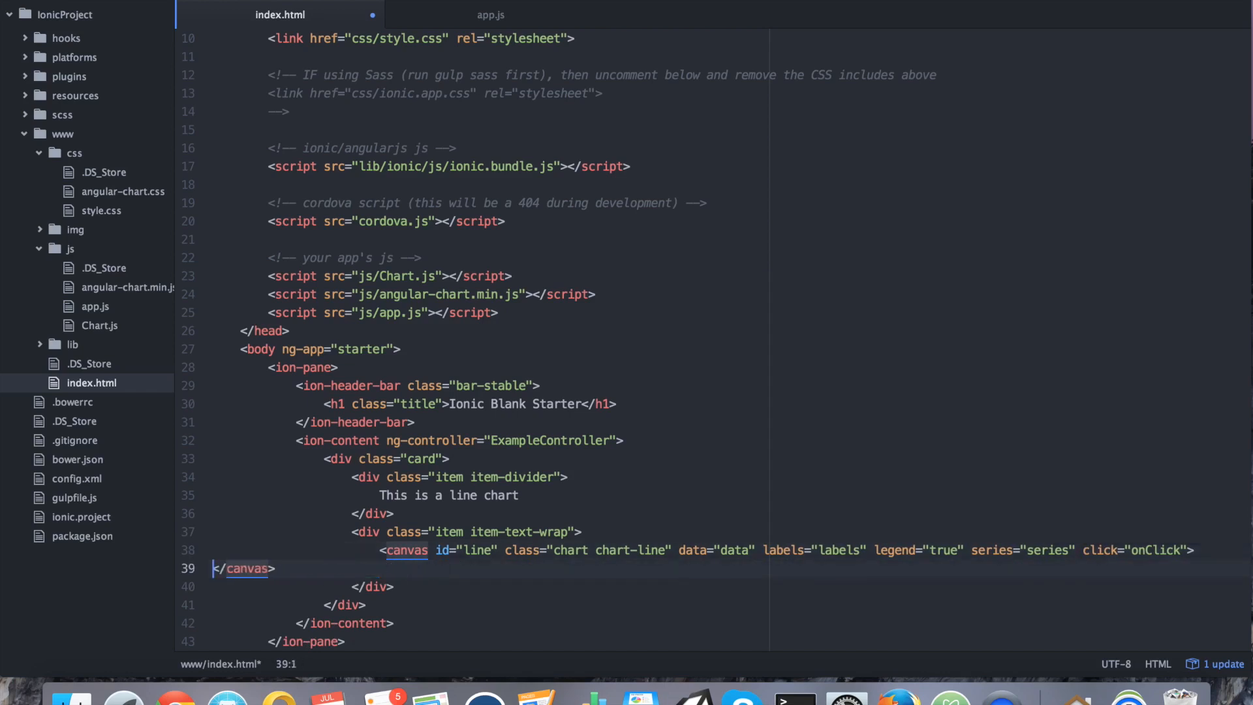
key("Backspace")
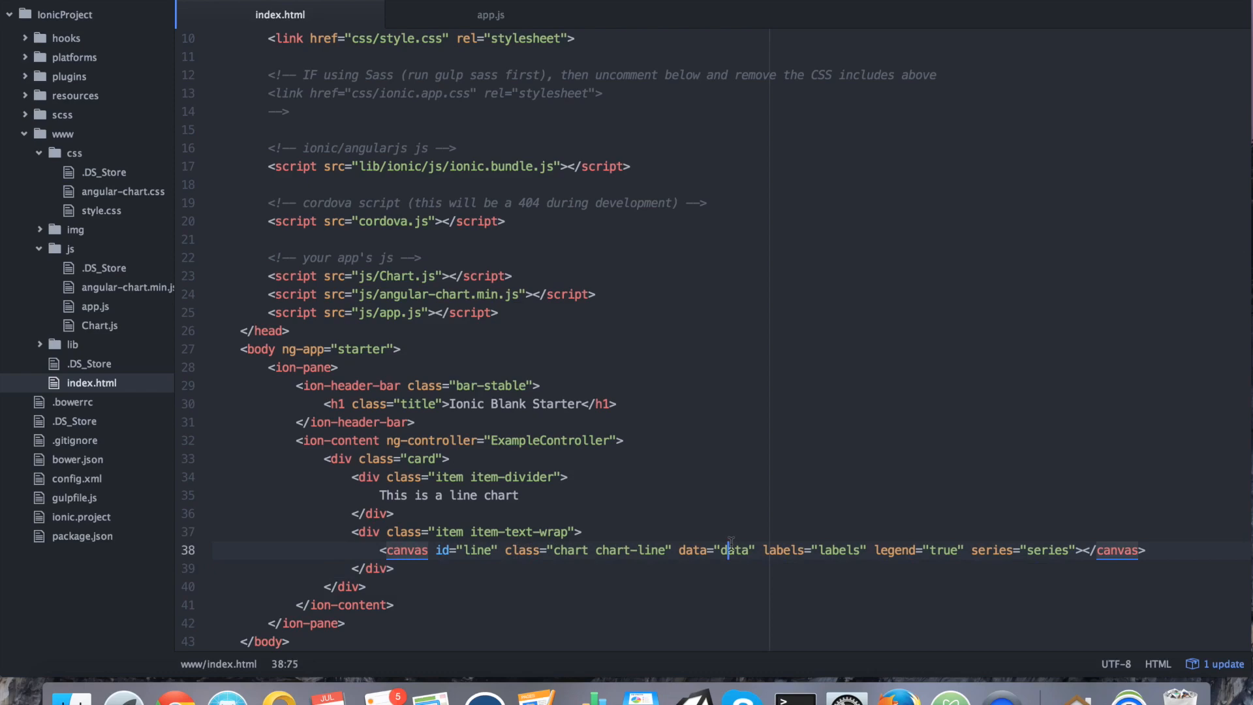
left_click(491, 14)
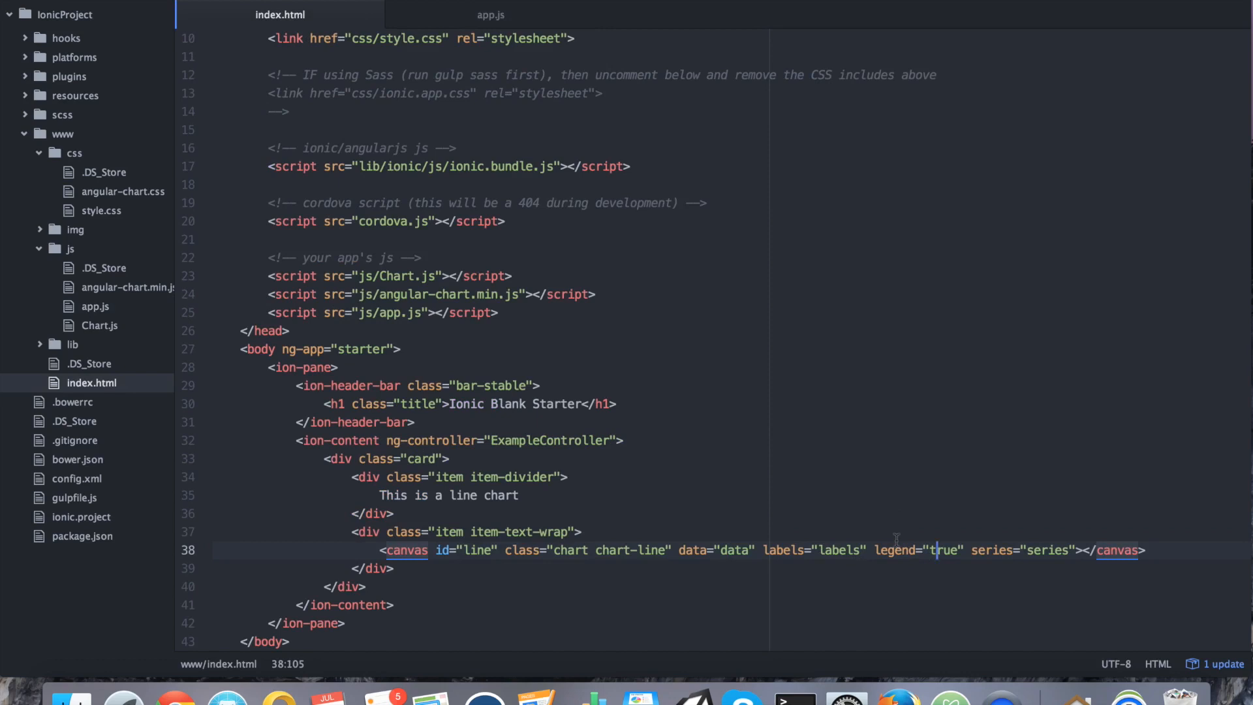
mouse_move(938, 550)
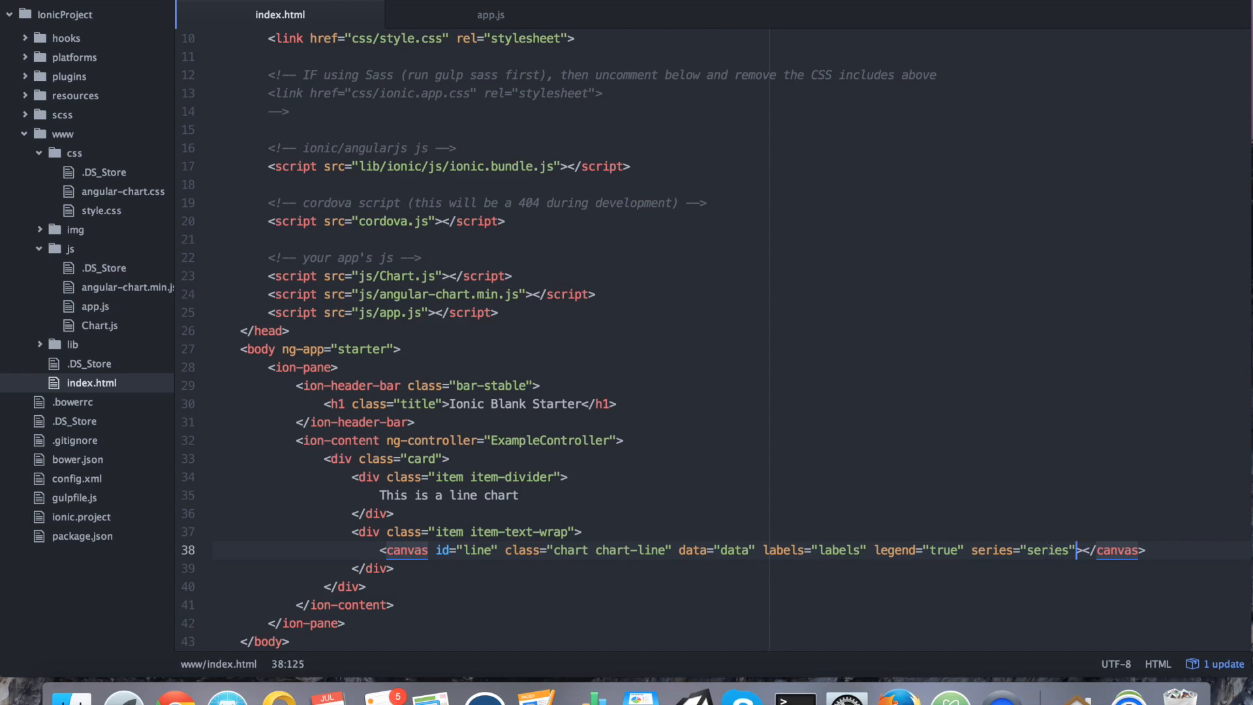
Give the canvas options="{showTooltips: false}" to switch tooltips off.
type("options")
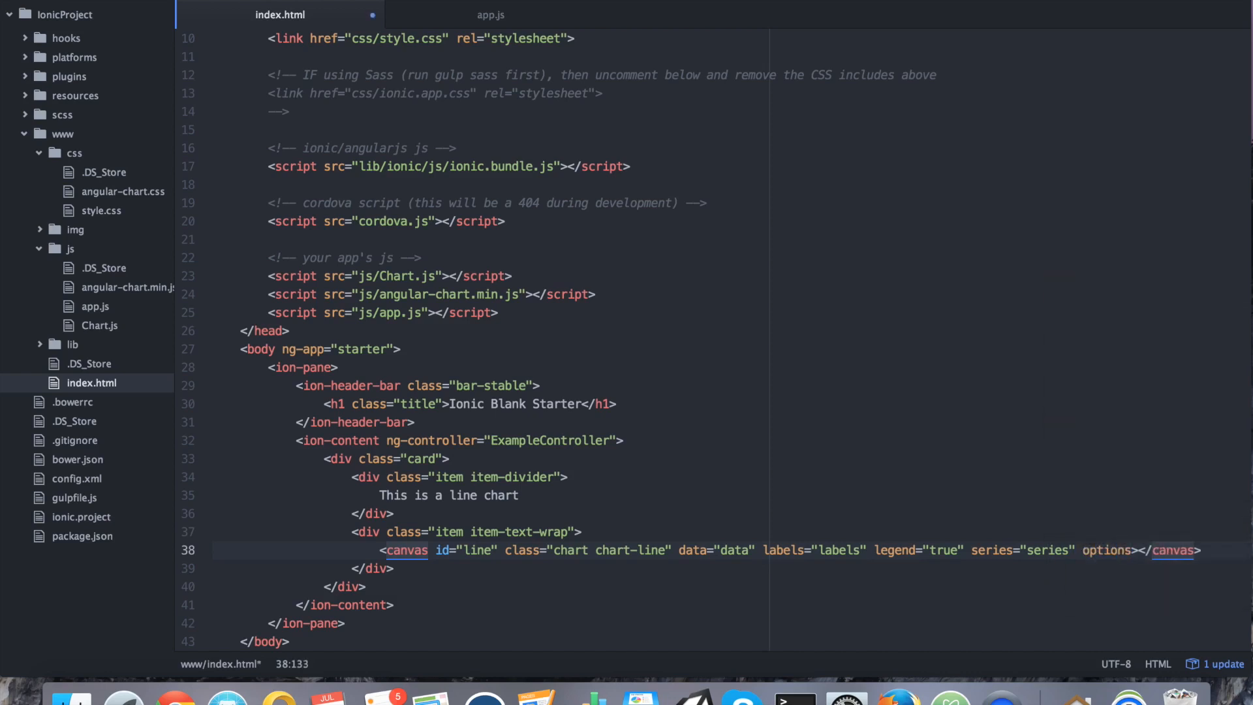
type("\"\"")
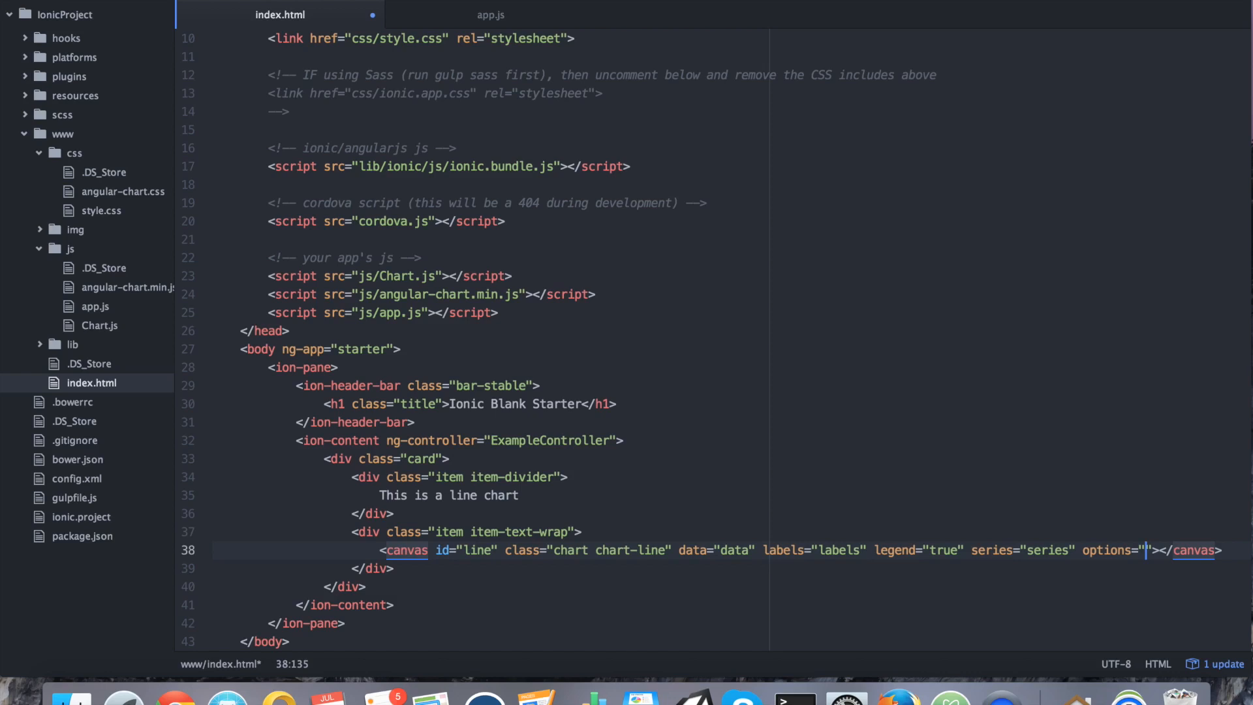
type("}")
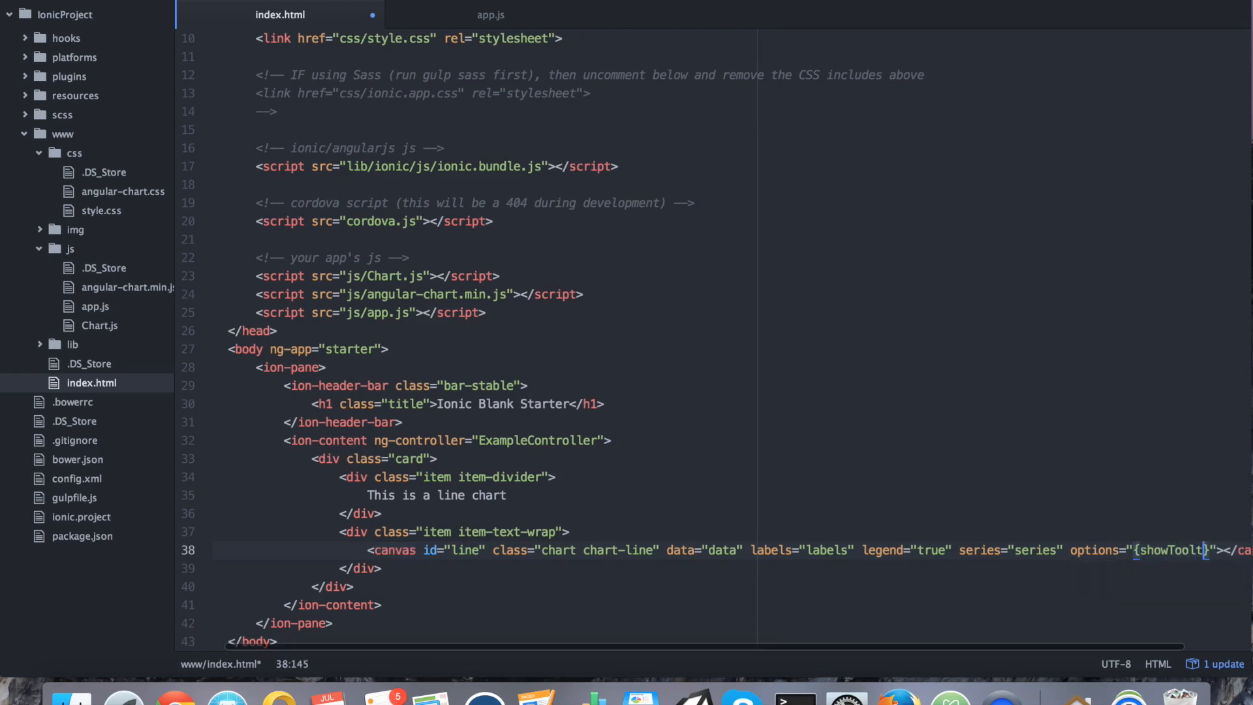
type("s: false")
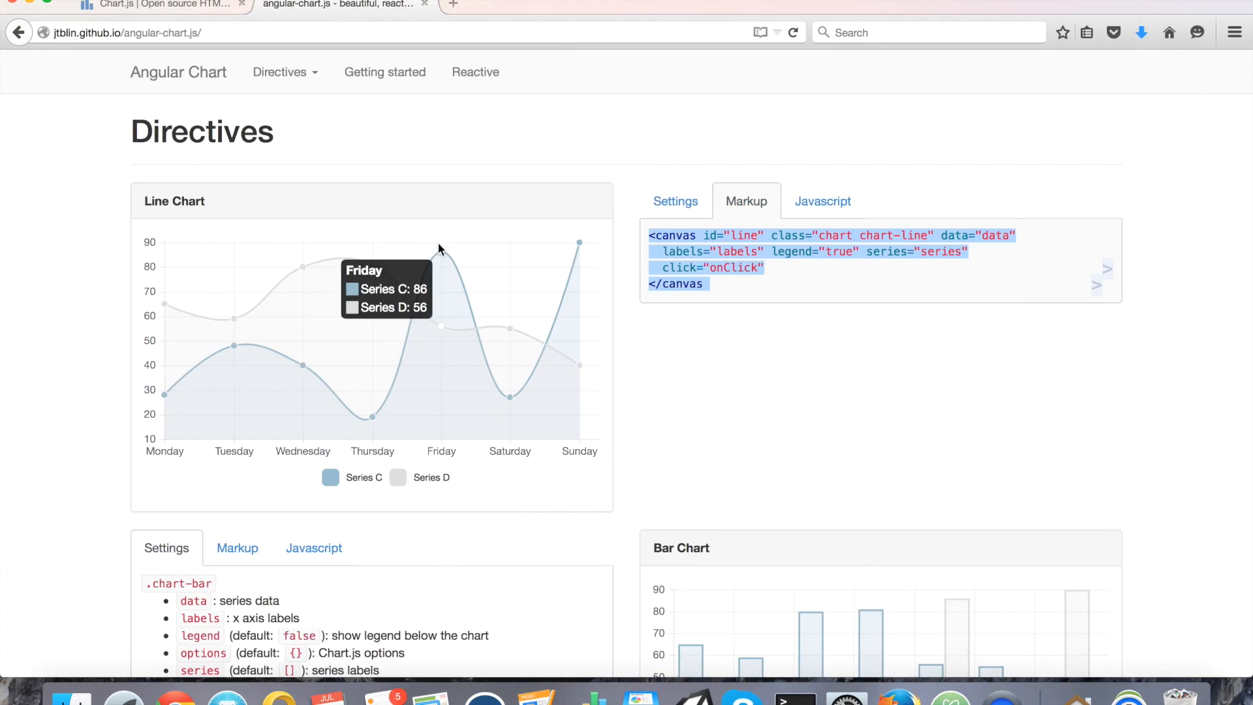
mouse_move(380, 400)
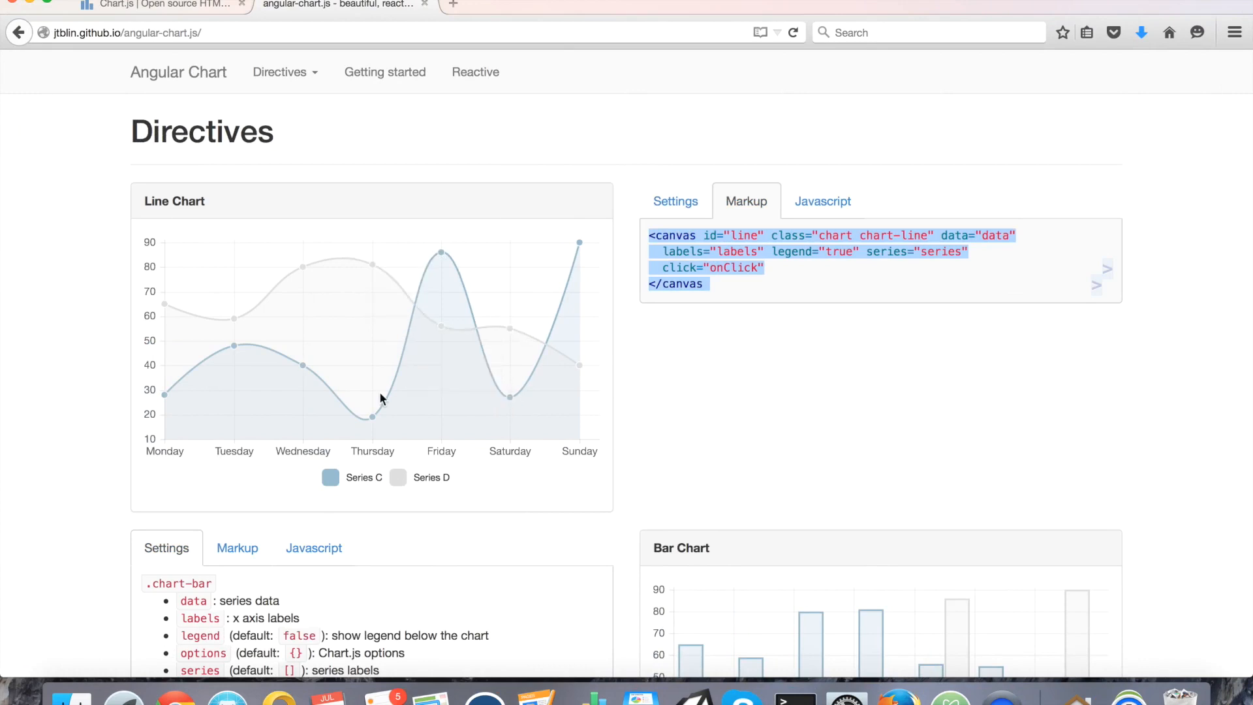
mouse_move(441, 253)
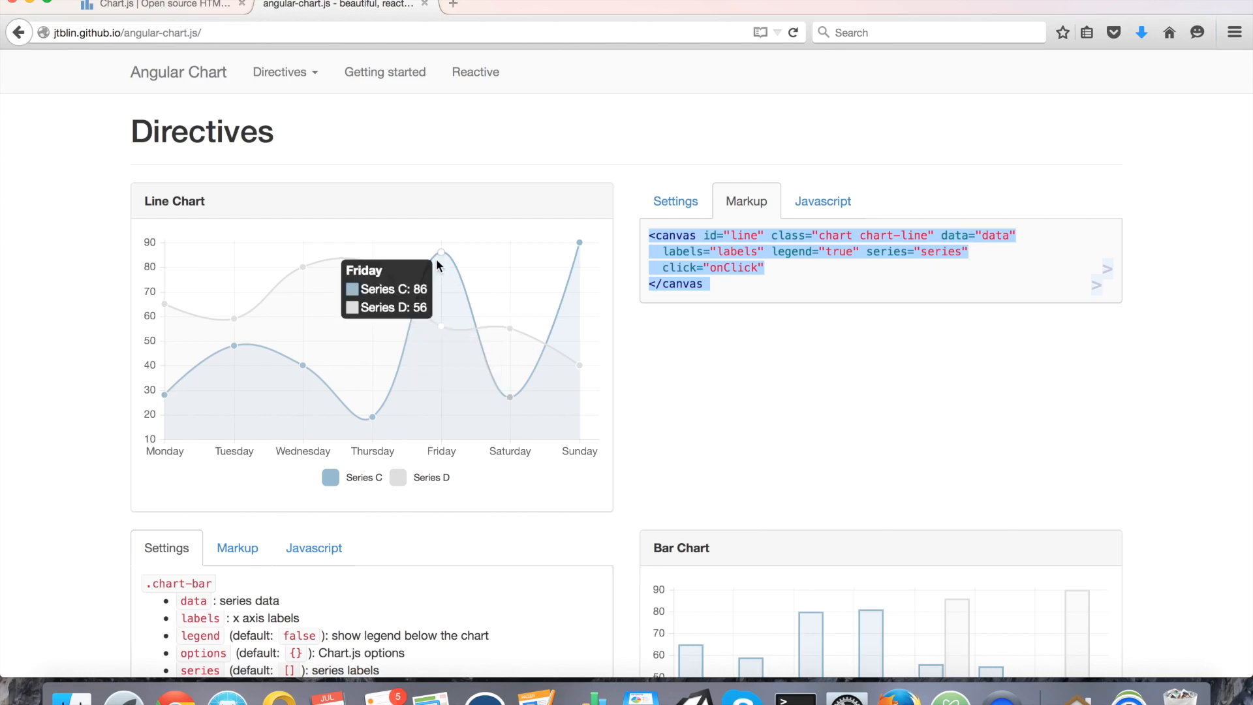
mouse_move(585, 226)
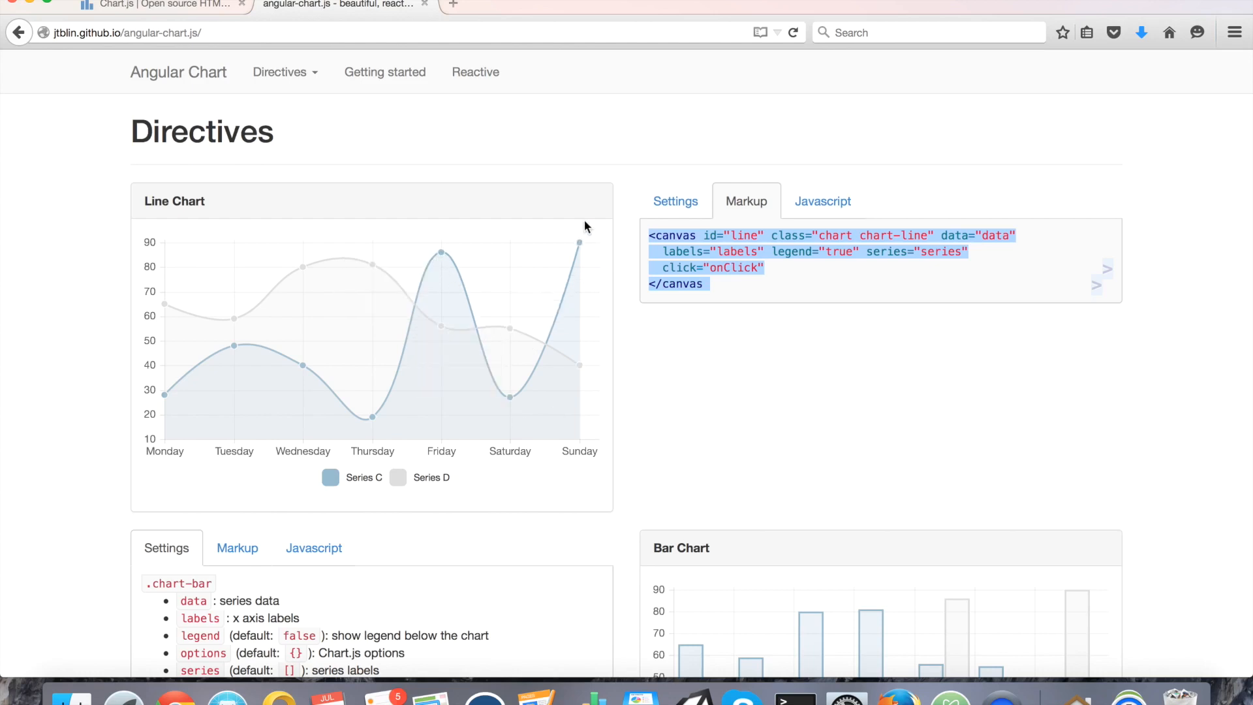
mouse_move(510, 390)
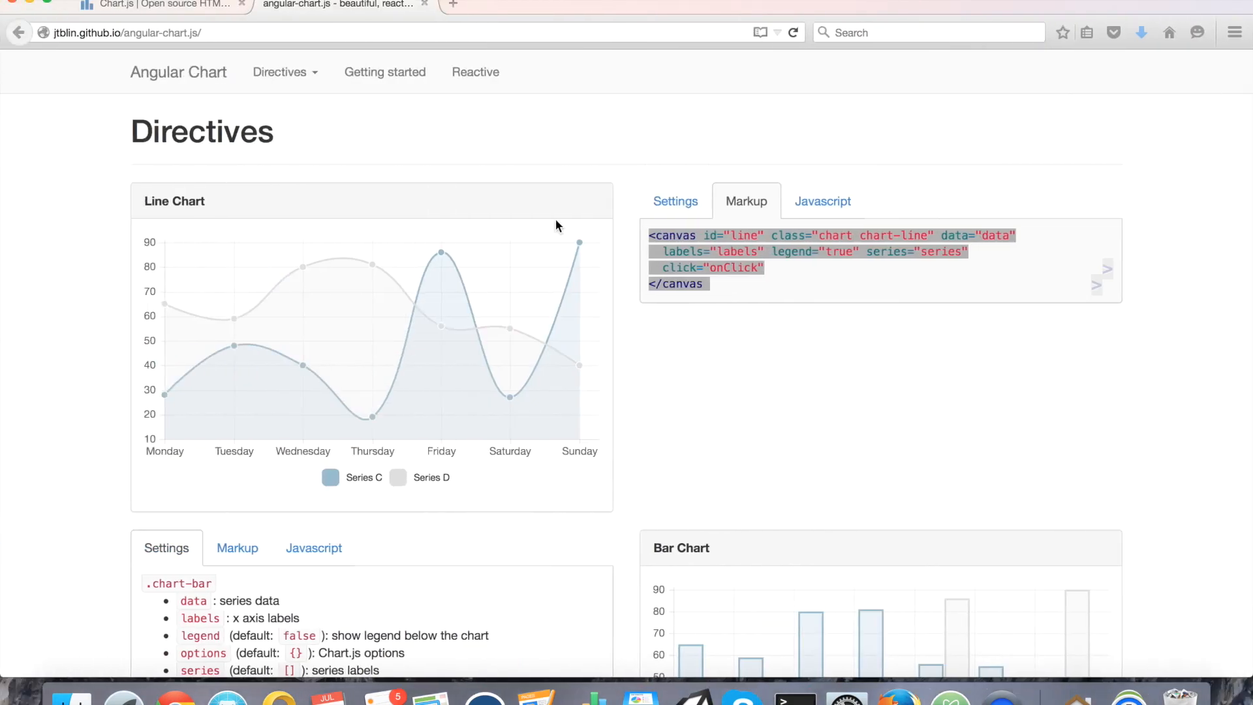
Reach the Chart.js documentation's line chart options reference.
left_click(159, 5)
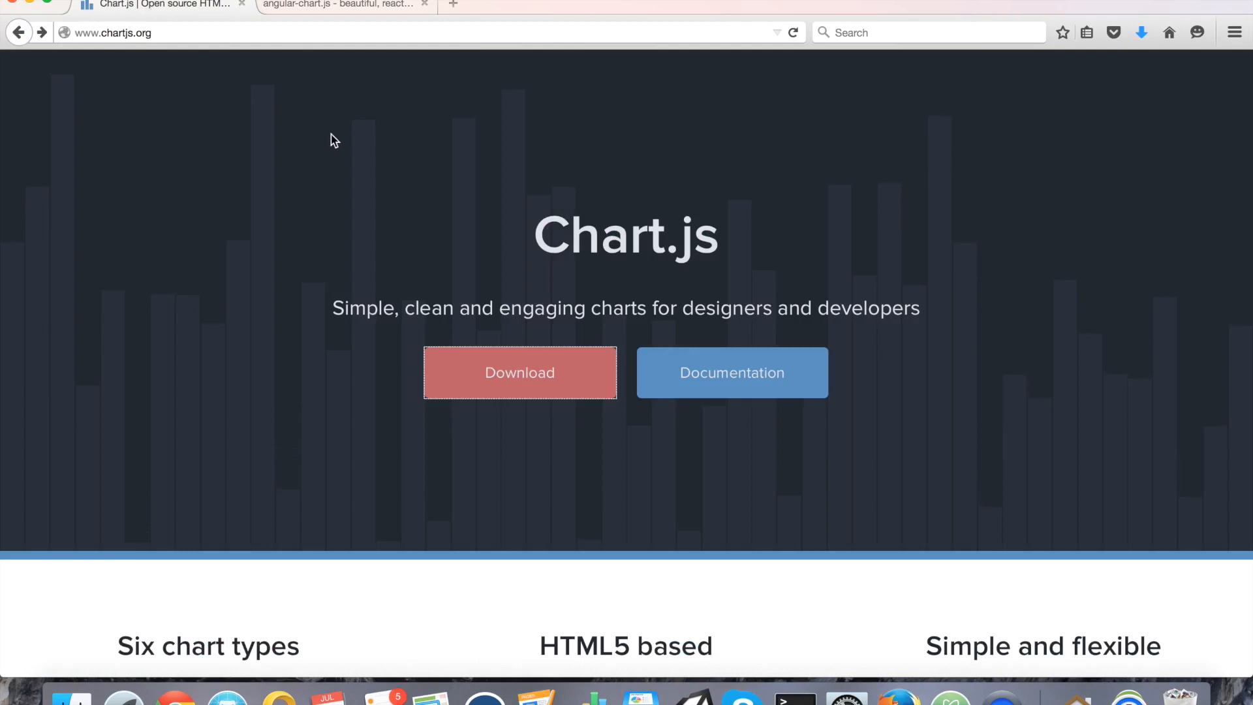
left_click(731, 372)
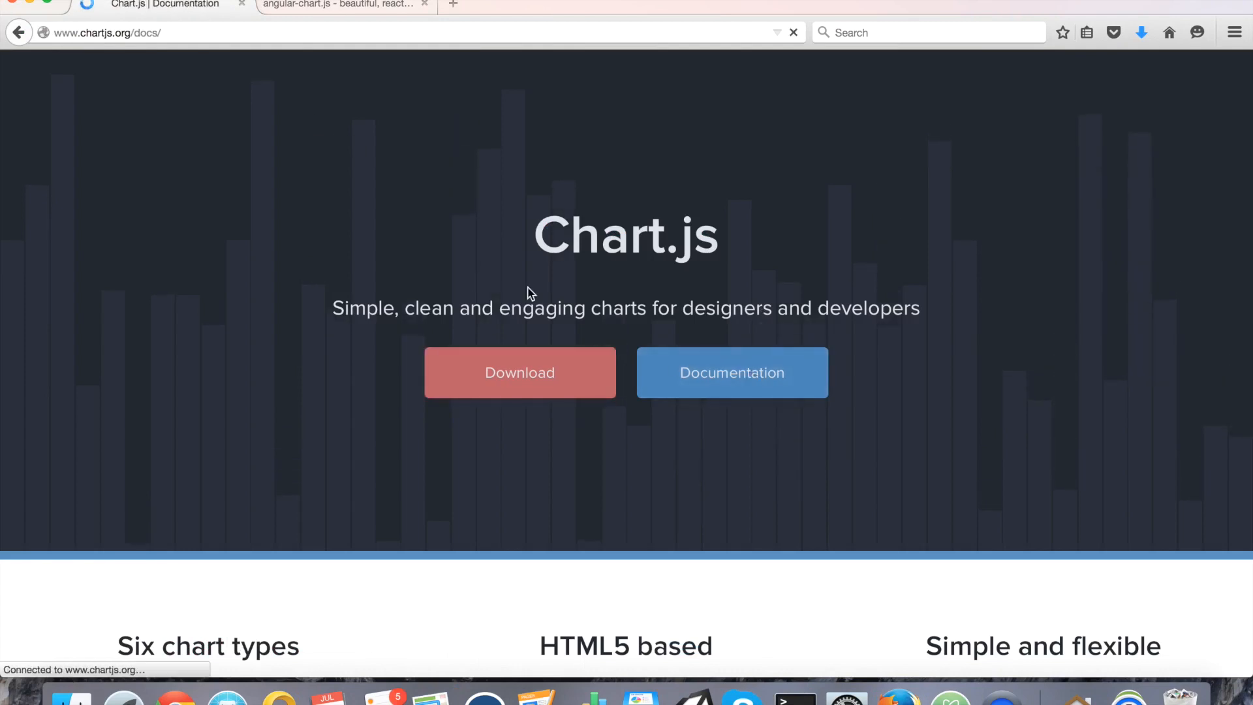
left_click(731, 372)
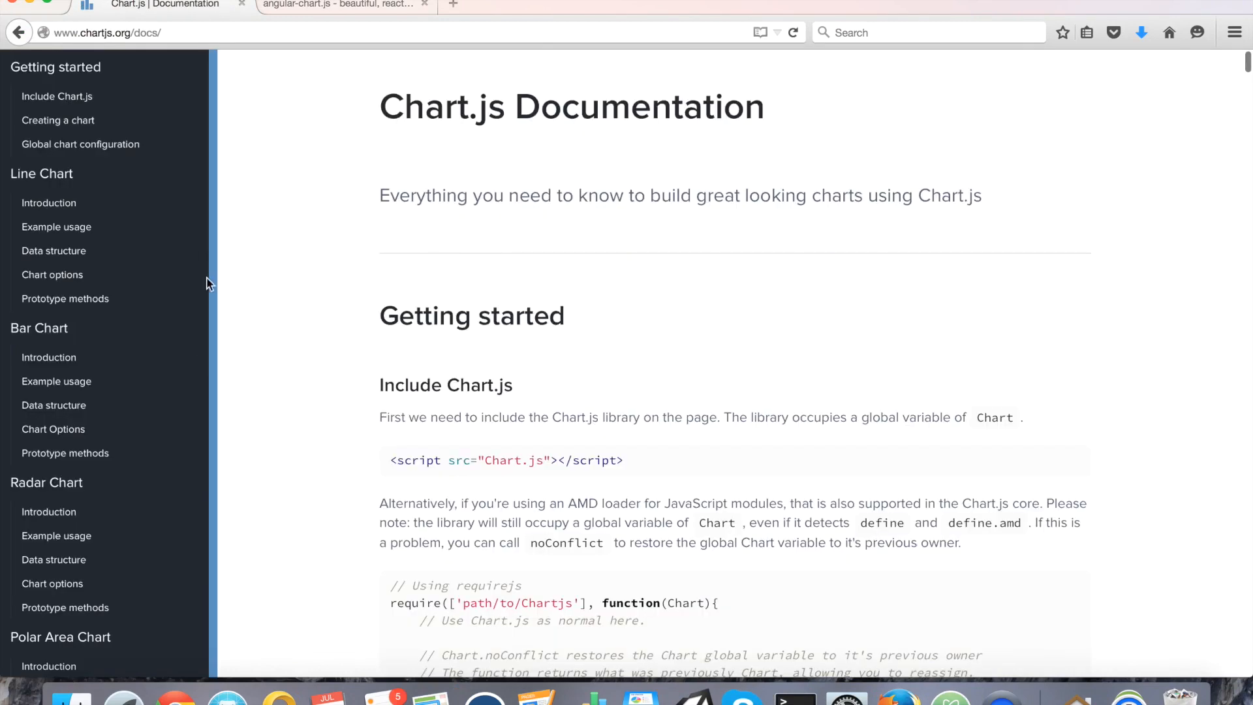
left_click(52, 274)
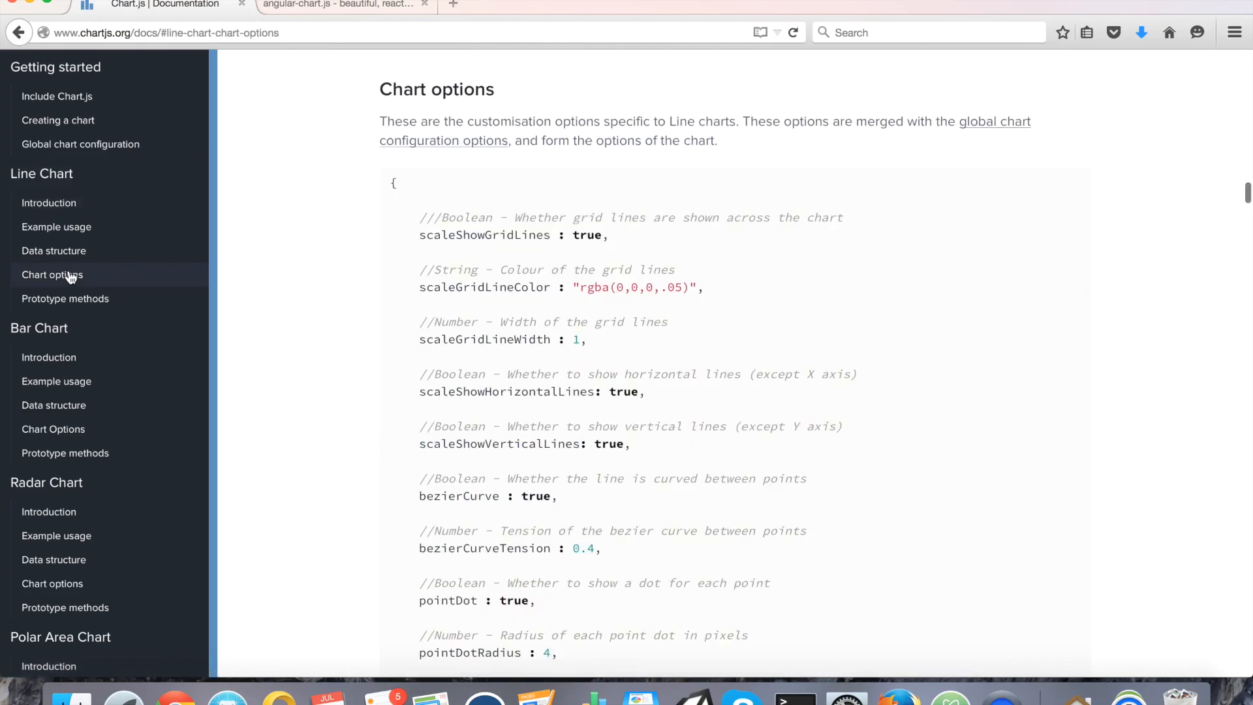
mouse_move(361, 213)
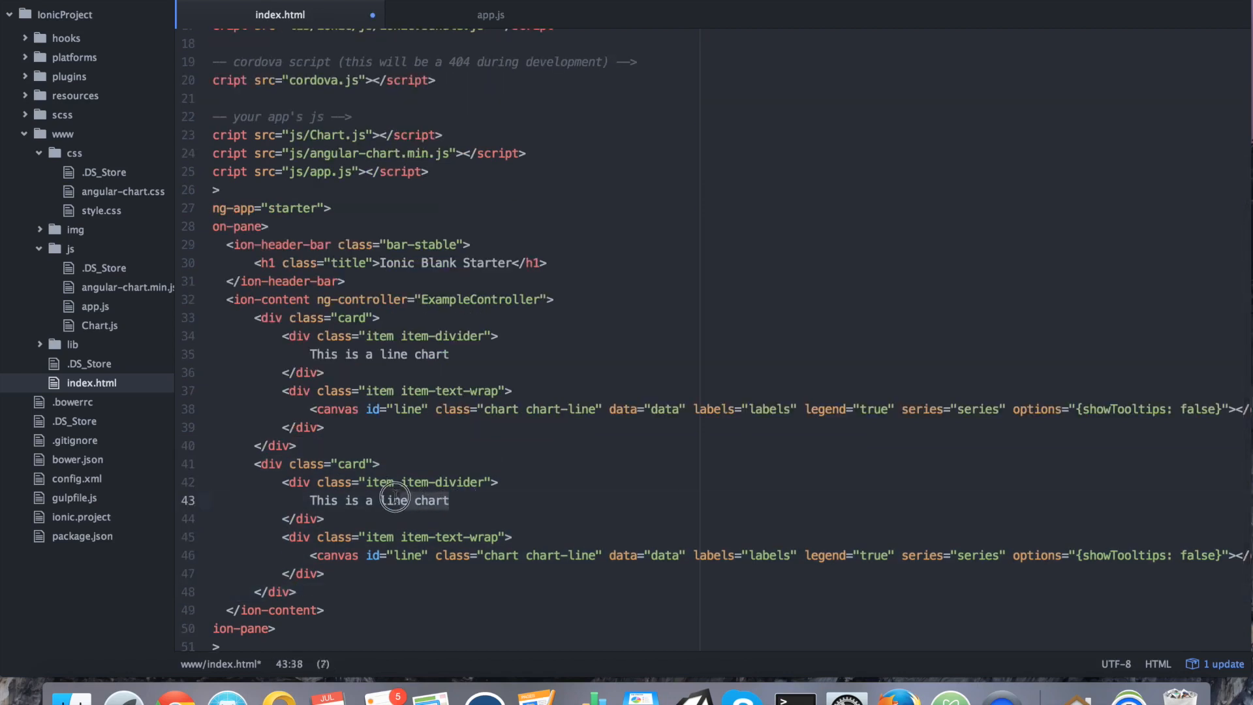
Make the second card a bar chart: heading "This is a bar chart", canvas id bar, class chart chart-bar.
type("bar")
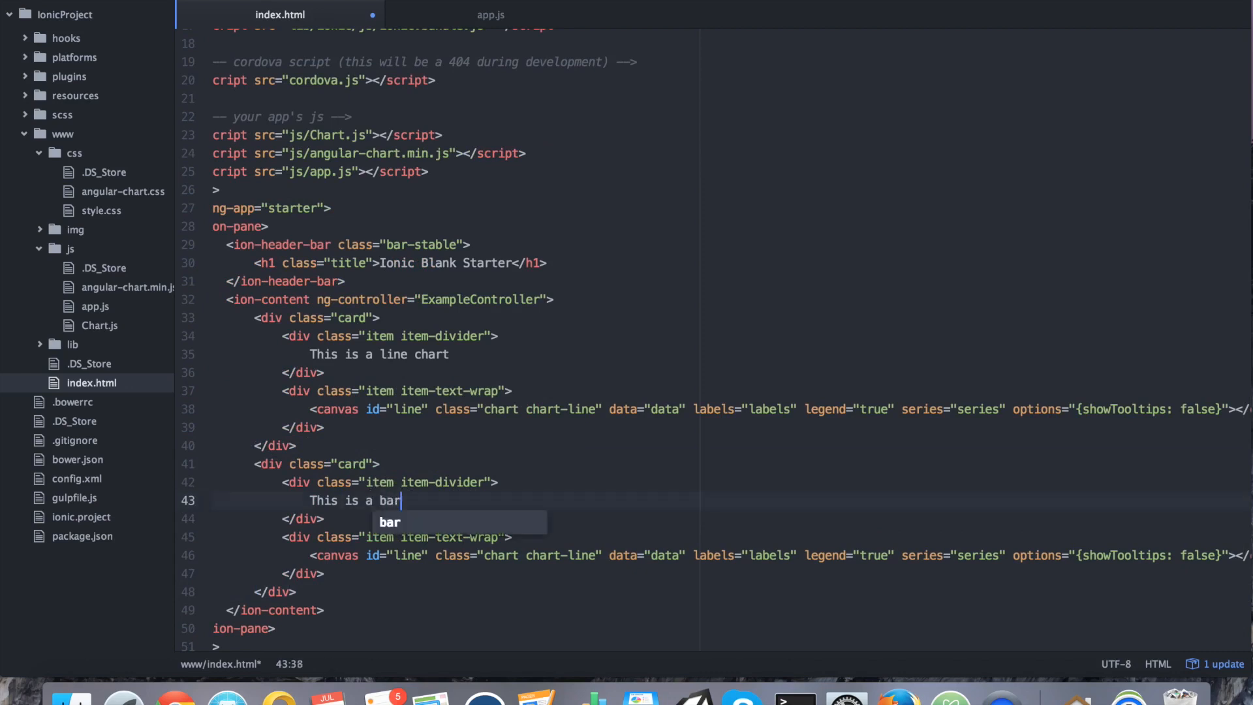
type("chart")
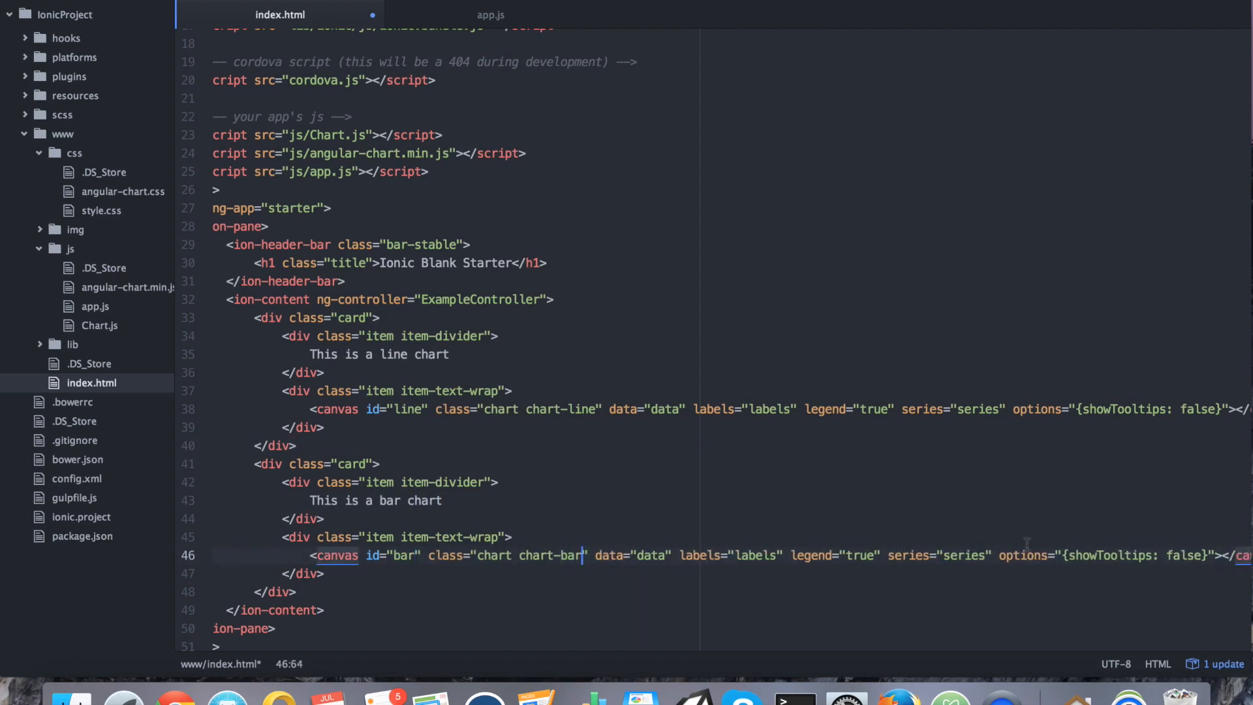
left_click(297, 537)
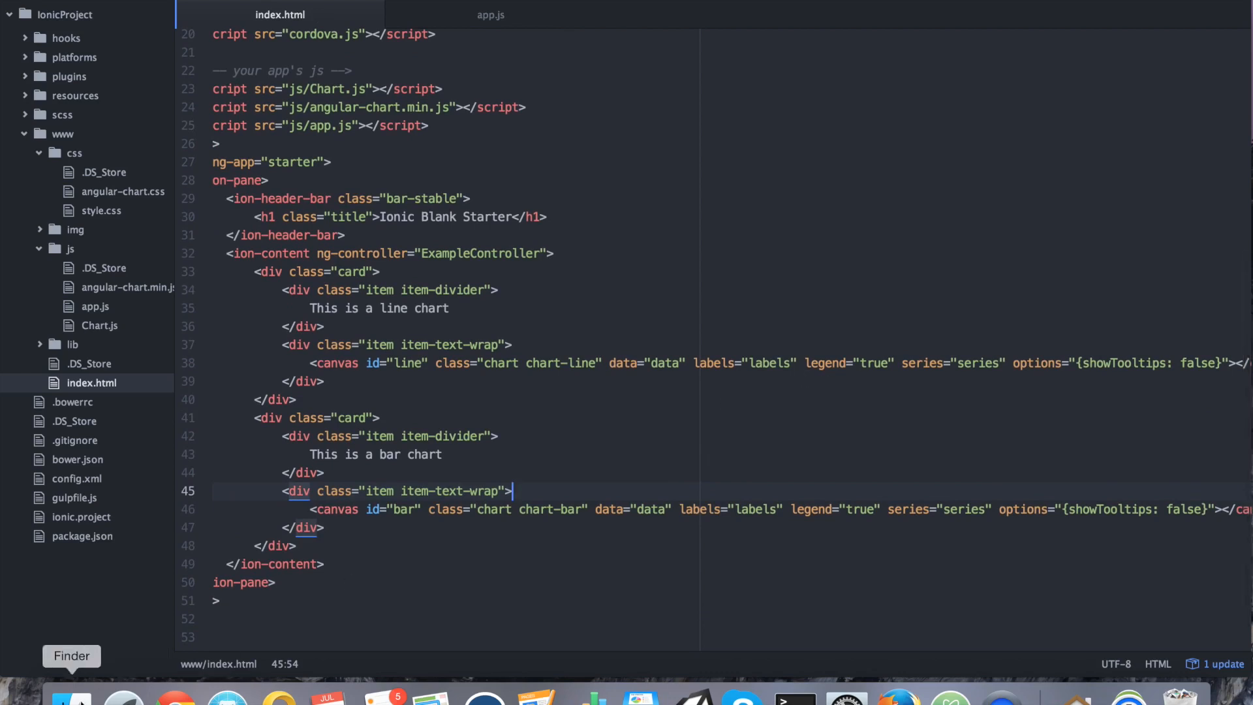
mouse_move(614, 402)
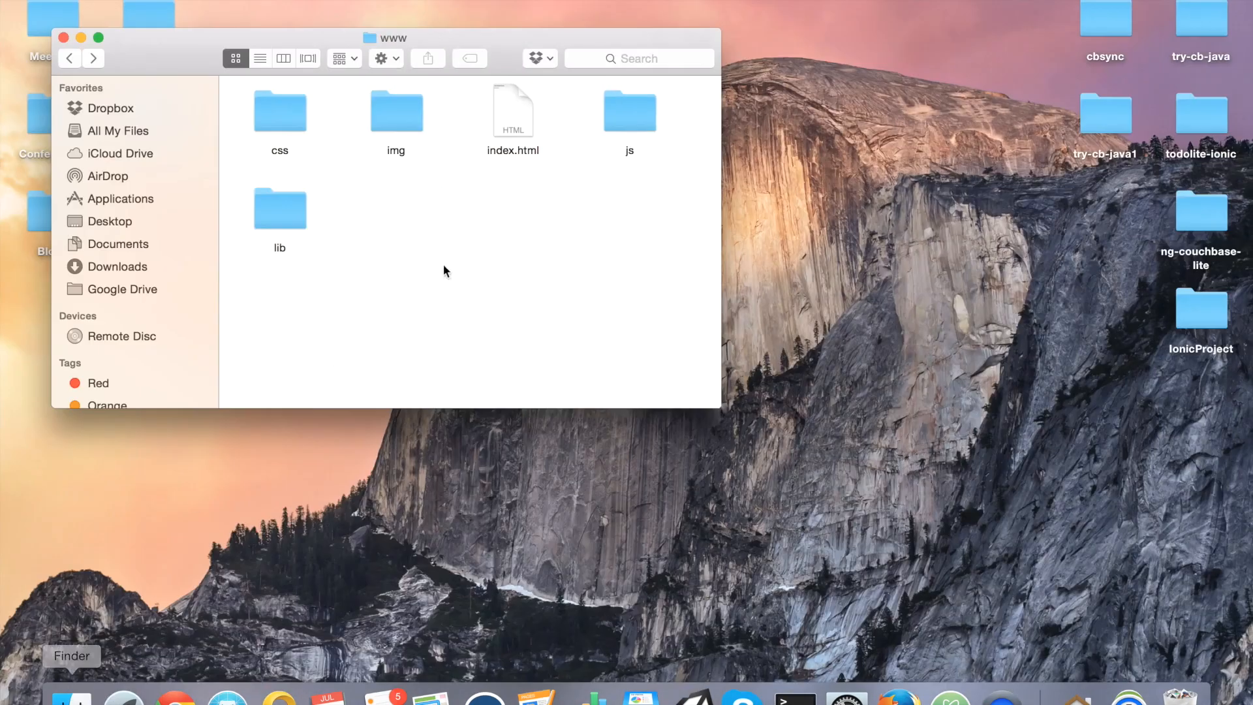
Preview index.html in Firefox from Finder, checking both the line and bar chart cards.
right_click(513, 112)
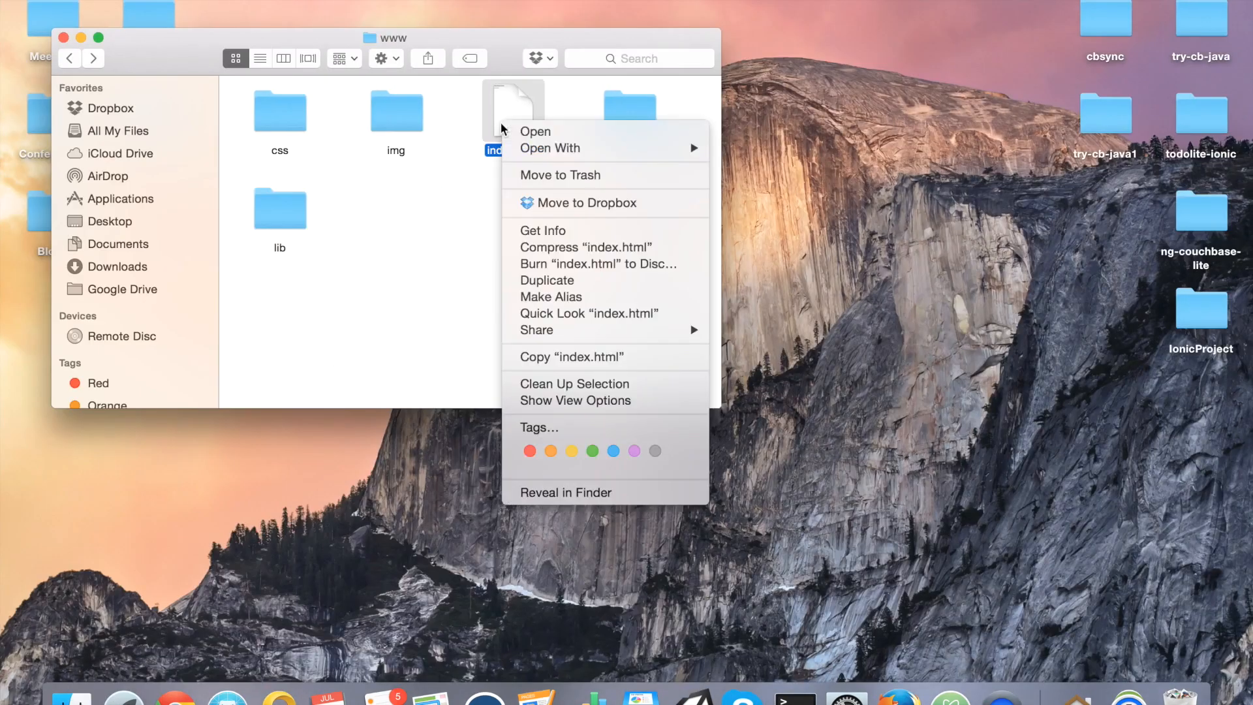
left_click(549, 147)
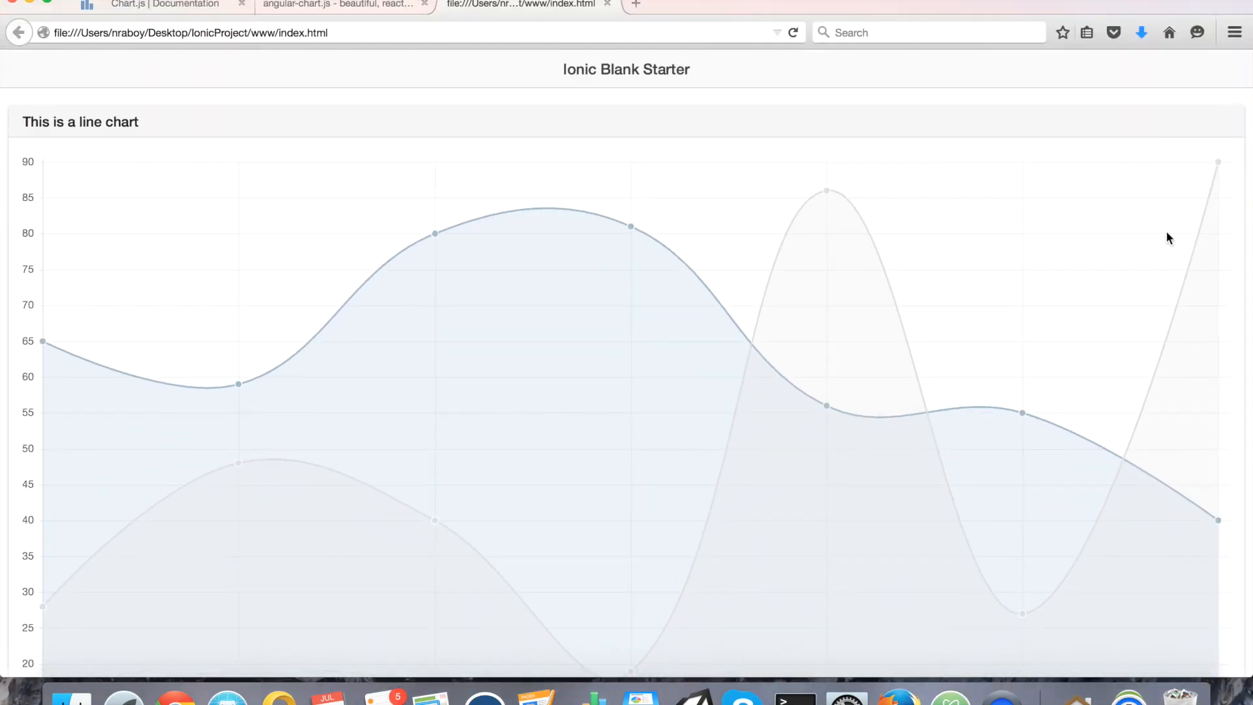
scroll("down", 3)
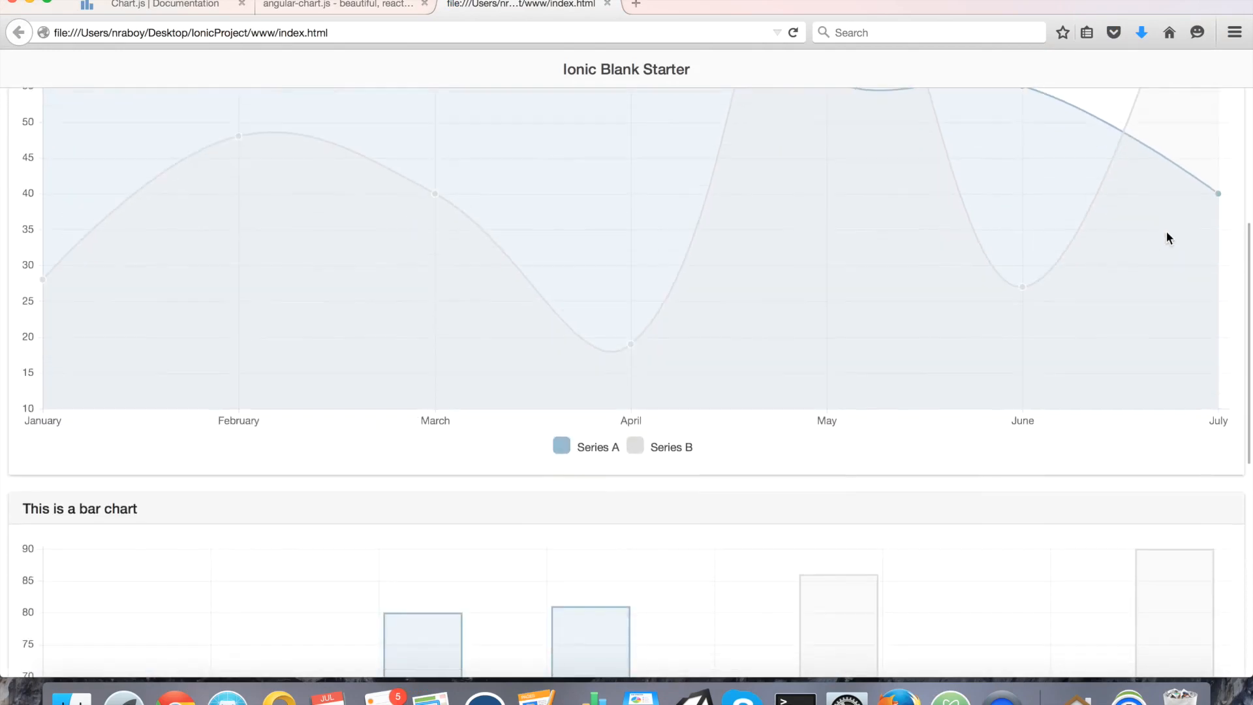
scroll("down", 3)
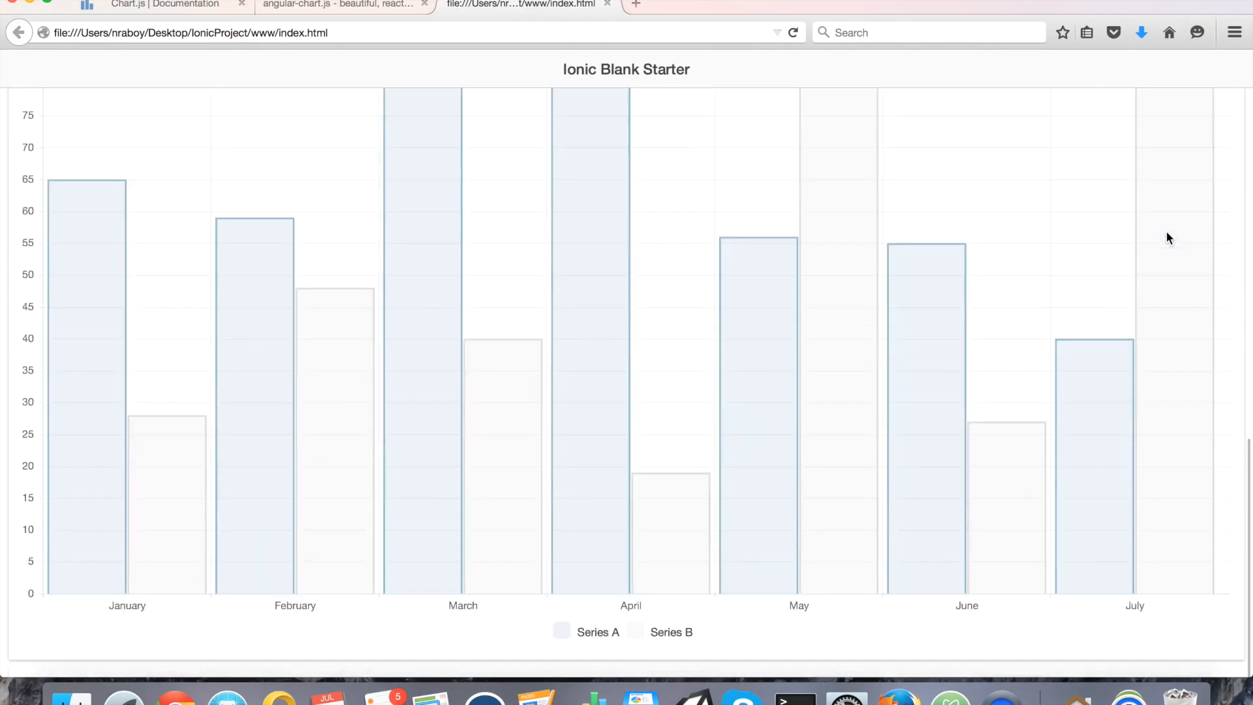
scroll("down", 3)
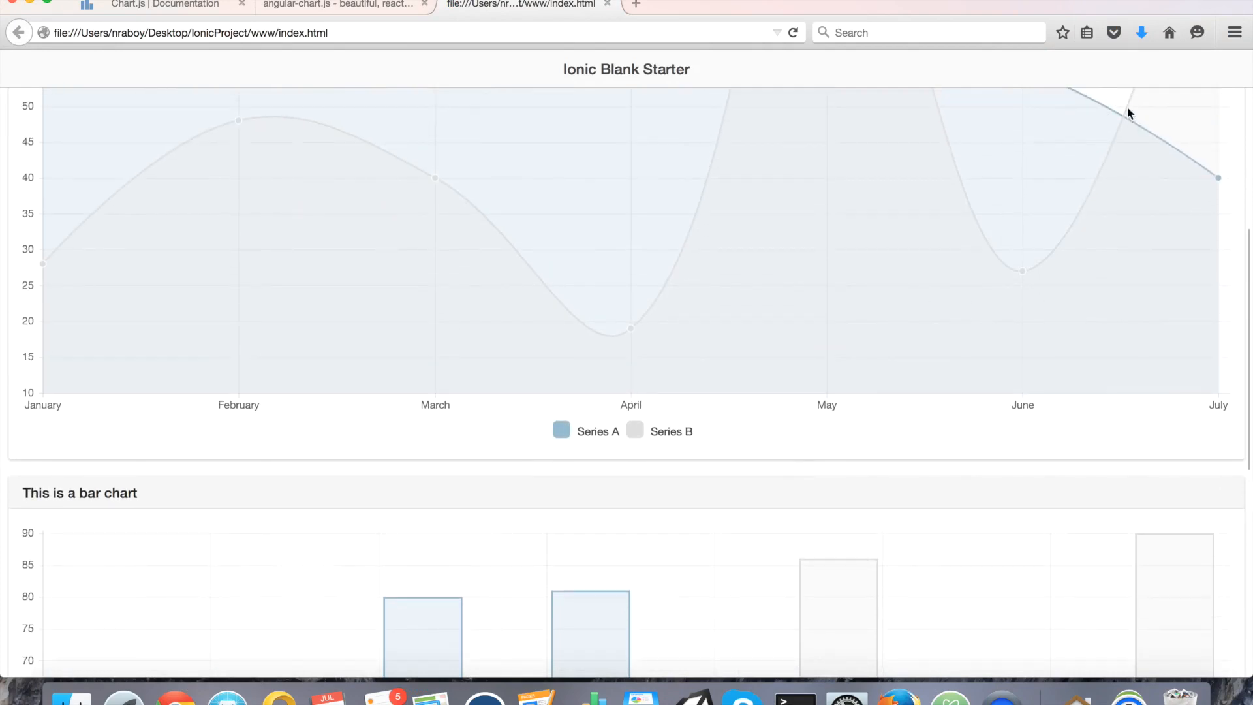
scroll("up", 3)
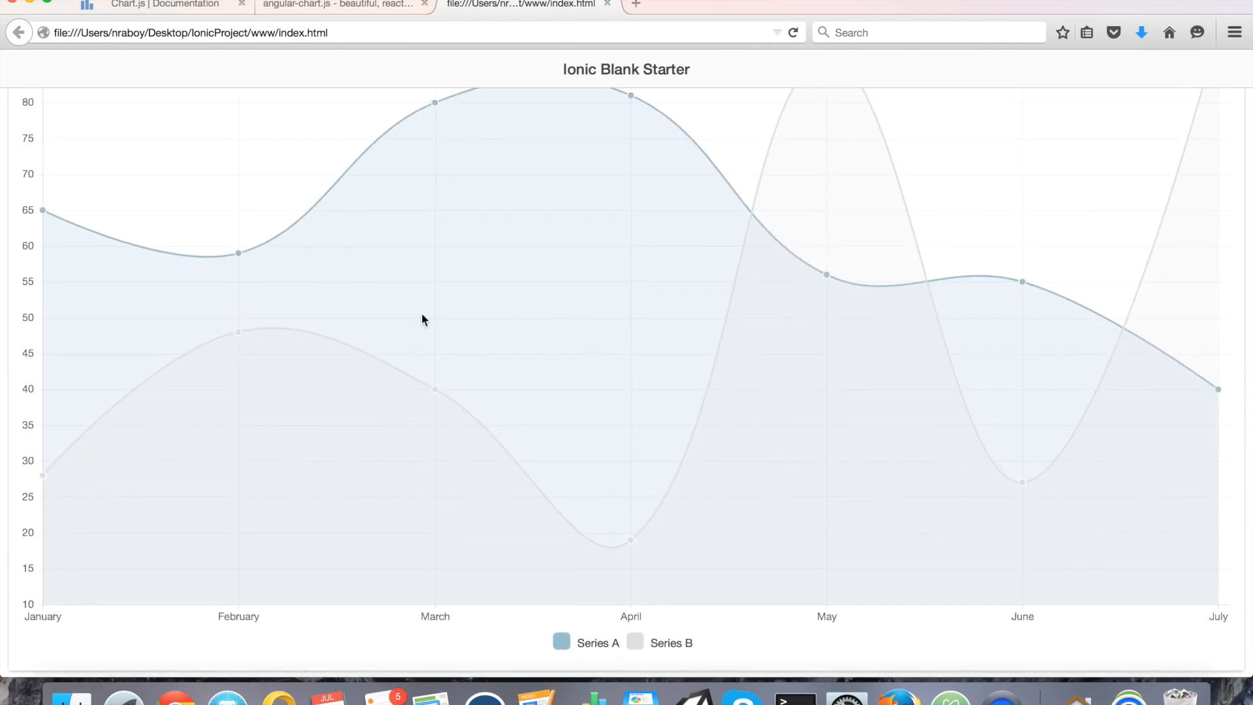
mouse_move(795, 696)
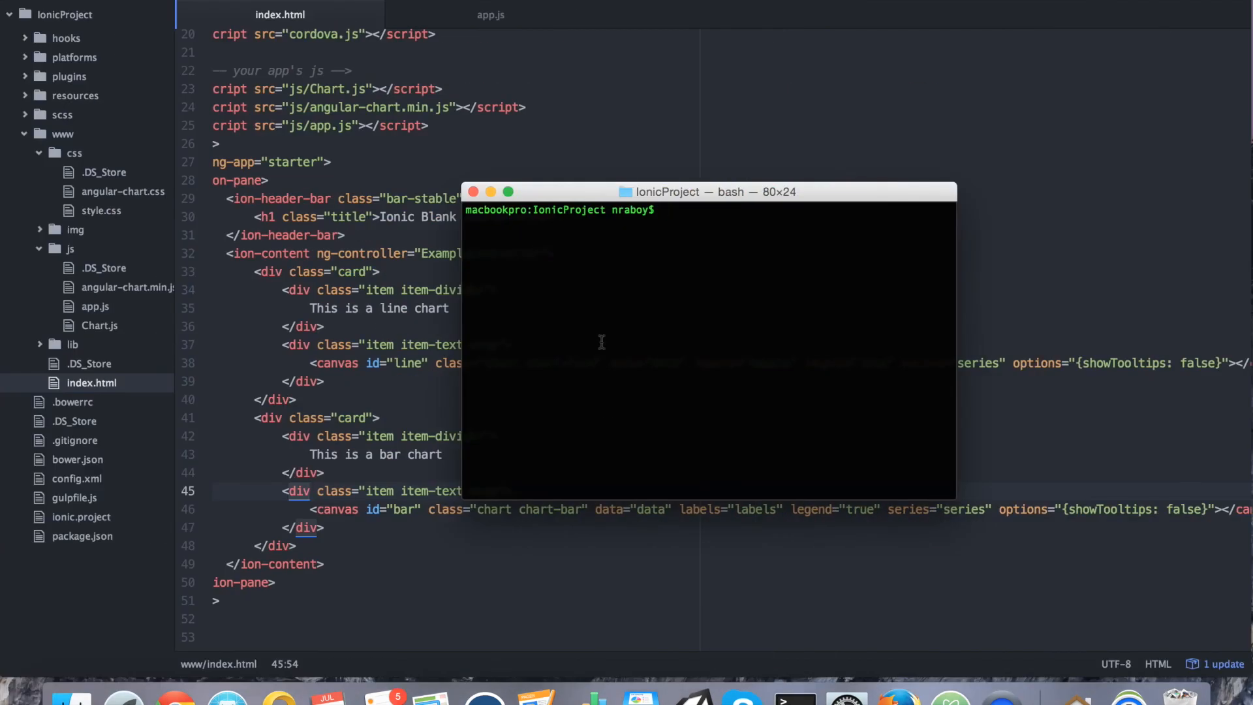
Run 'ionic build ios' to a successful build, then begin 'ionic emulate ios'.
type("ionic build ios")
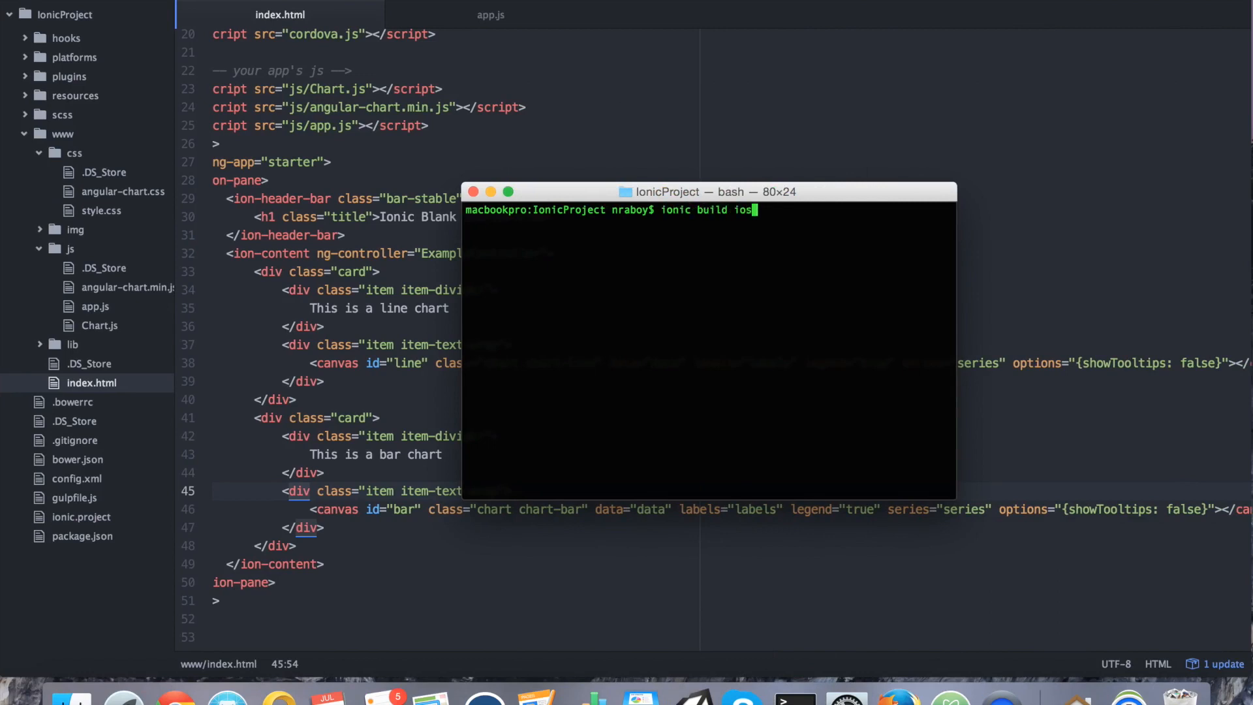
key("enter")
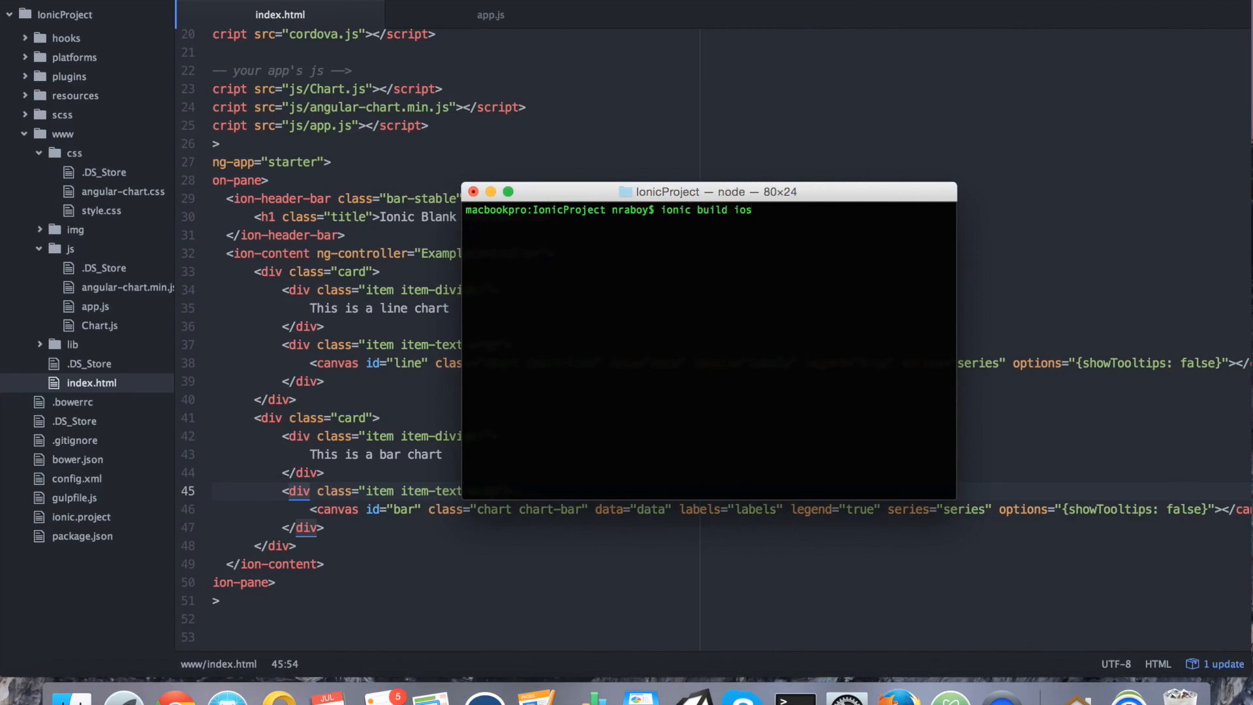
key("Return")
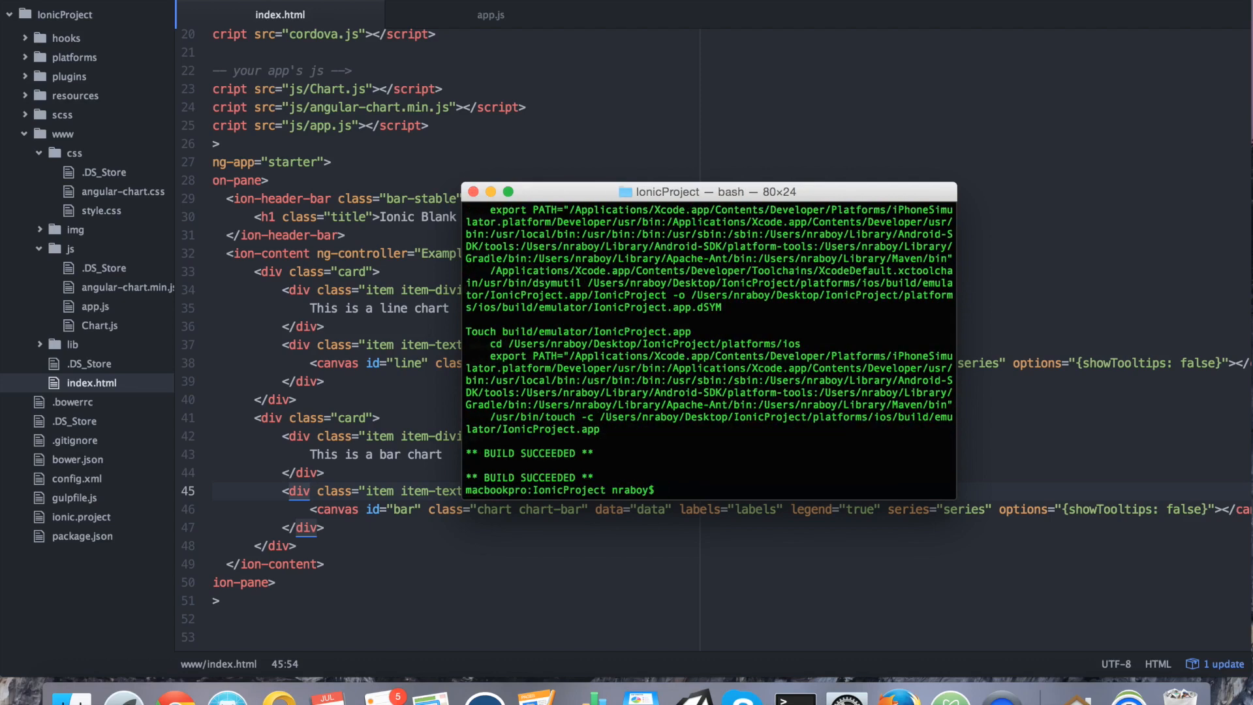
type("ionic e")
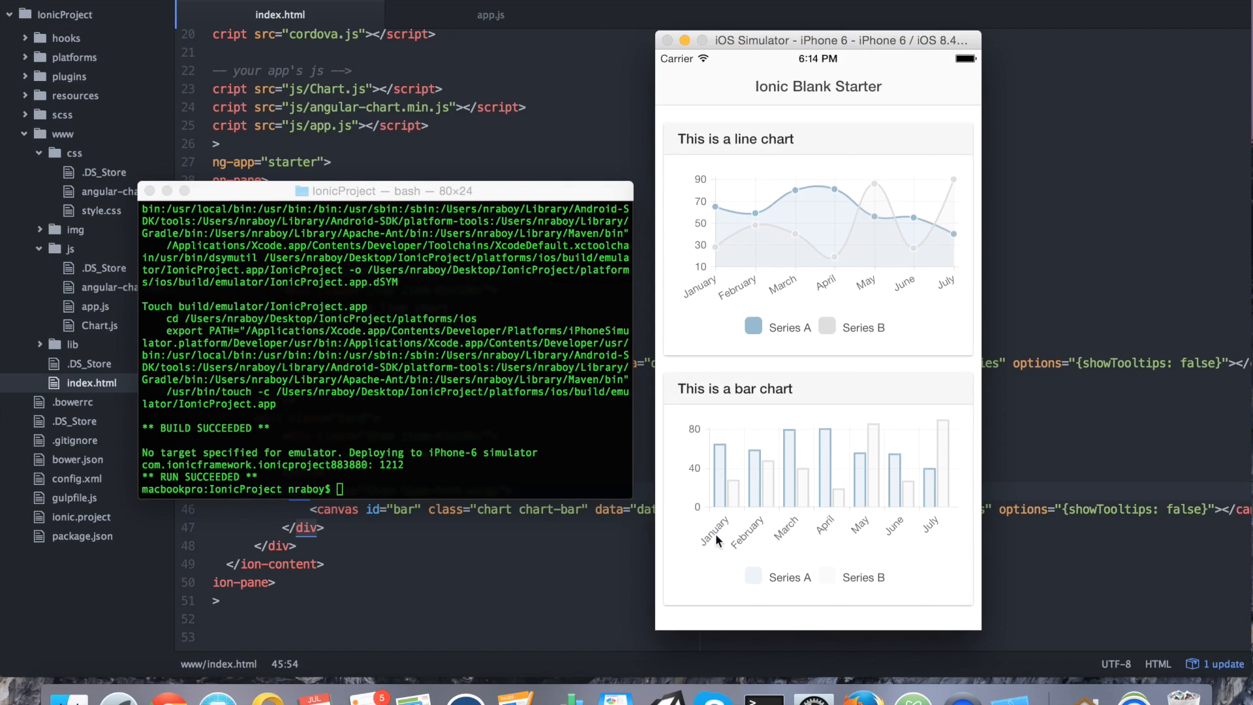
mouse_move(817, 234)
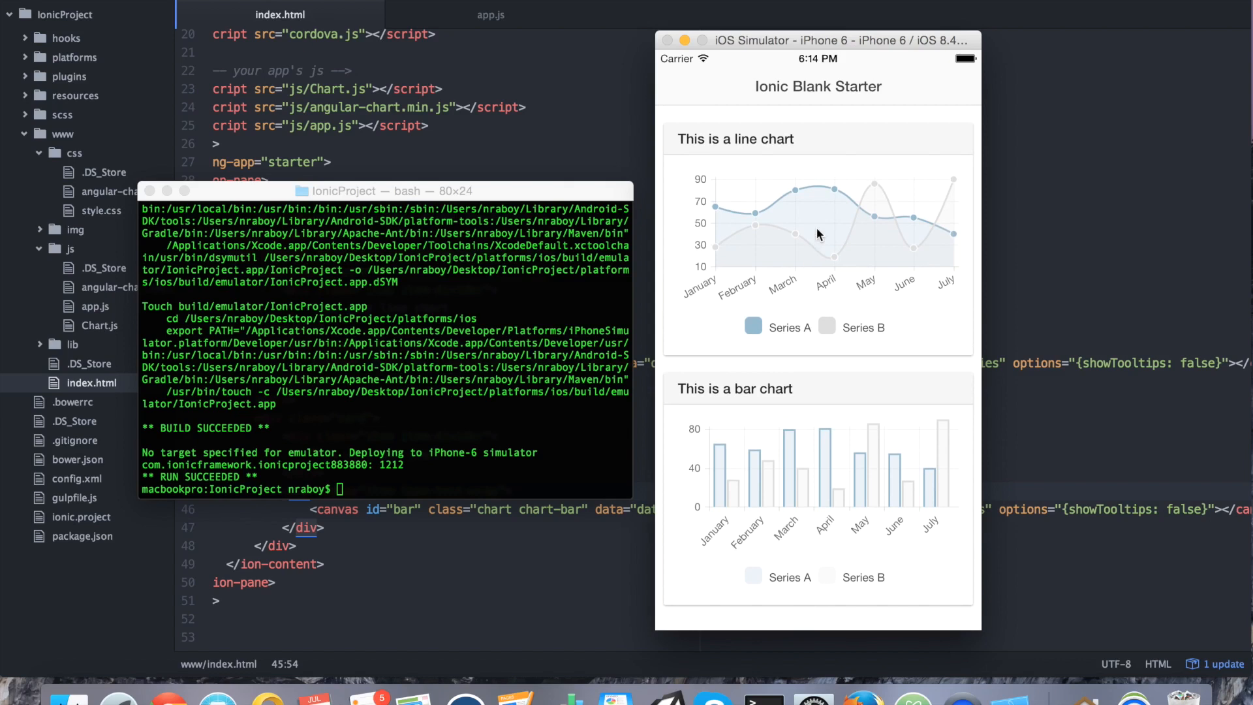
mouse_move(819, 150)
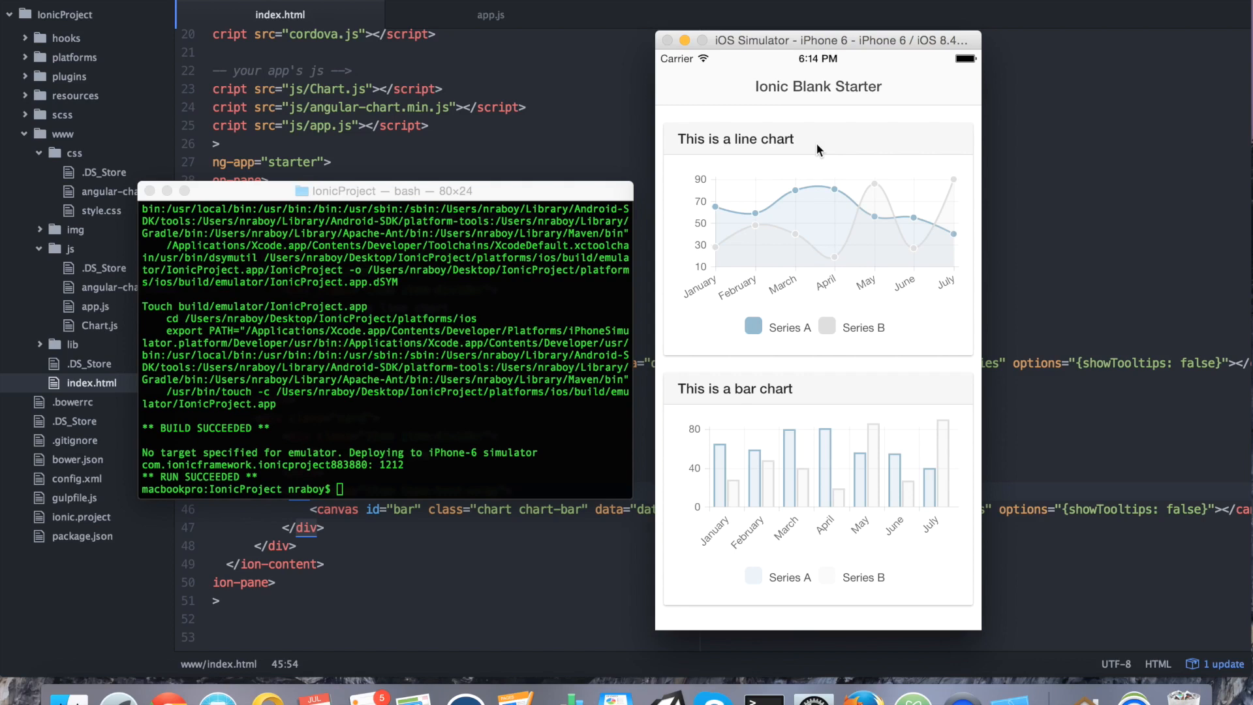
mouse_move(797, 139)
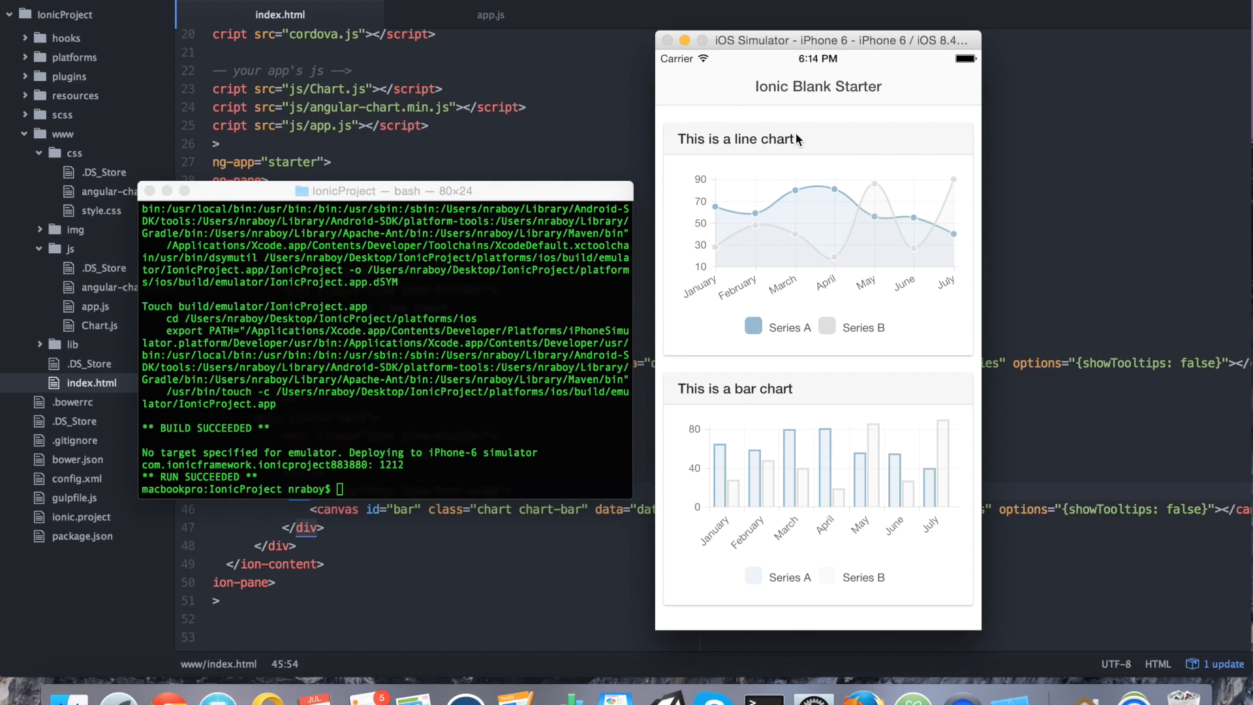
mouse_move(1020, 330)
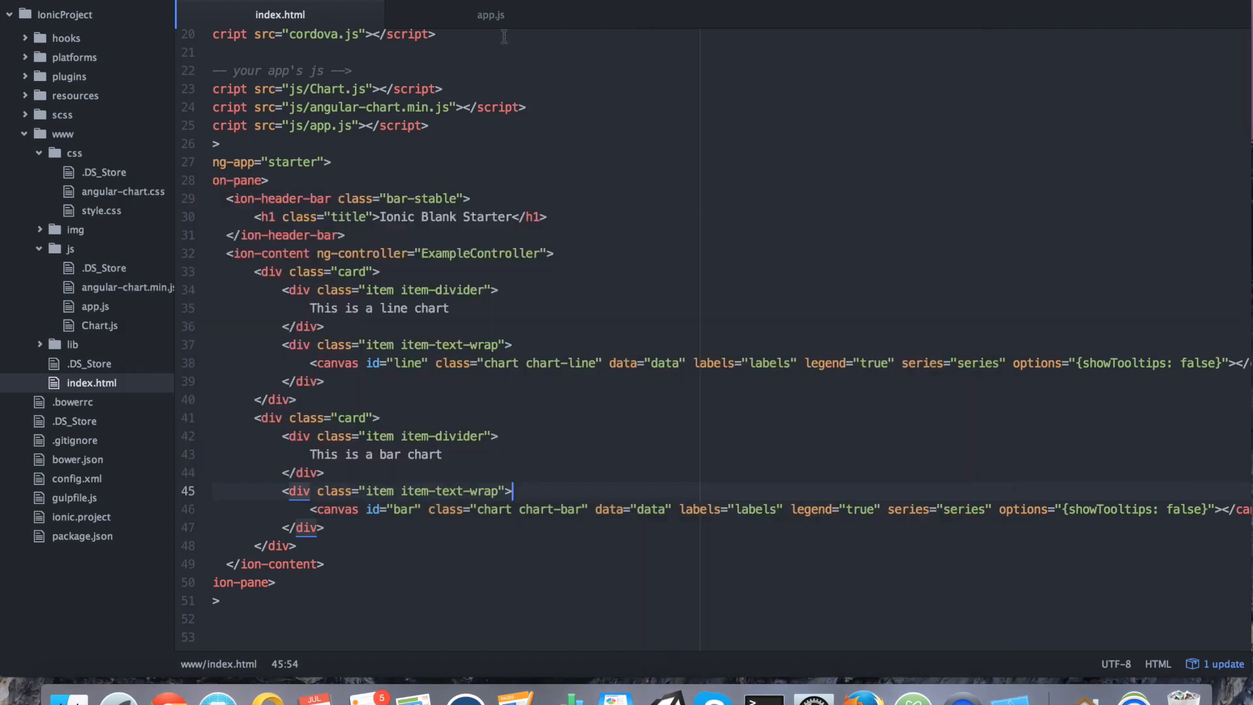
Switch to app.js showing ExampleController's labels, series and data arrays.
left_click(491, 14)
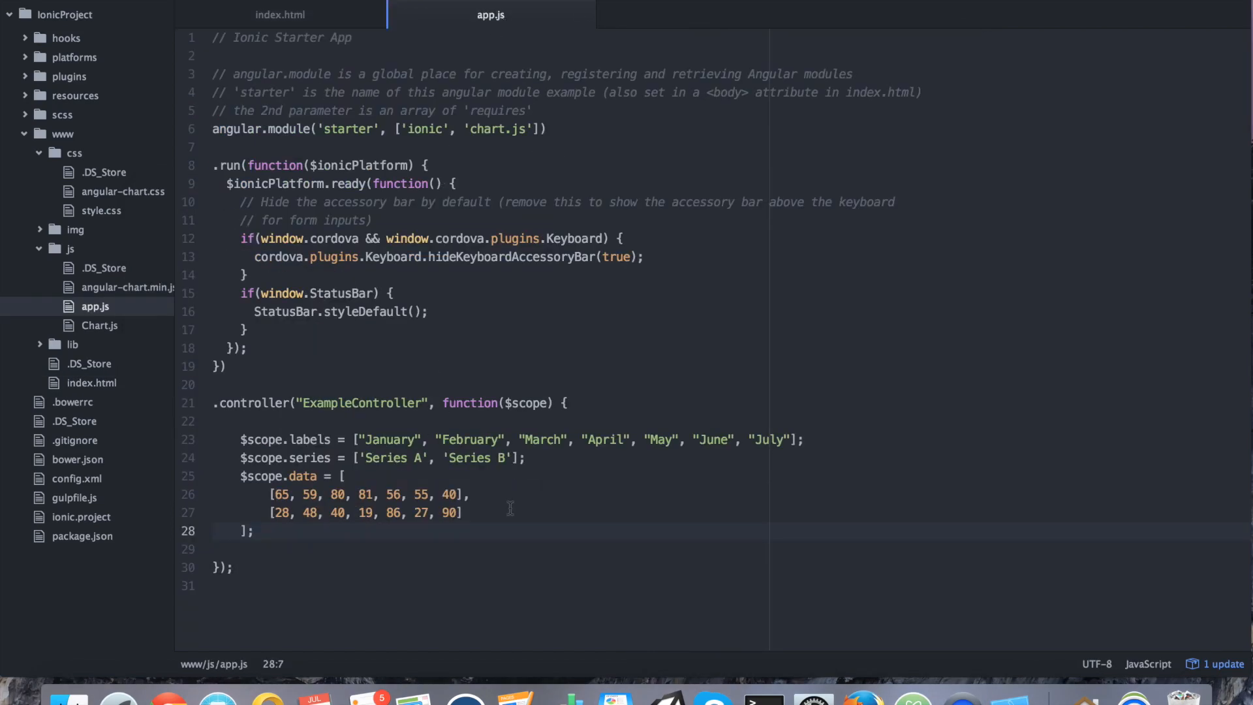